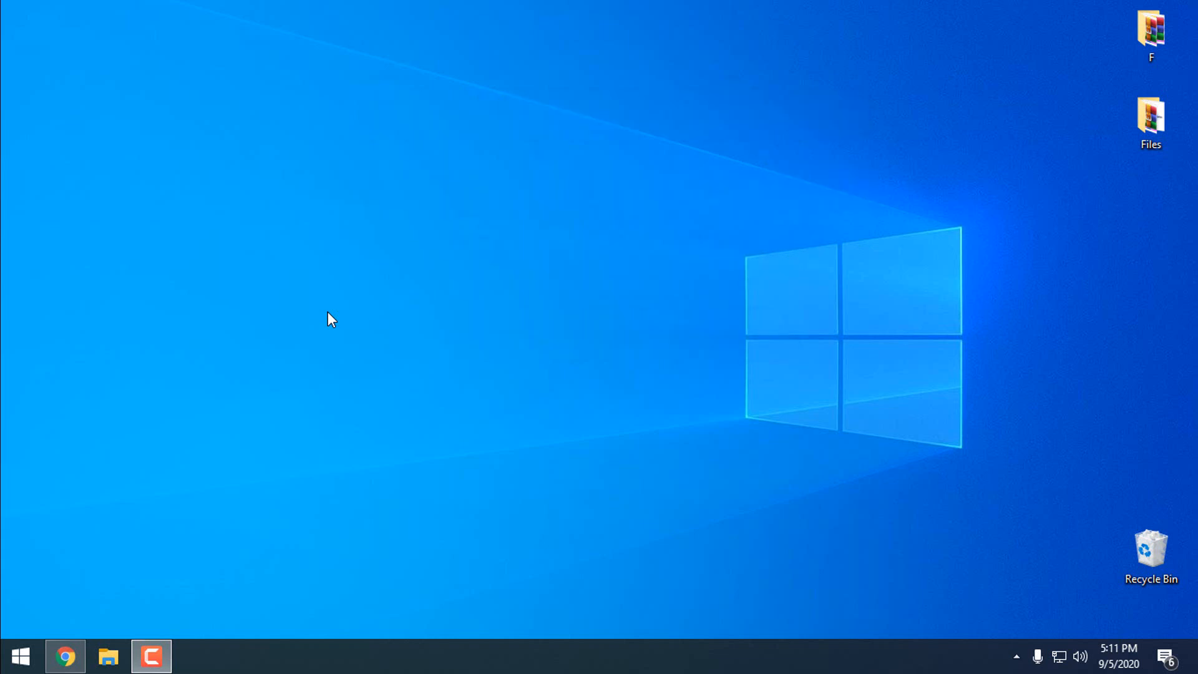
# - Search the Start menu for 'restore point' and launch Create a restore point
pyautogui.click(20, 655)
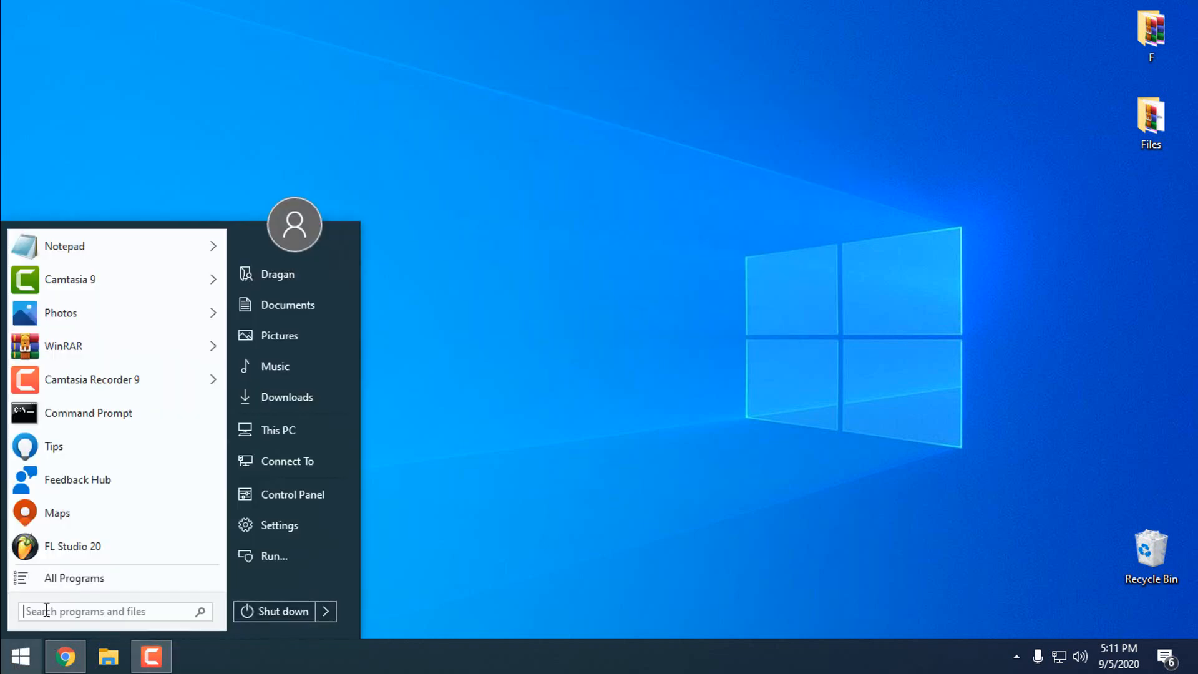
pyautogui.write('r')
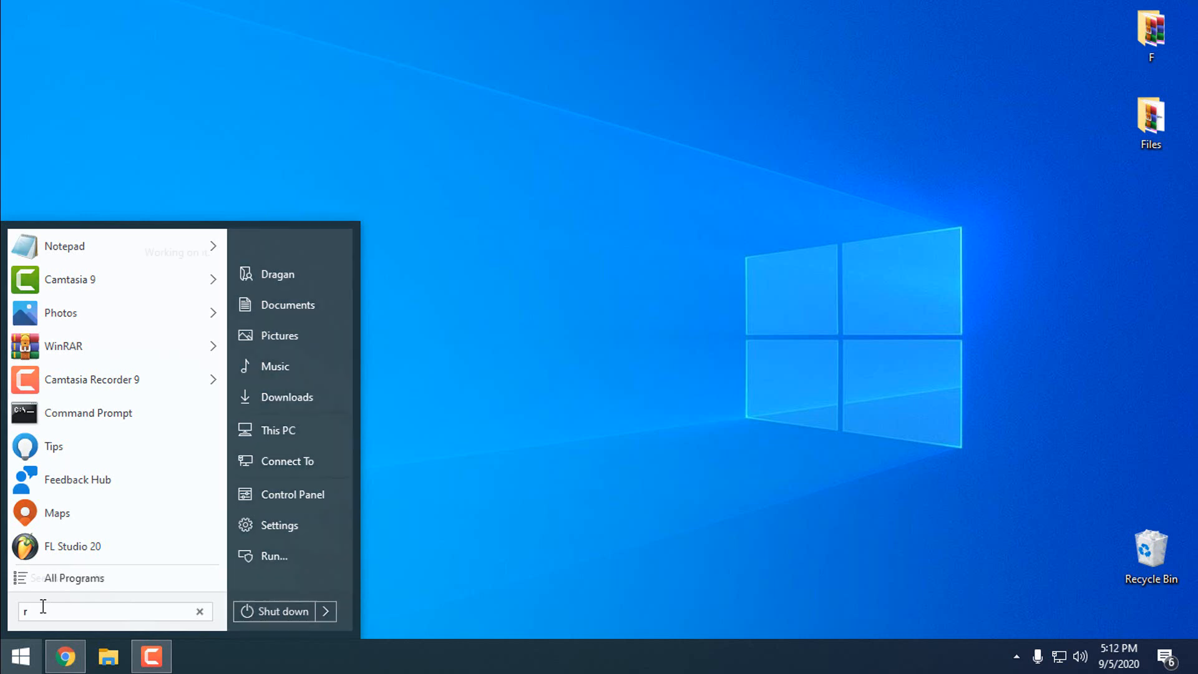
pyautogui.write('estore')
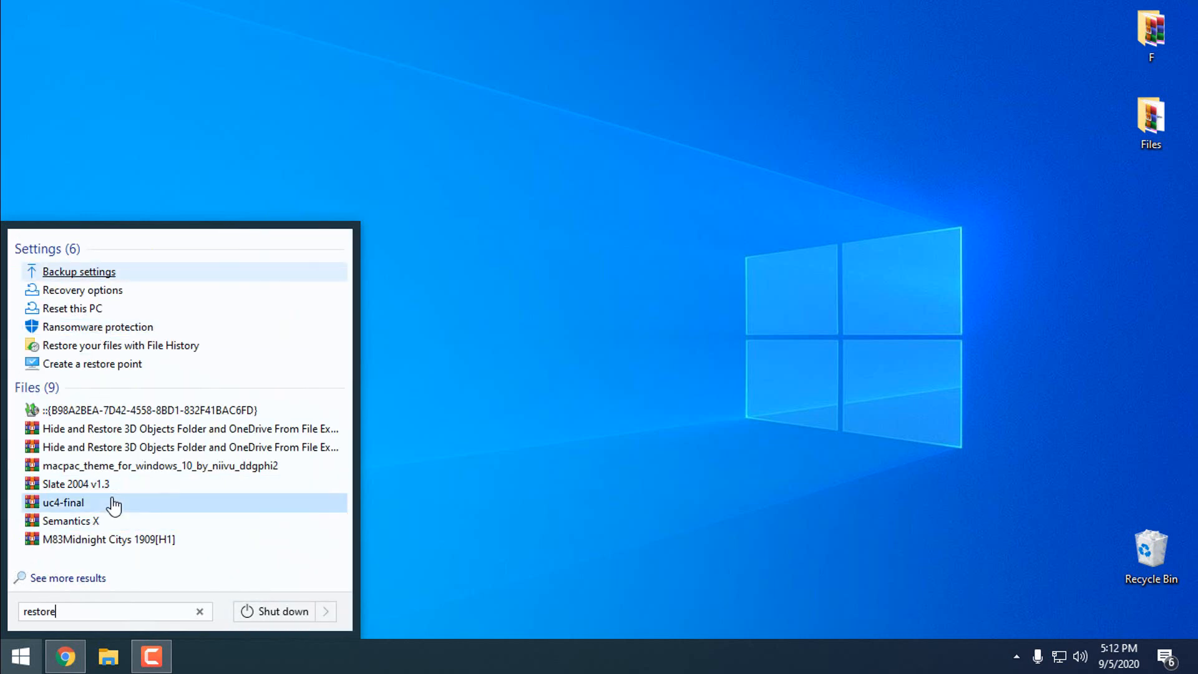
pyautogui.write('po')
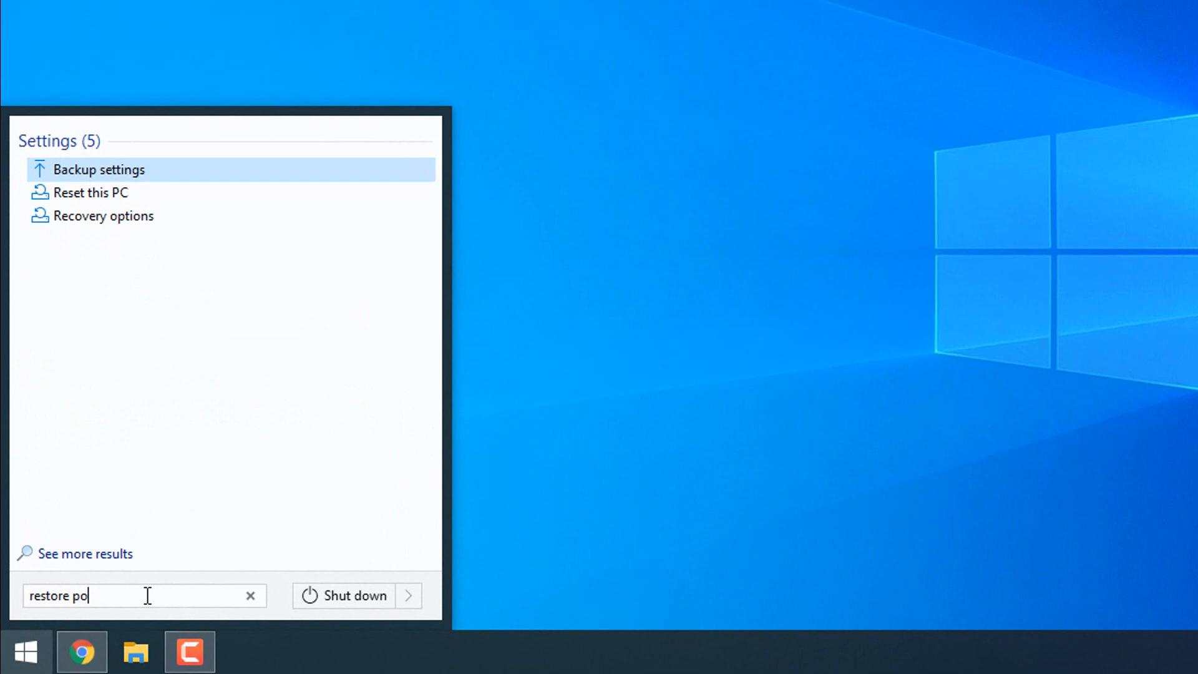
pyautogui.write('int')
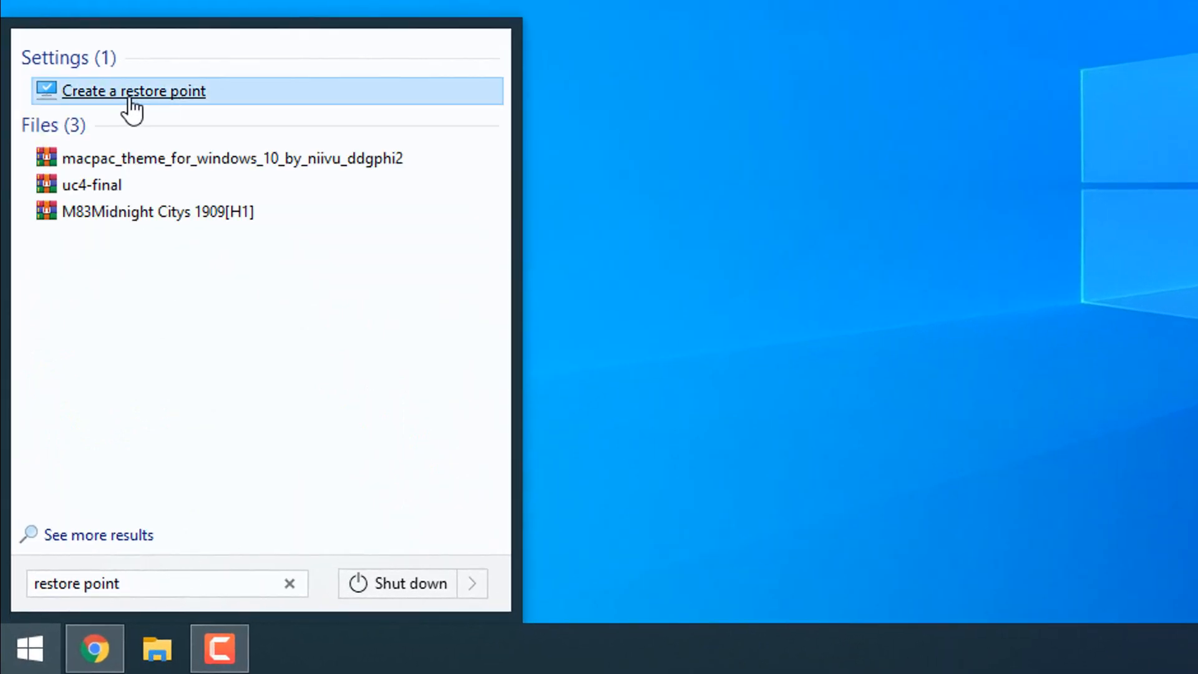
pyautogui.click(134, 91)
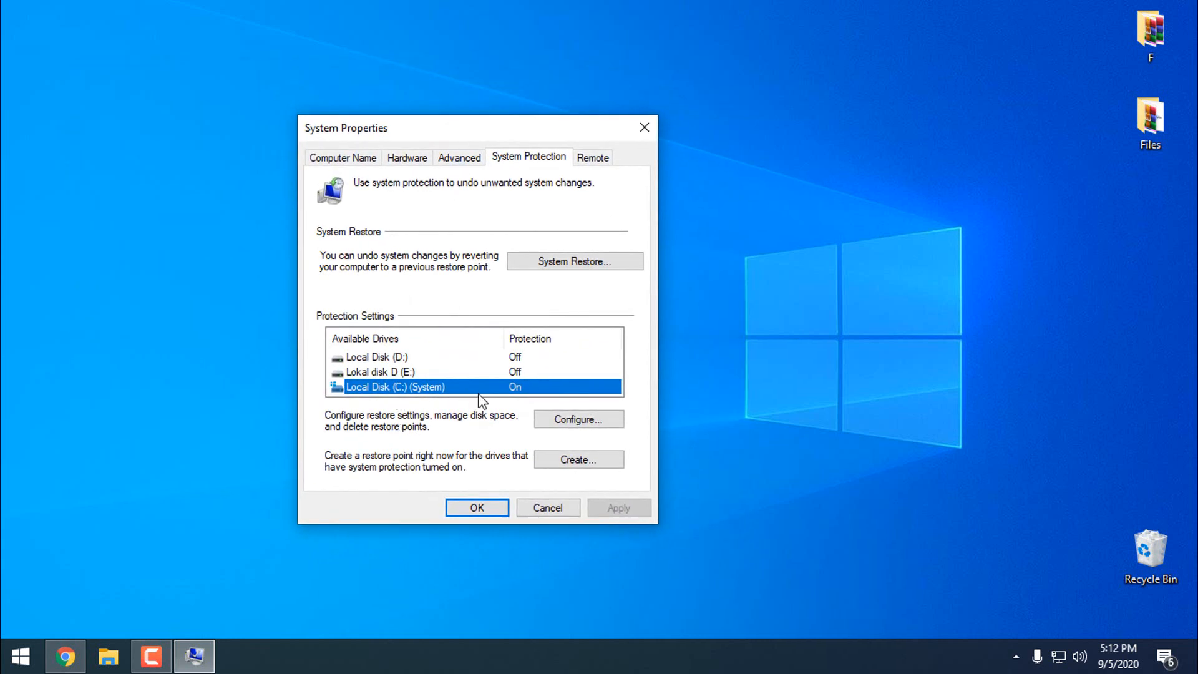
pyautogui.moveTo(418, 401)
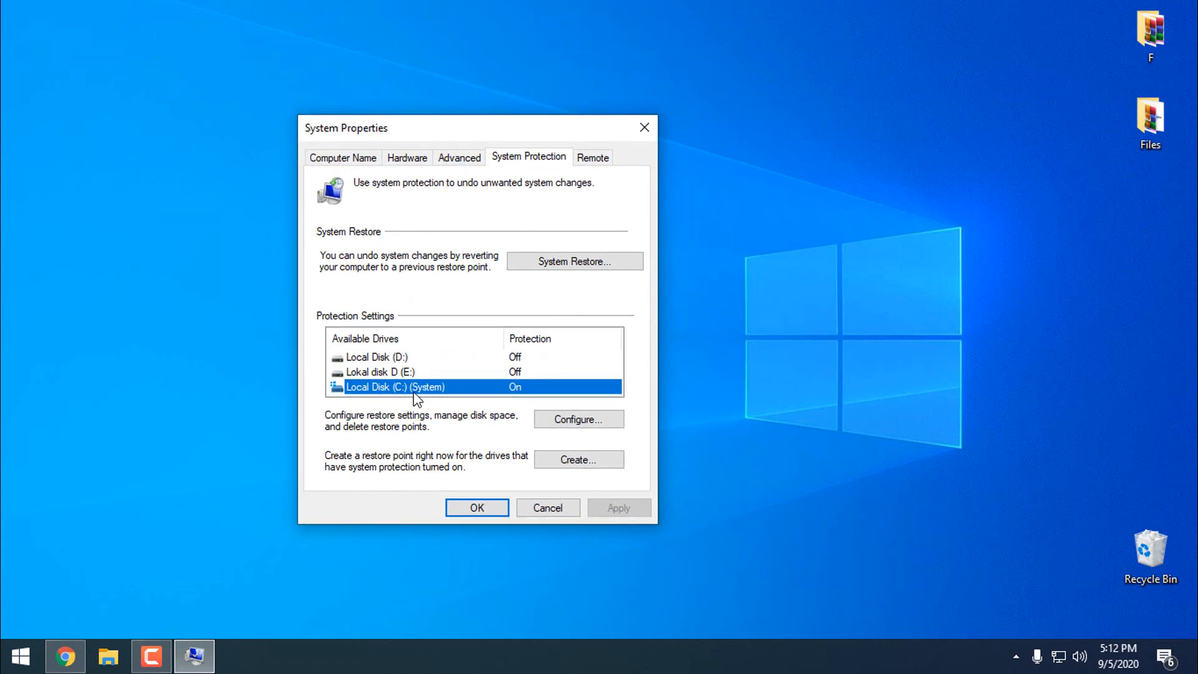
pyautogui.moveTo(578, 459)
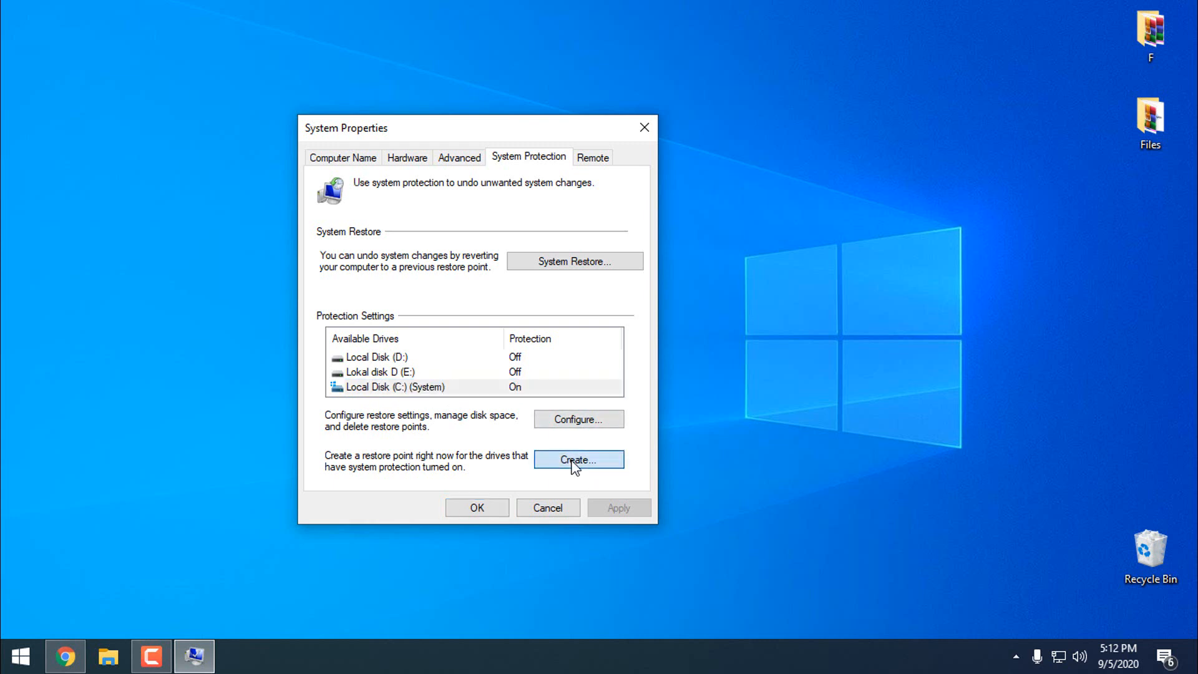
# - Begin creating a restore point on the System Protection tab, then cancel it
pyautogui.click(578, 459)
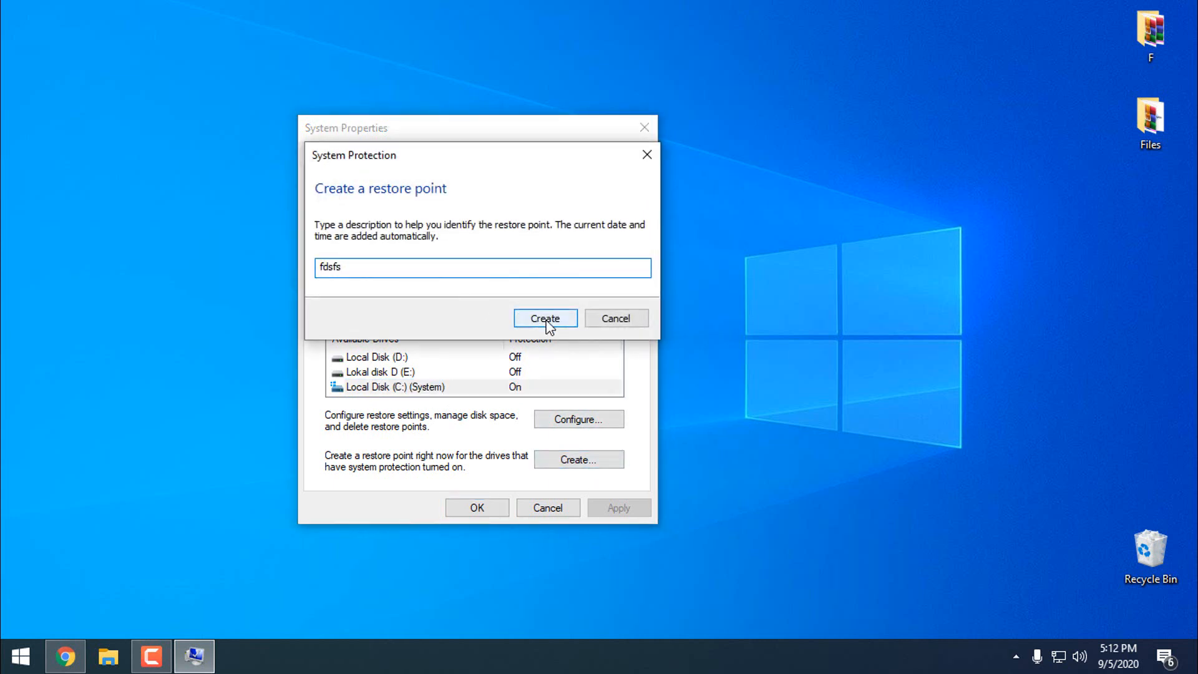
pyautogui.moveTo(615, 319)
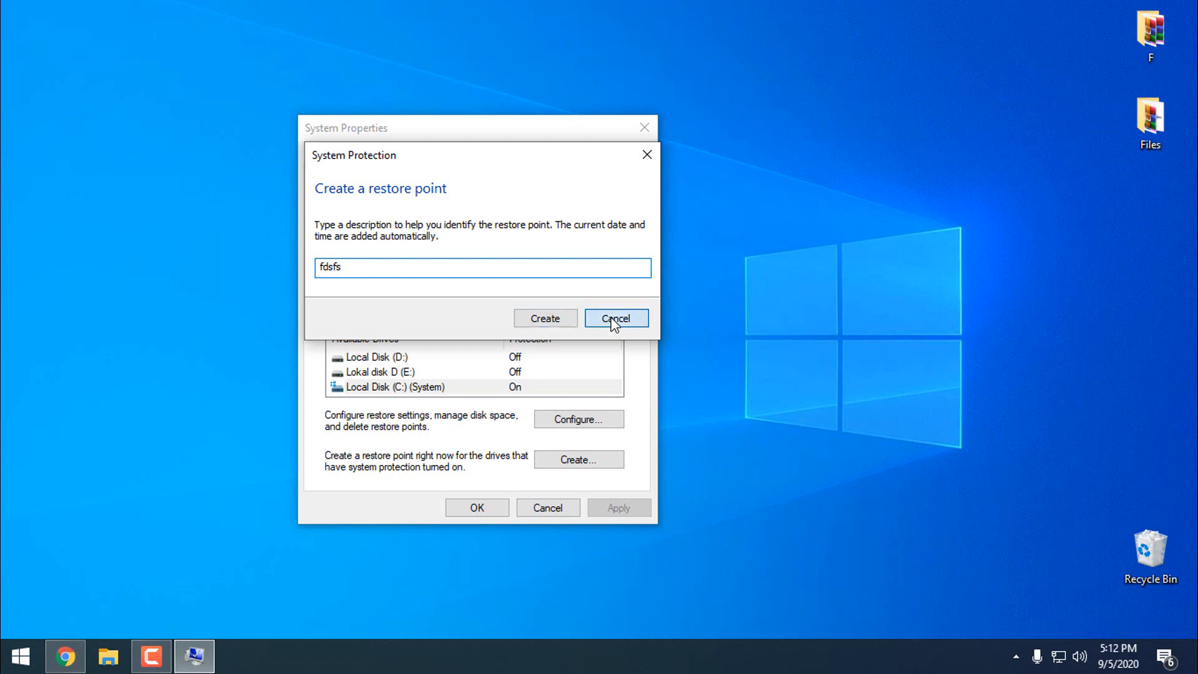
pyautogui.click(616, 319)
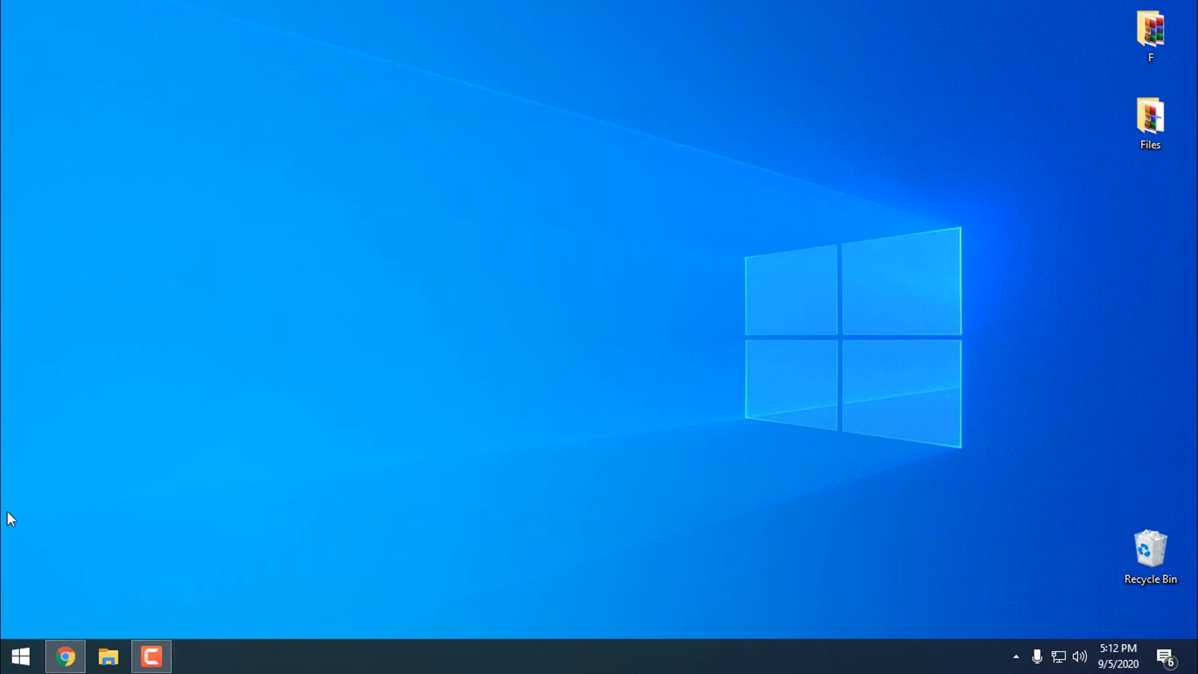
pyautogui.moveTo(65, 656)
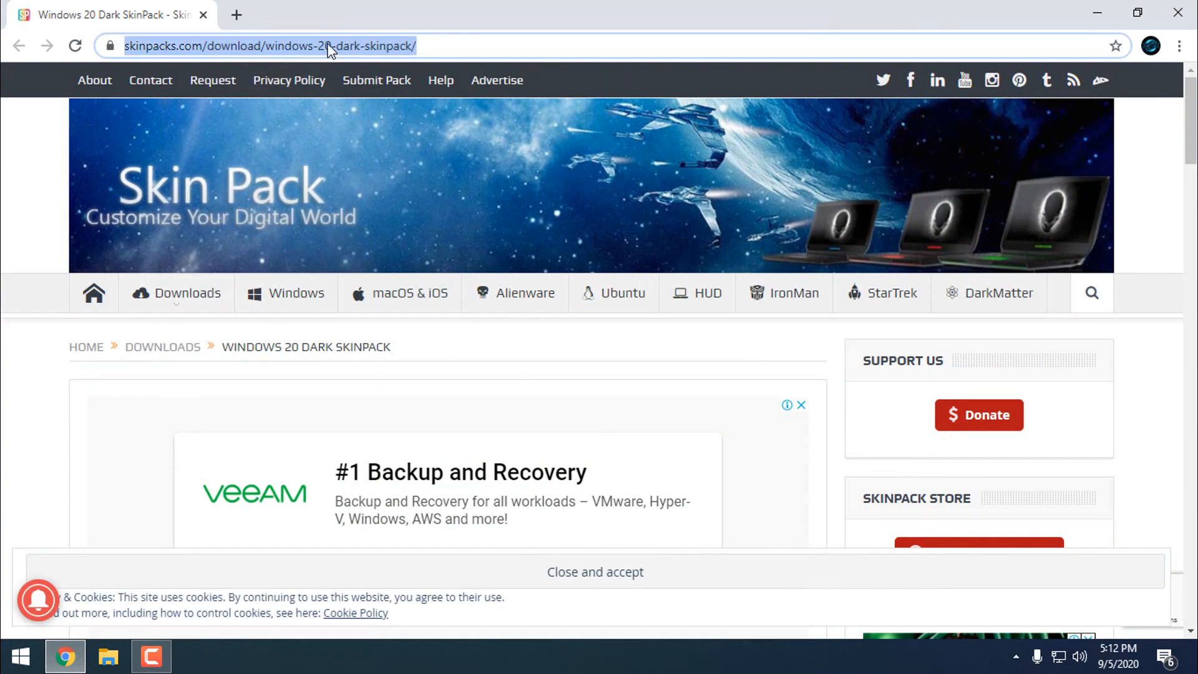
# - Browse the Windows 20 Dark SkinPack page through its Lite and Full download buttons and notes
pyautogui.scroll(-3)
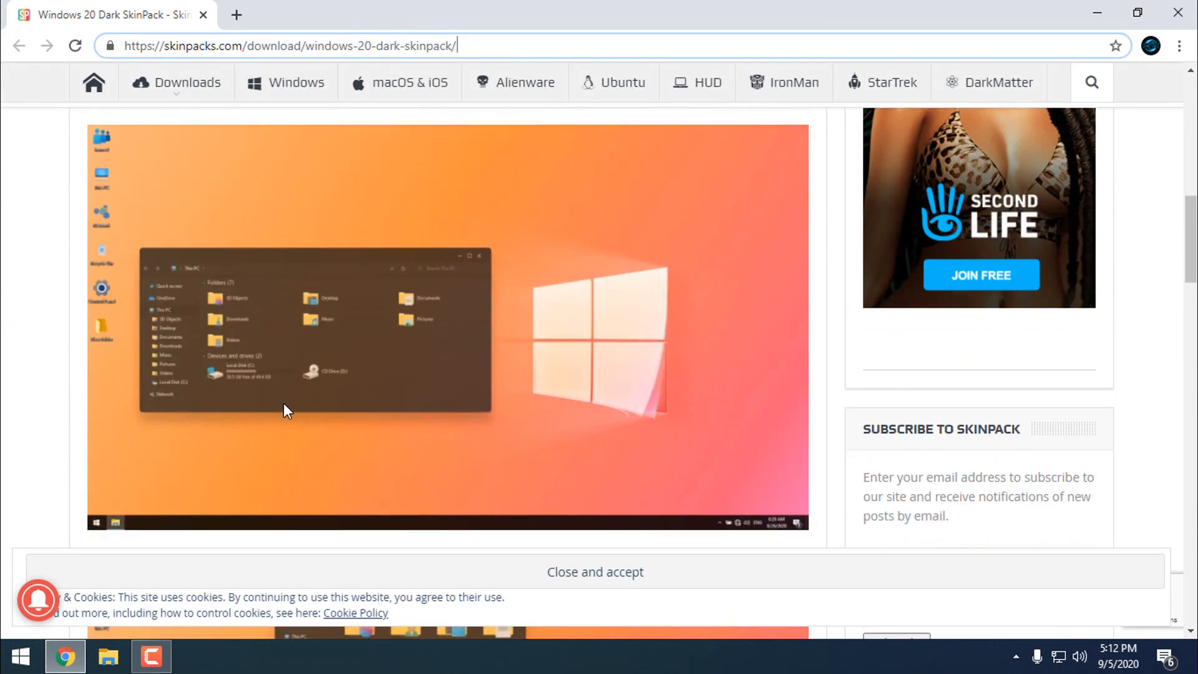
pyautogui.scroll(-3)
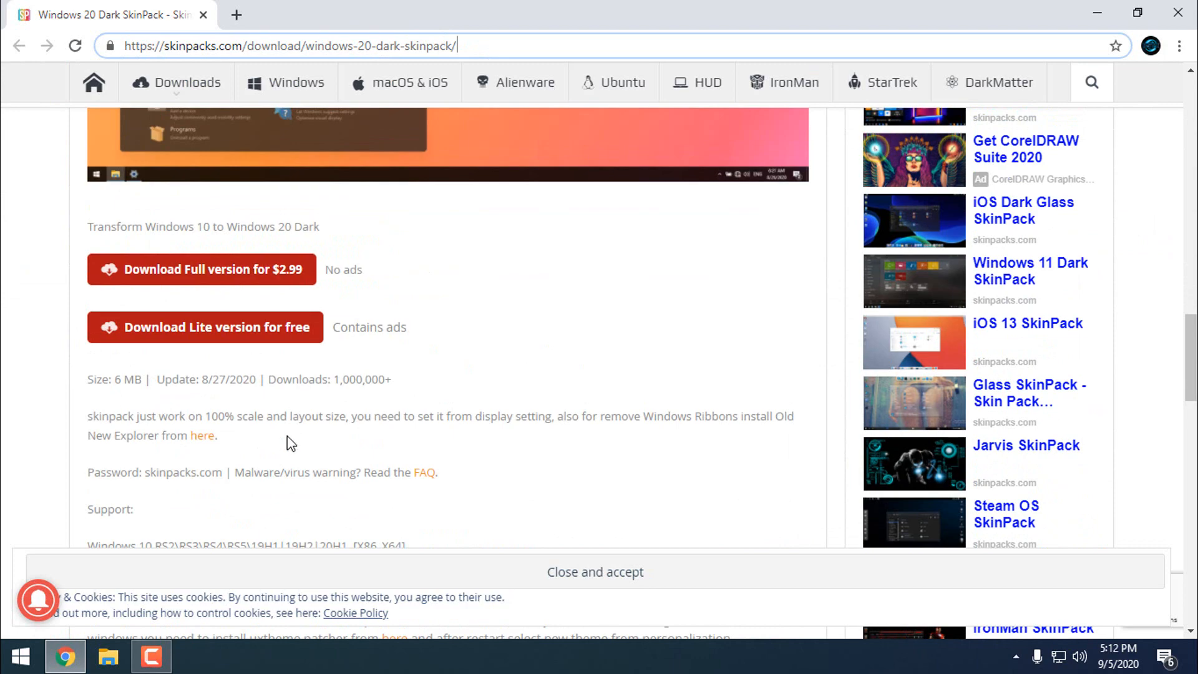
pyautogui.scroll(-3)
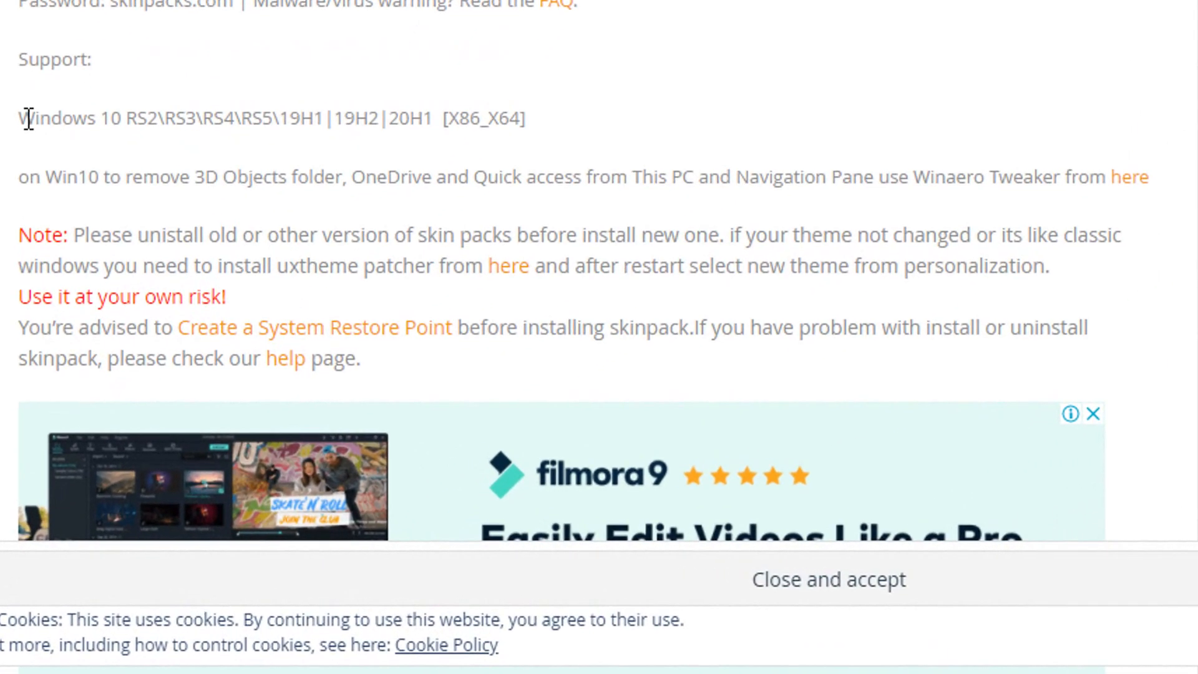
pyautogui.moveTo(37, 144)
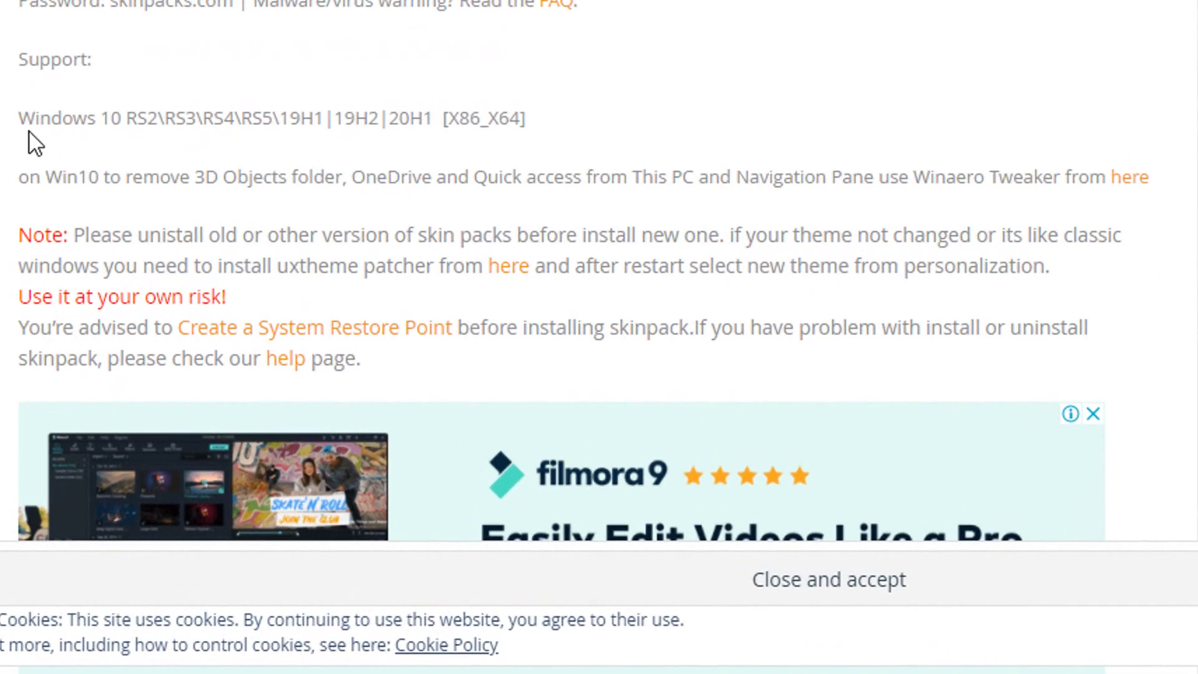
pyautogui.moveTo(46, 145)
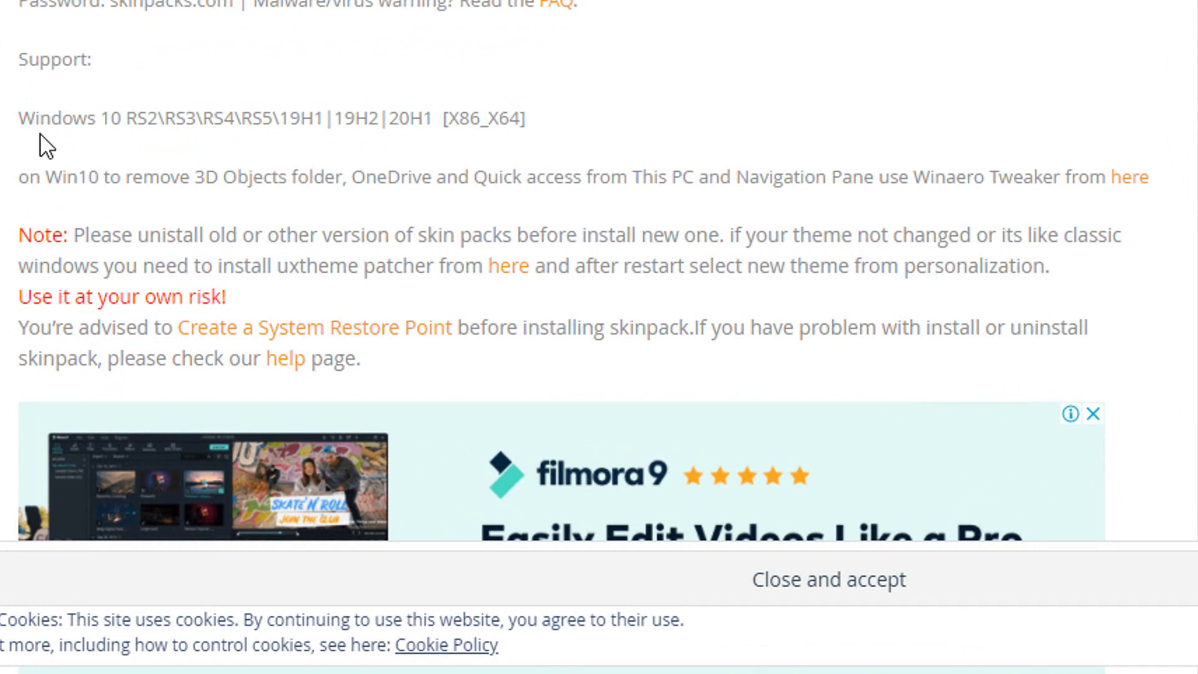
pyautogui.moveTo(435, 141)
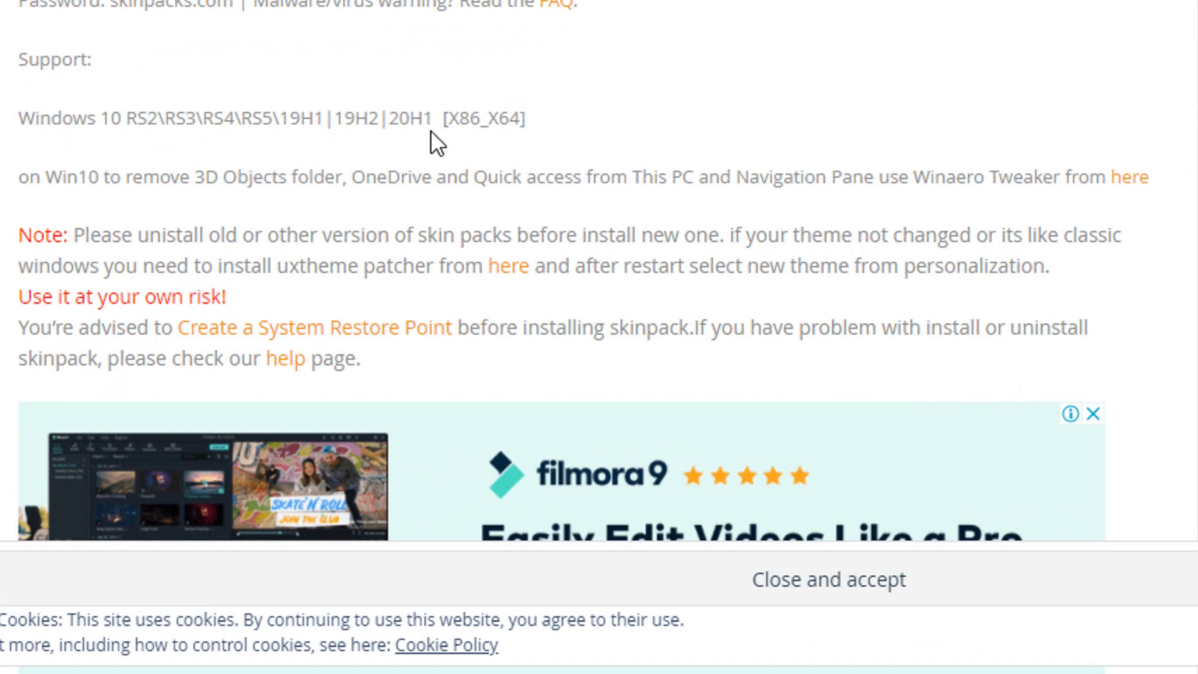
pyautogui.moveTo(433, 121)
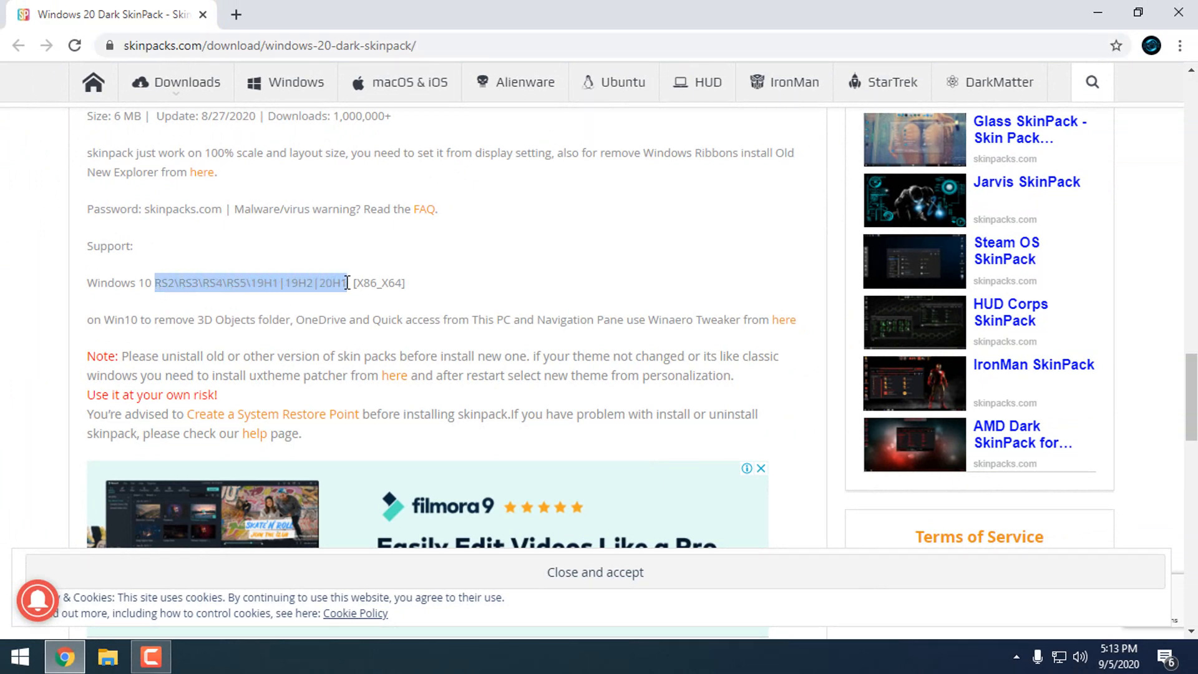
pyautogui.click(320, 283)
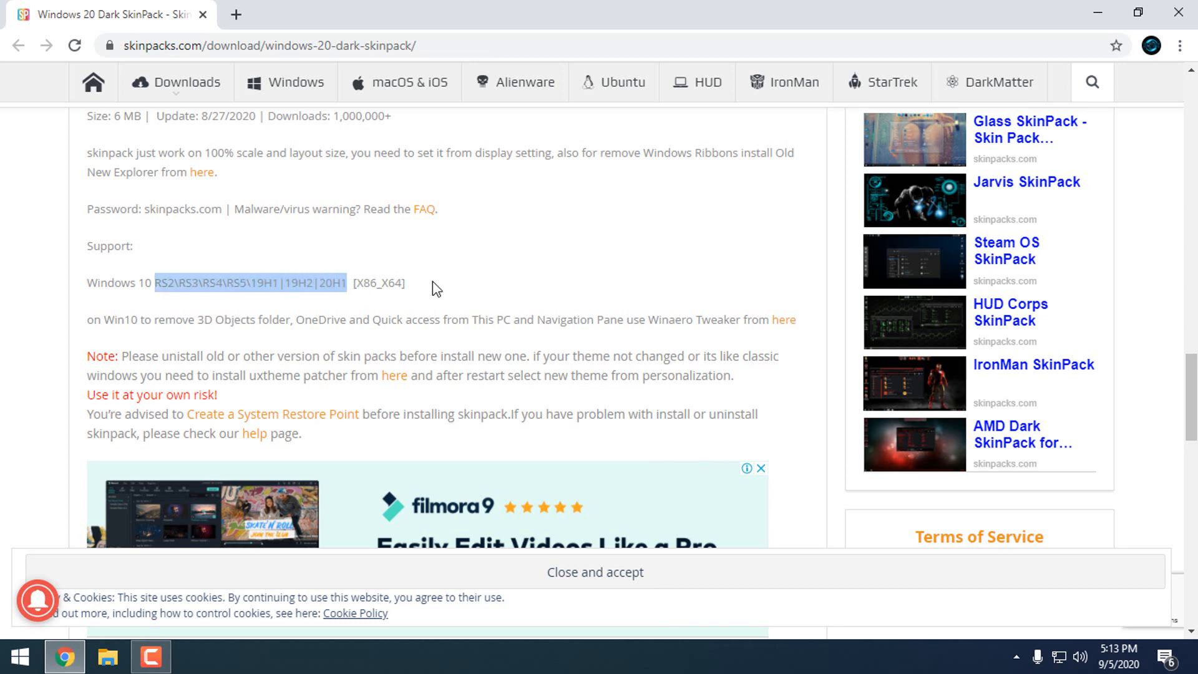
pyautogui.scroll(3)
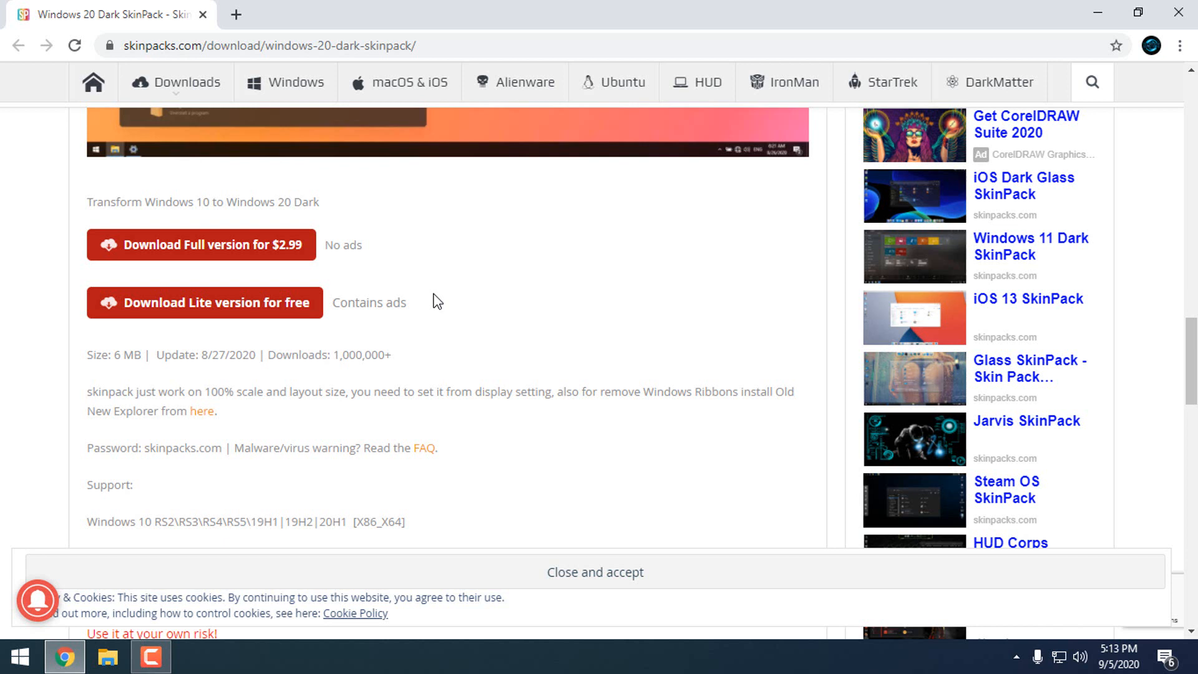
pyautogui.scroll(-3)
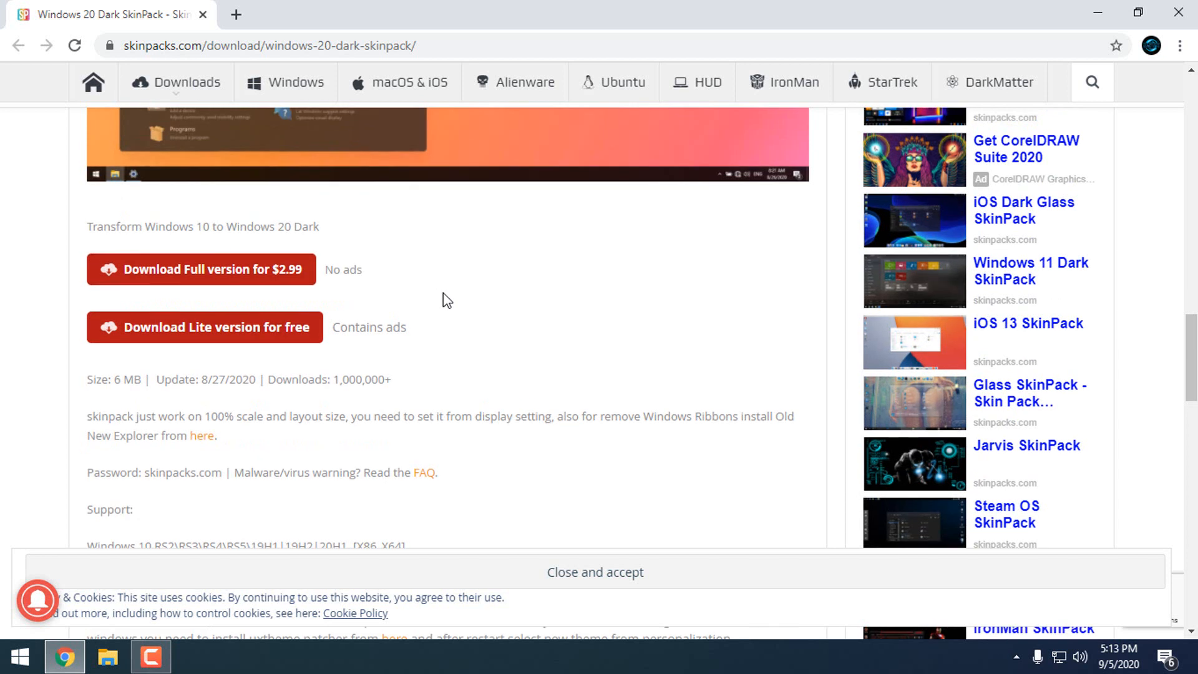
pyautogui.moveTo(362, 298)
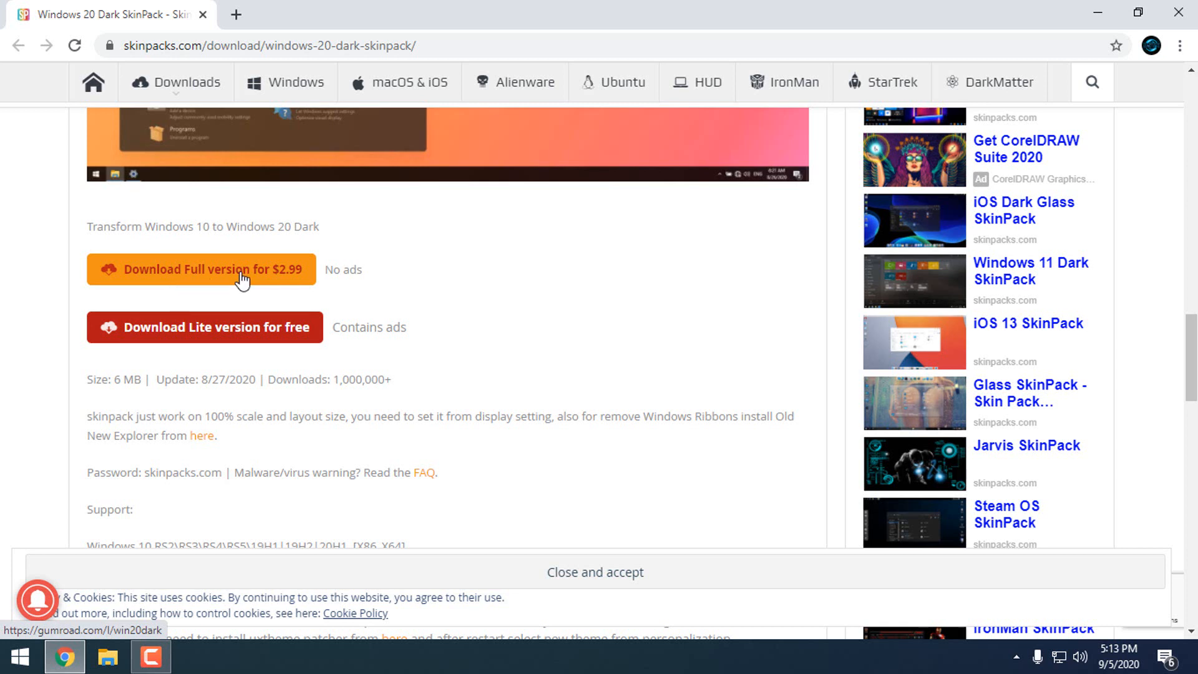
pyautogui.moveTo(303, 285)
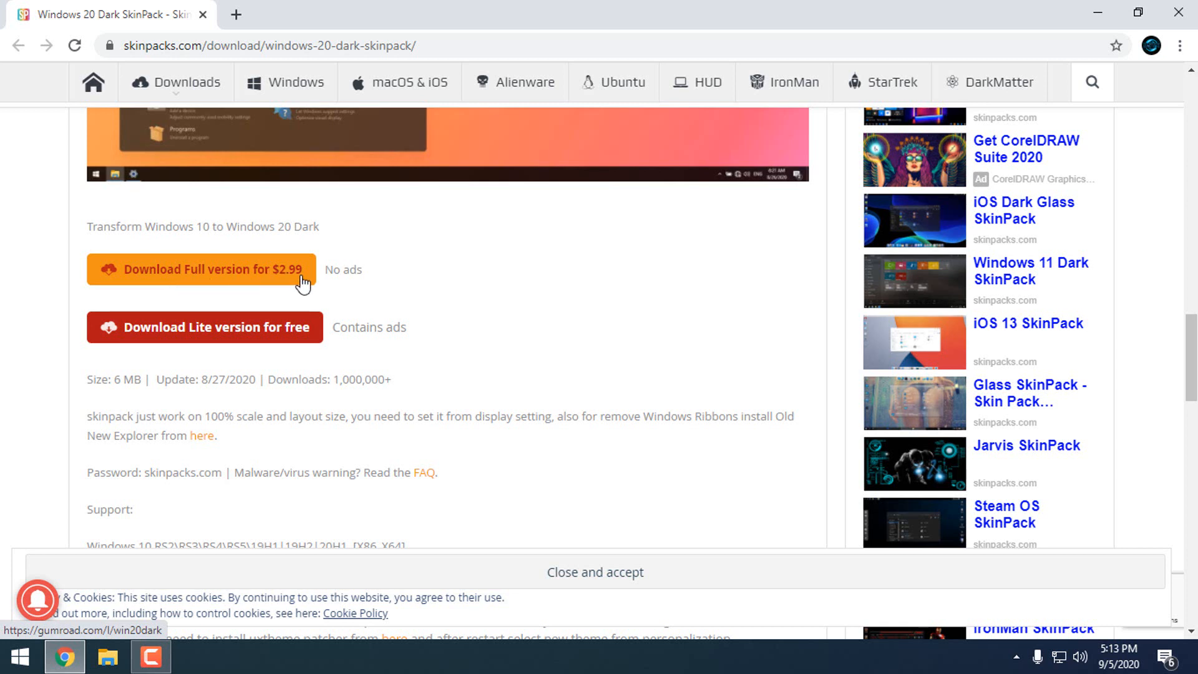
pyautogui.moveTo(232, 349)
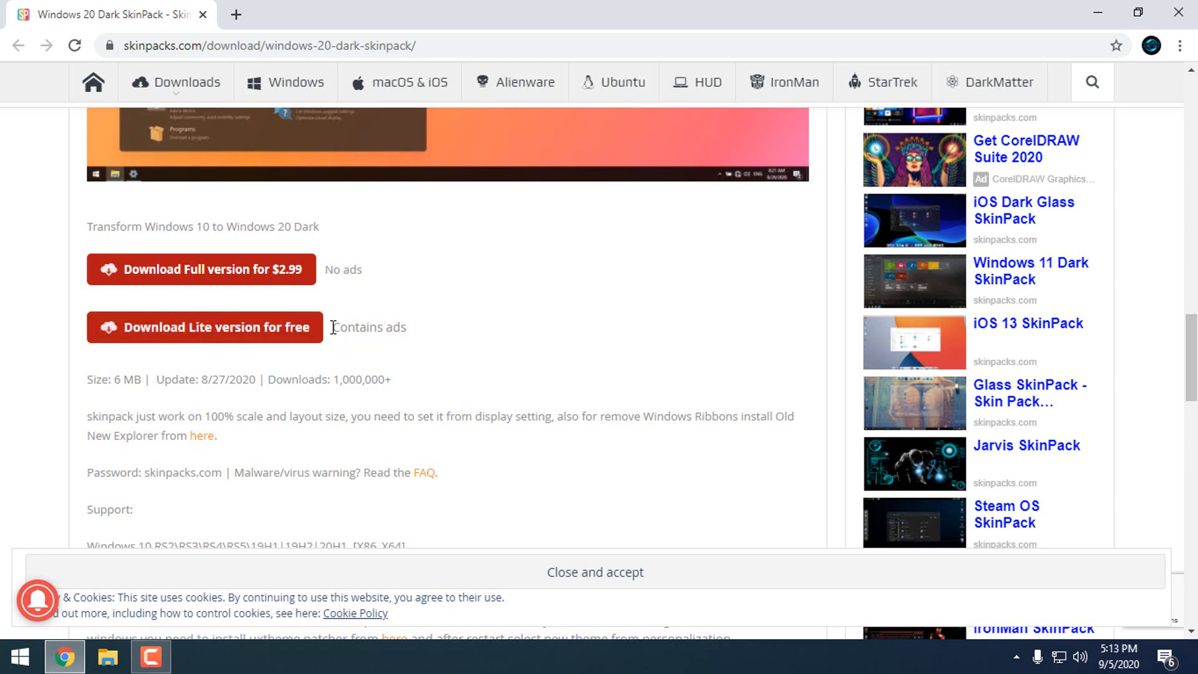
pyautogui.moveTo(201, 269)
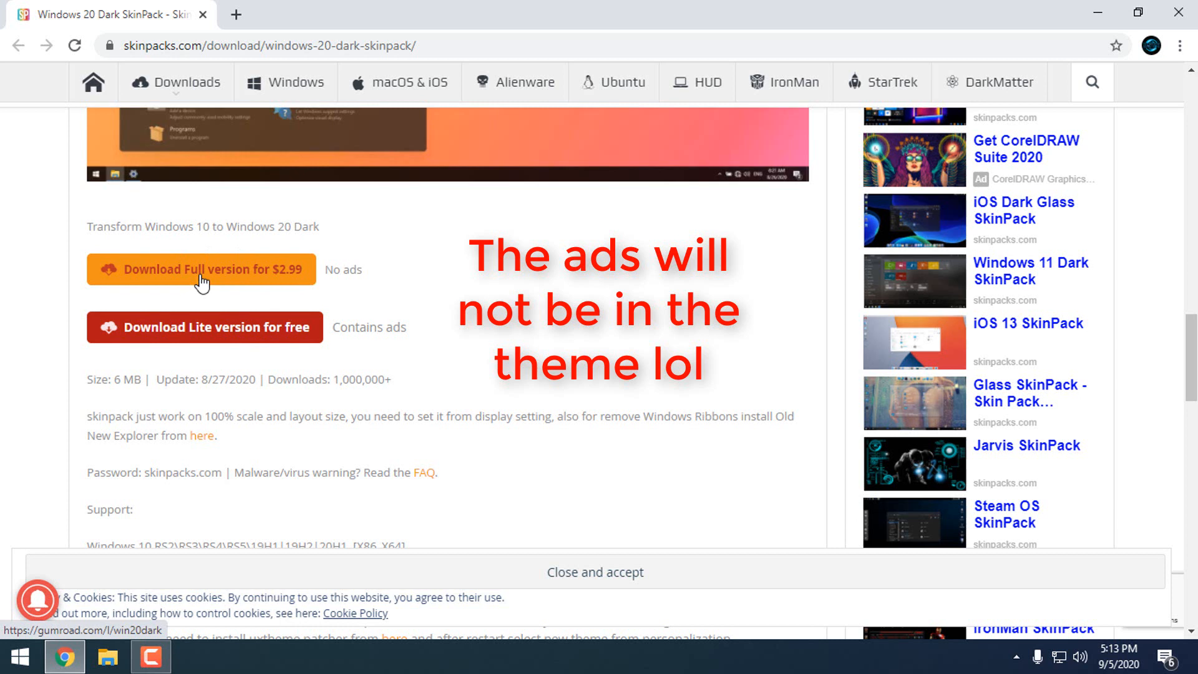
pyautogui.moveTo(344, 320)
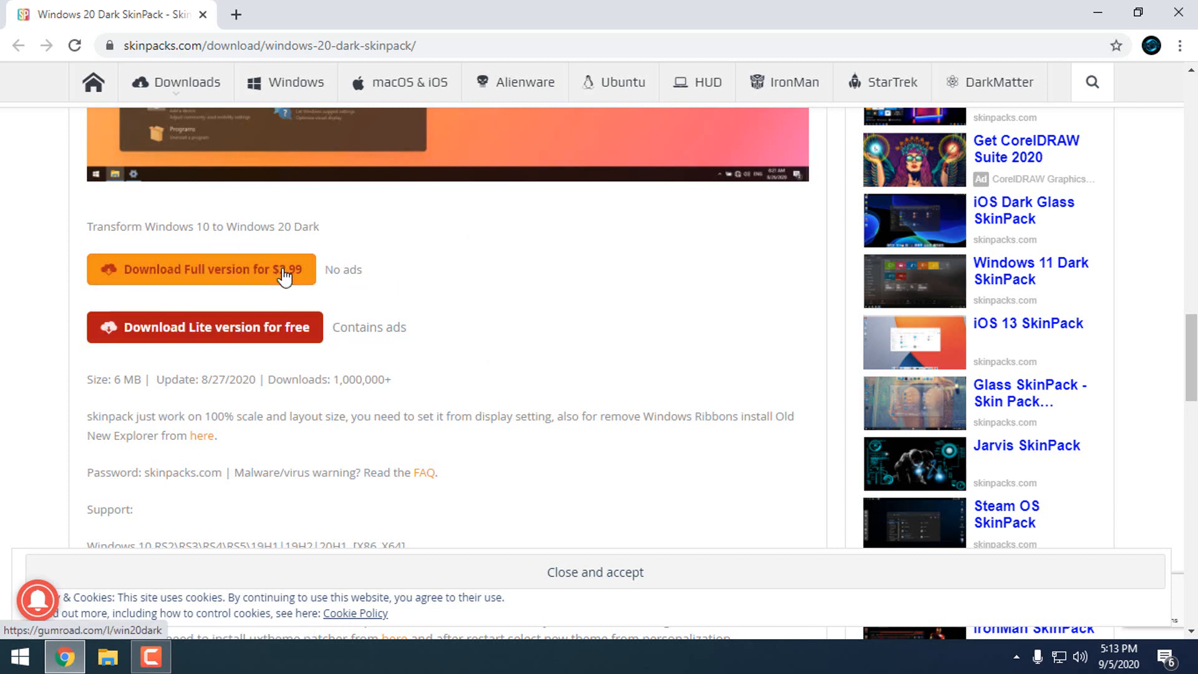
pyautogui.moveTo(204, 327)
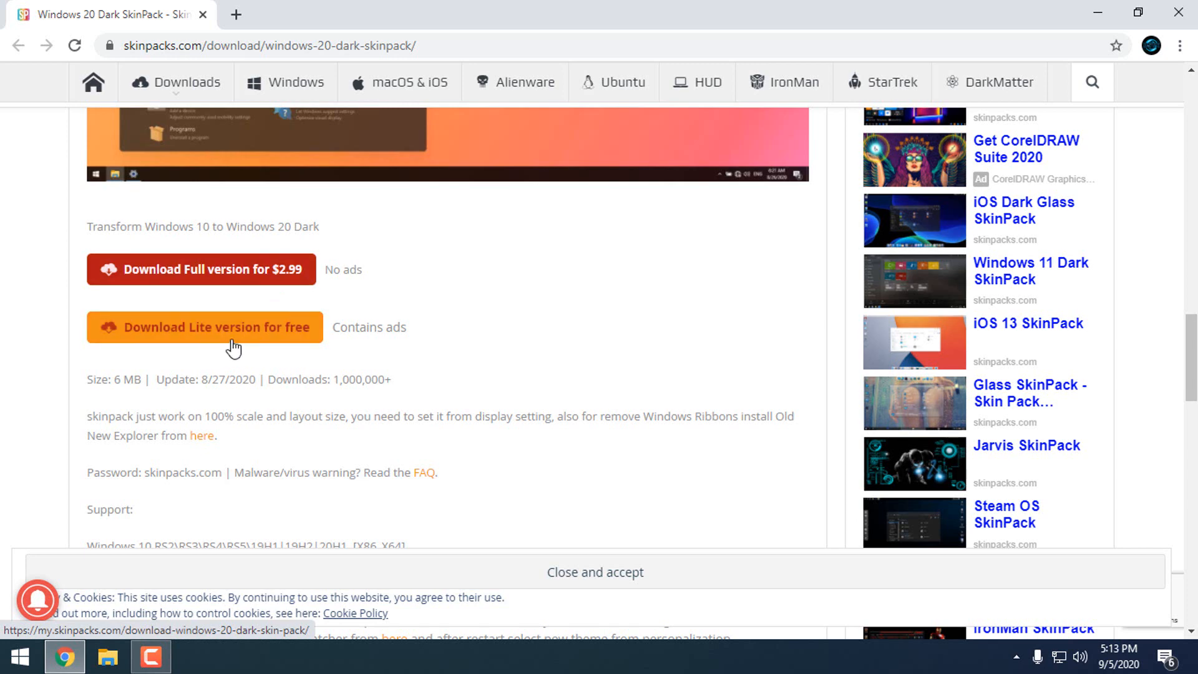
pyautogui.moveTo(257, 345)
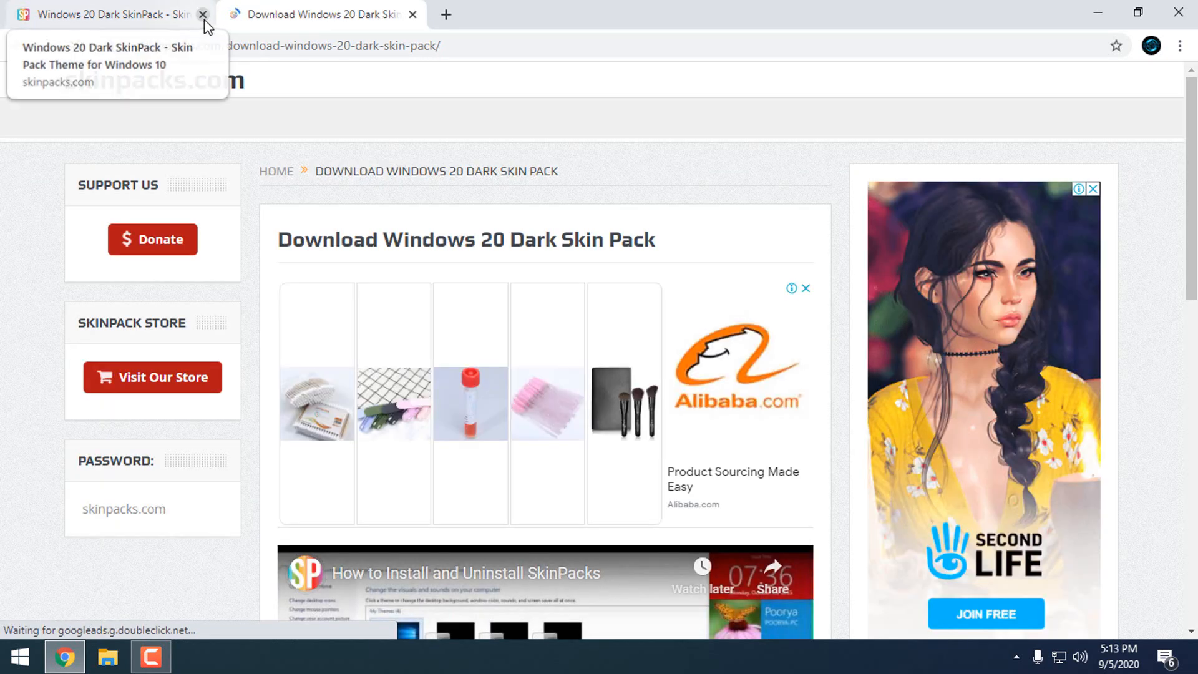
# - Reach the SkinPack Download Center file list with Password.txt and the .sfx.exe, then start Windows Security
pyautogui.click(202, 15)
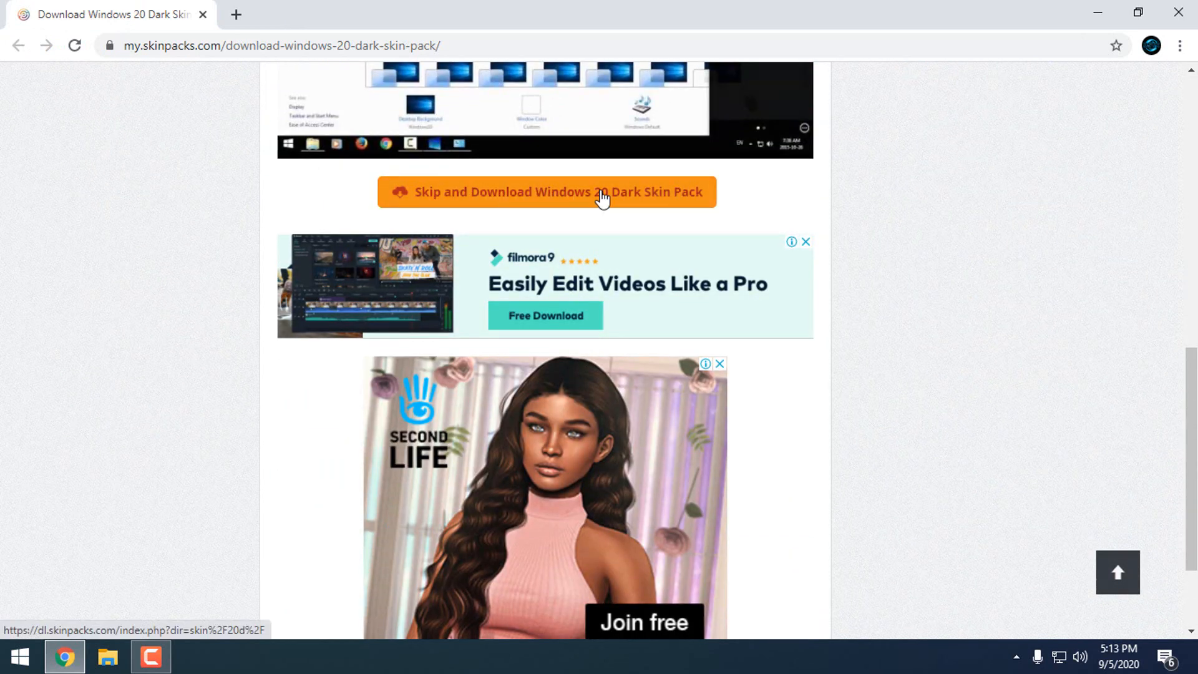
pyautogui.click(546, 192)
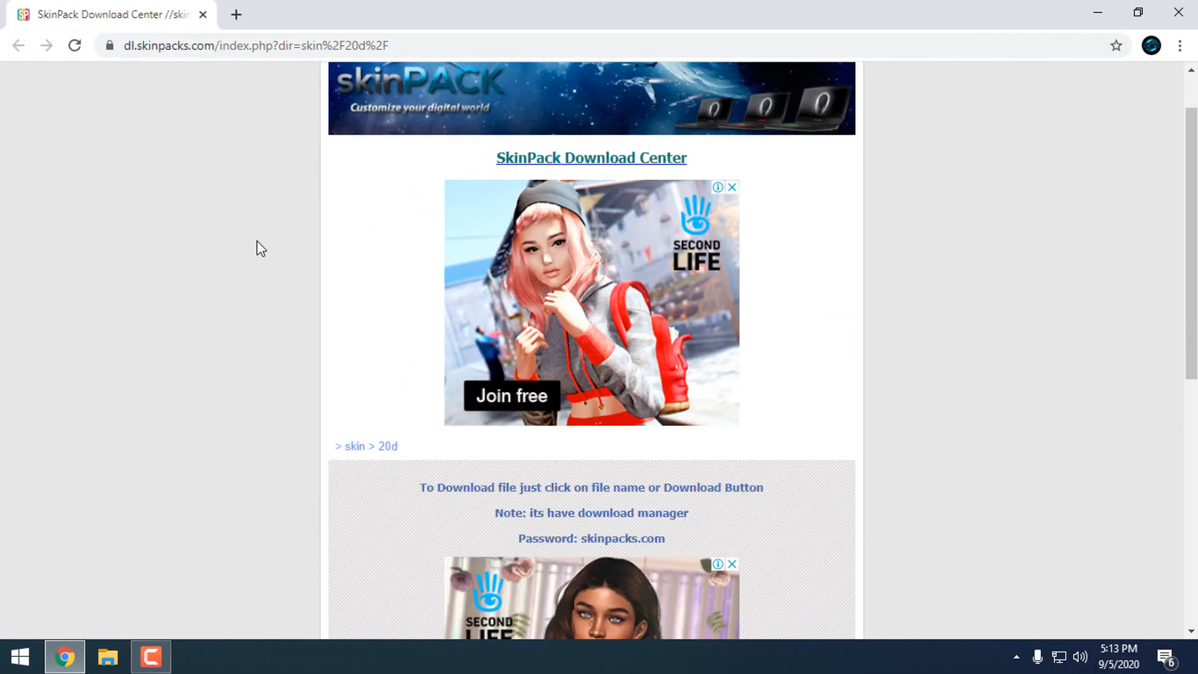
pyautogui.scroll(-3)
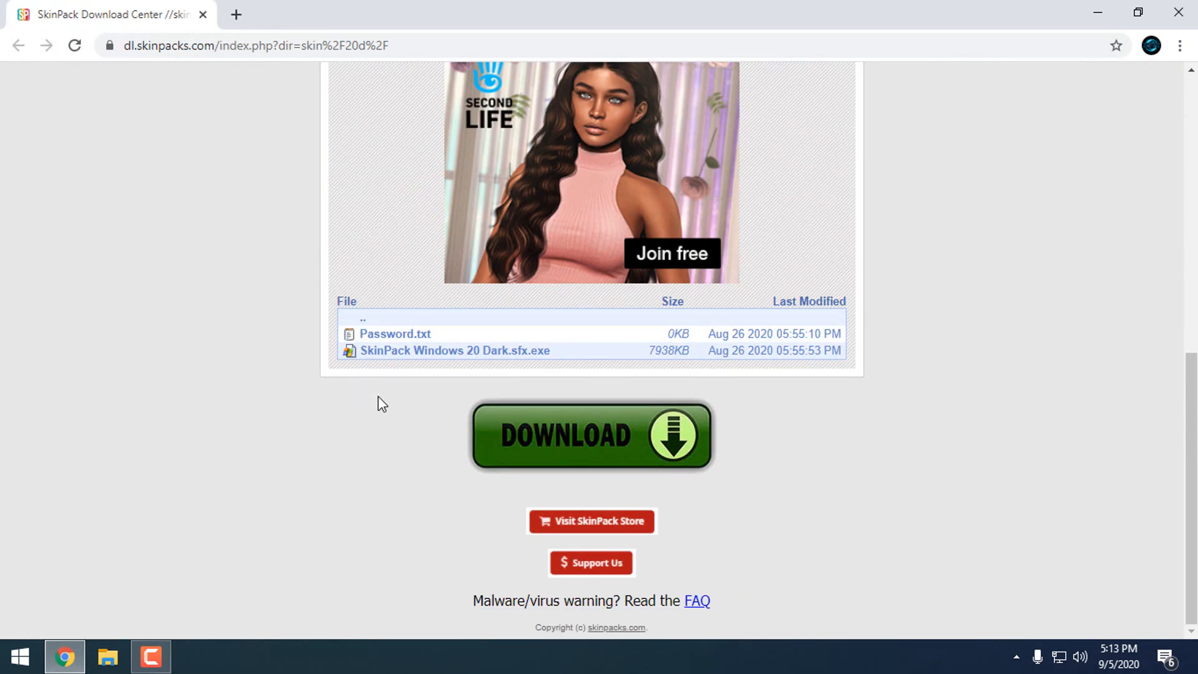
pyautogui.moveTo(417, 360)
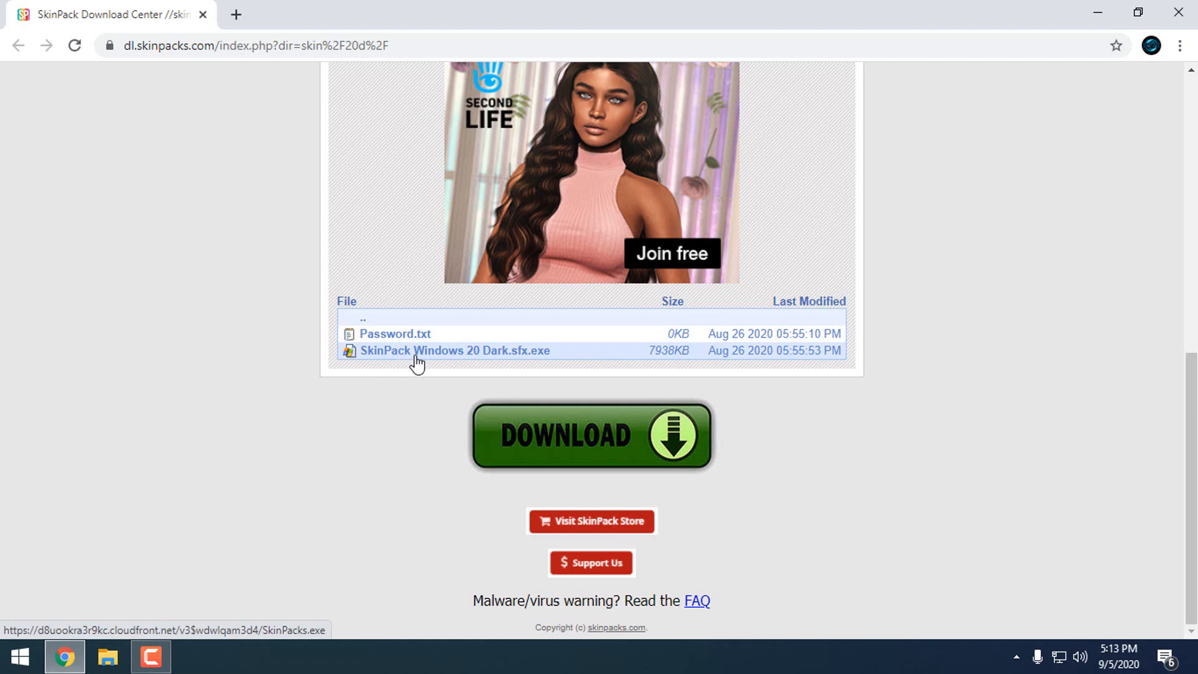
pyautogui.moveTo(565, 361)
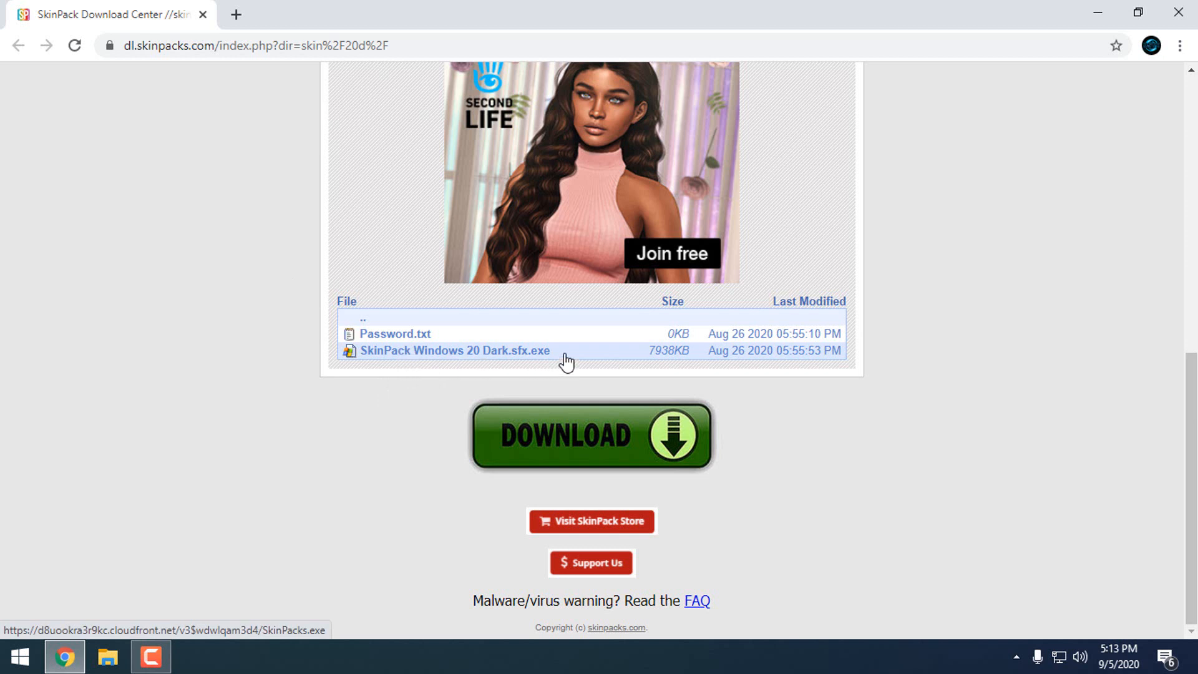
pyautogui.click(1016, 657)
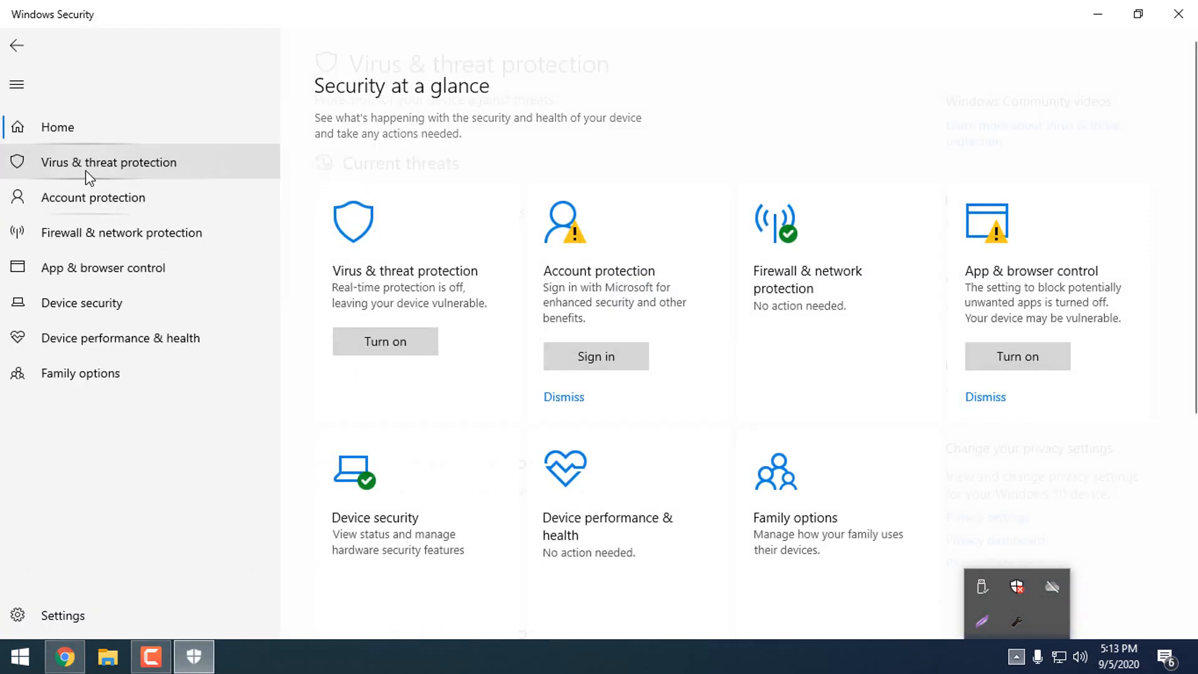
# - Show Virus & threat protection settings with Real-time protection off
pyautogui.click(107, 162)
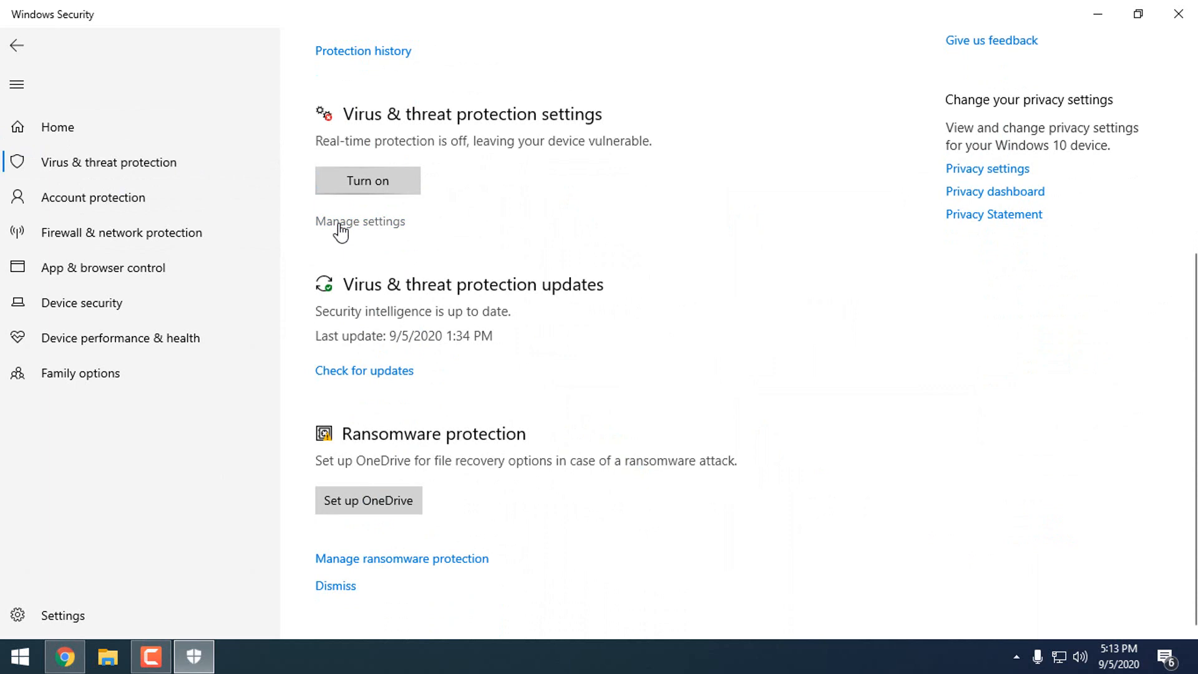
pyautogui.click(361, 221)
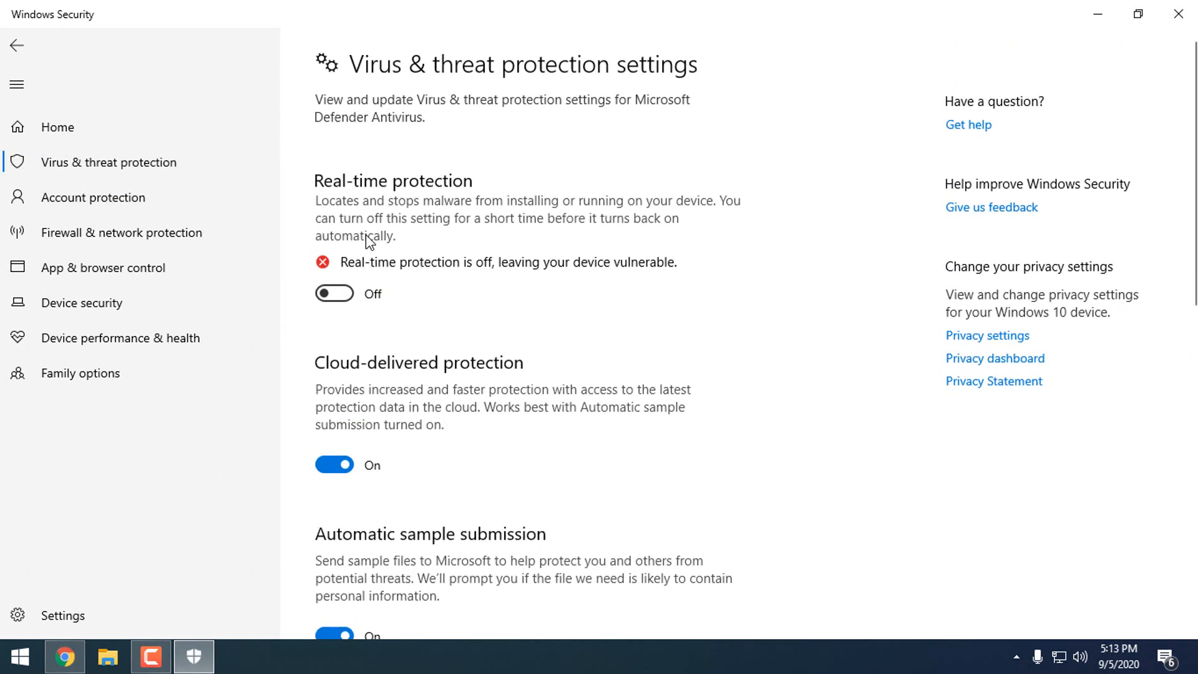
pyautogui.moveTo(652, 316)
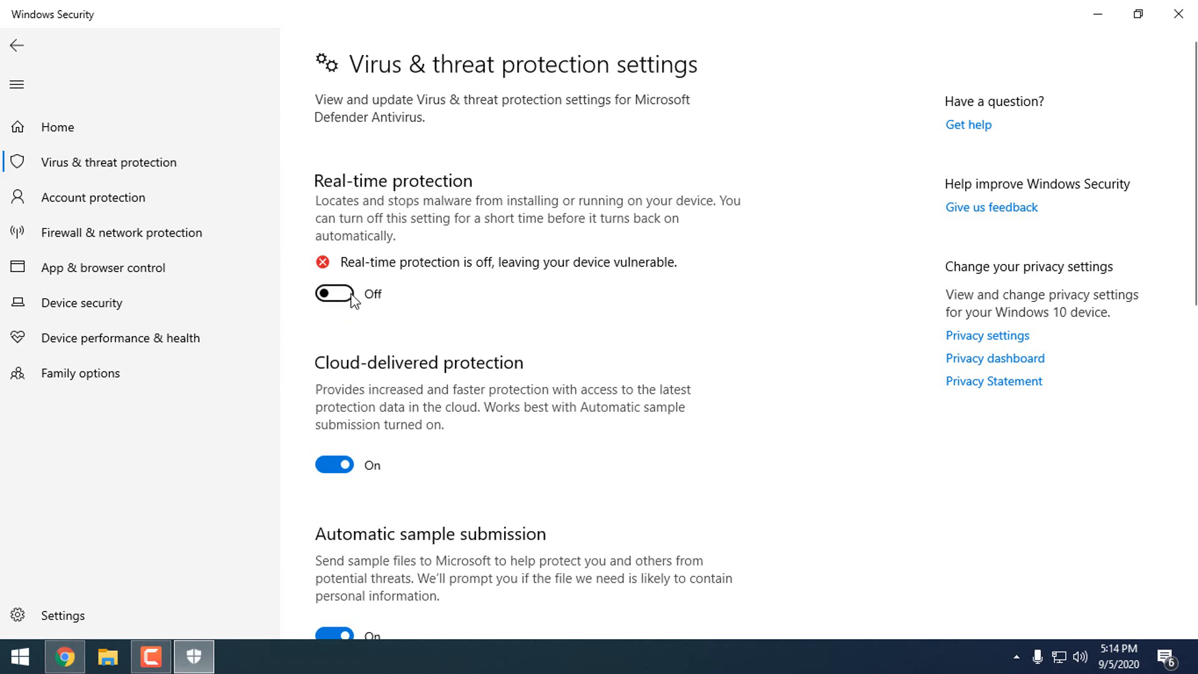
pyautogui.moveTo(311, 362)
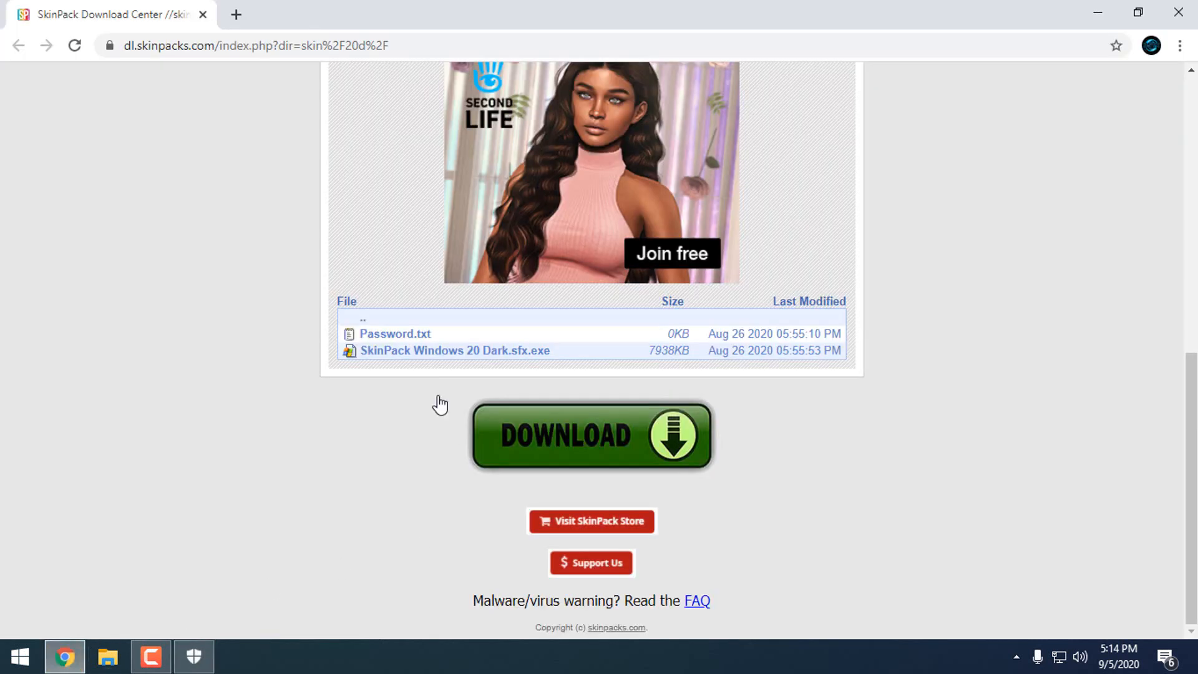
pyautogui.moveTo(513, 359)
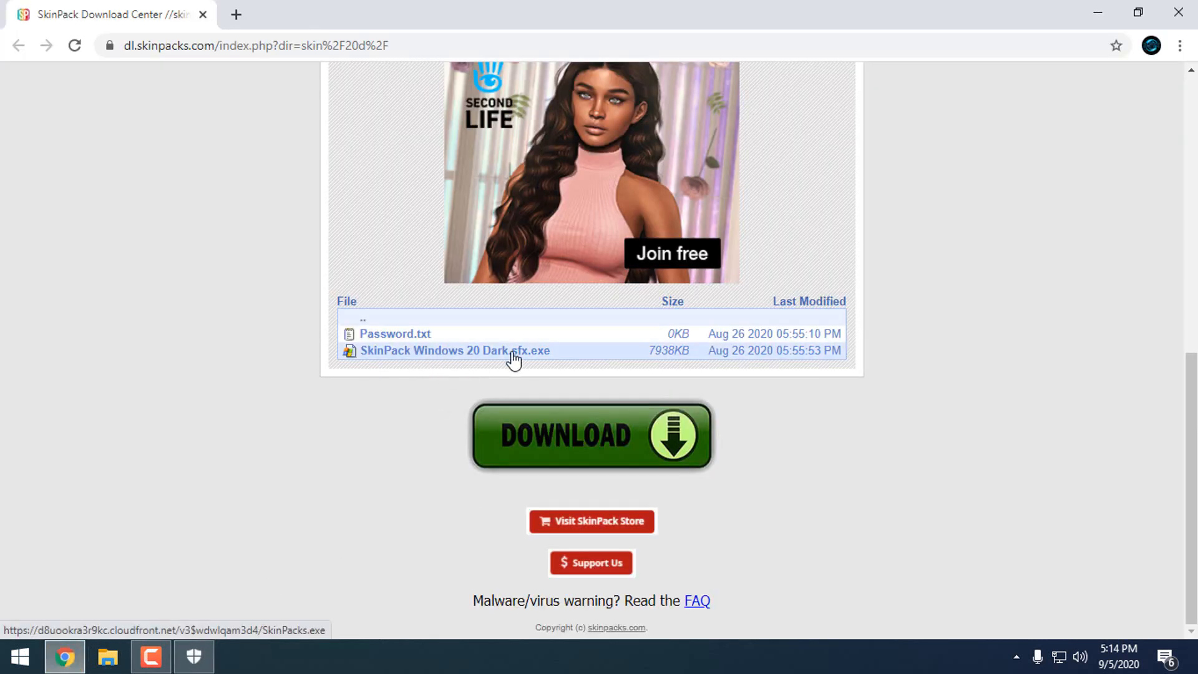
# - Download and keep the SkinPack Windows 20 Dark .sfx.exe, view Password.txt, and run the download
pyautogui.click(591, 435)
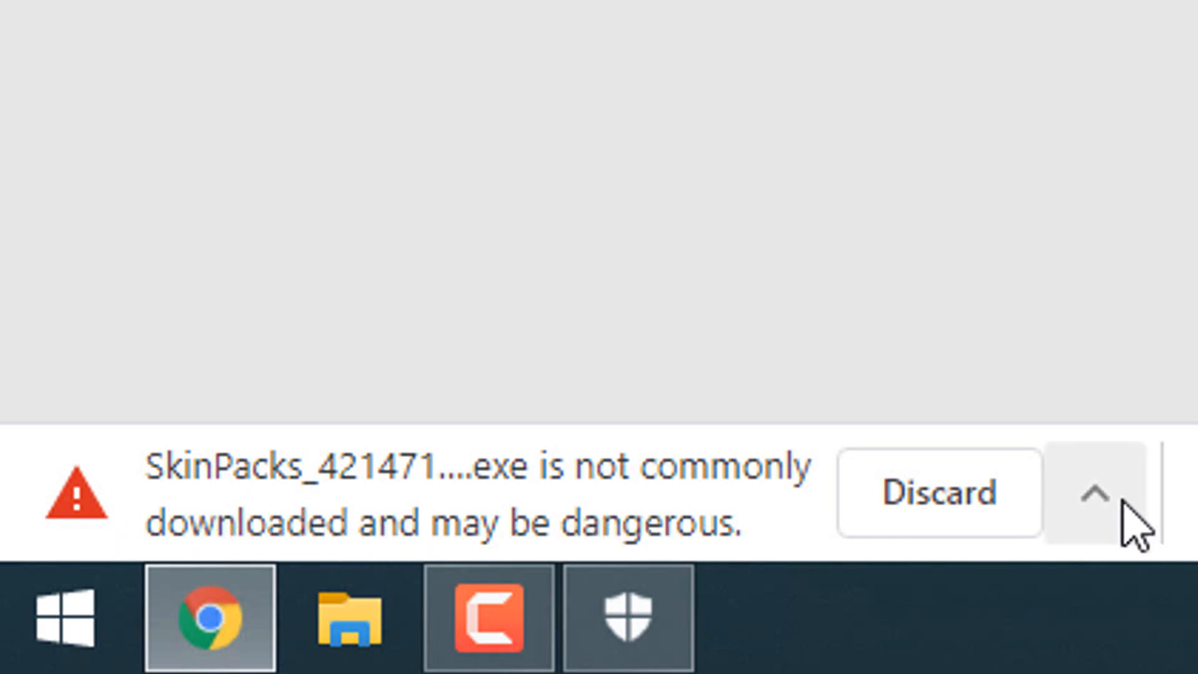
pyautogui.click(1095, 493)
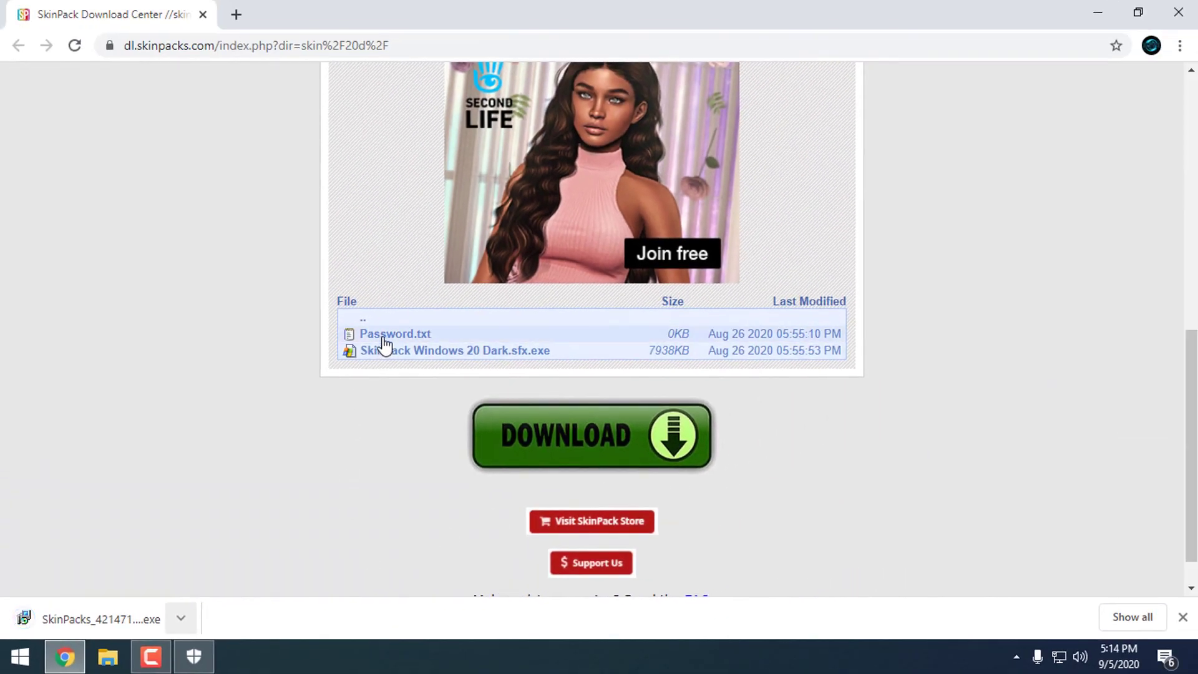
pyautogui.click(396, 335)
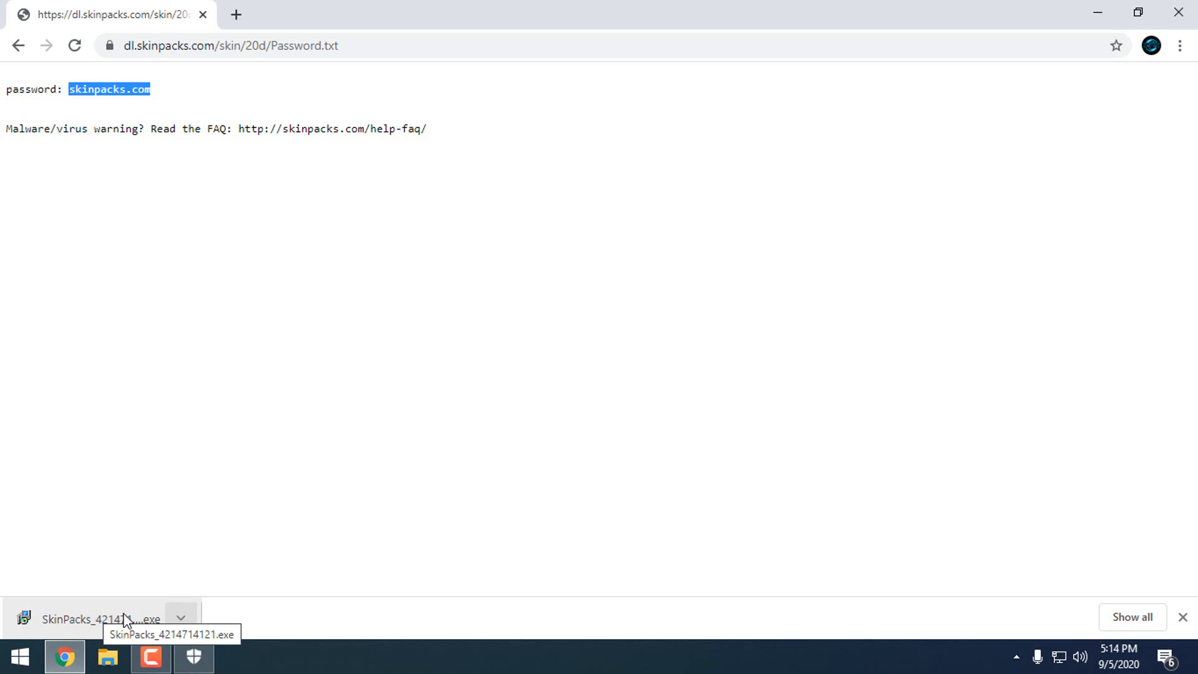
pyautogui.click(100, 618)
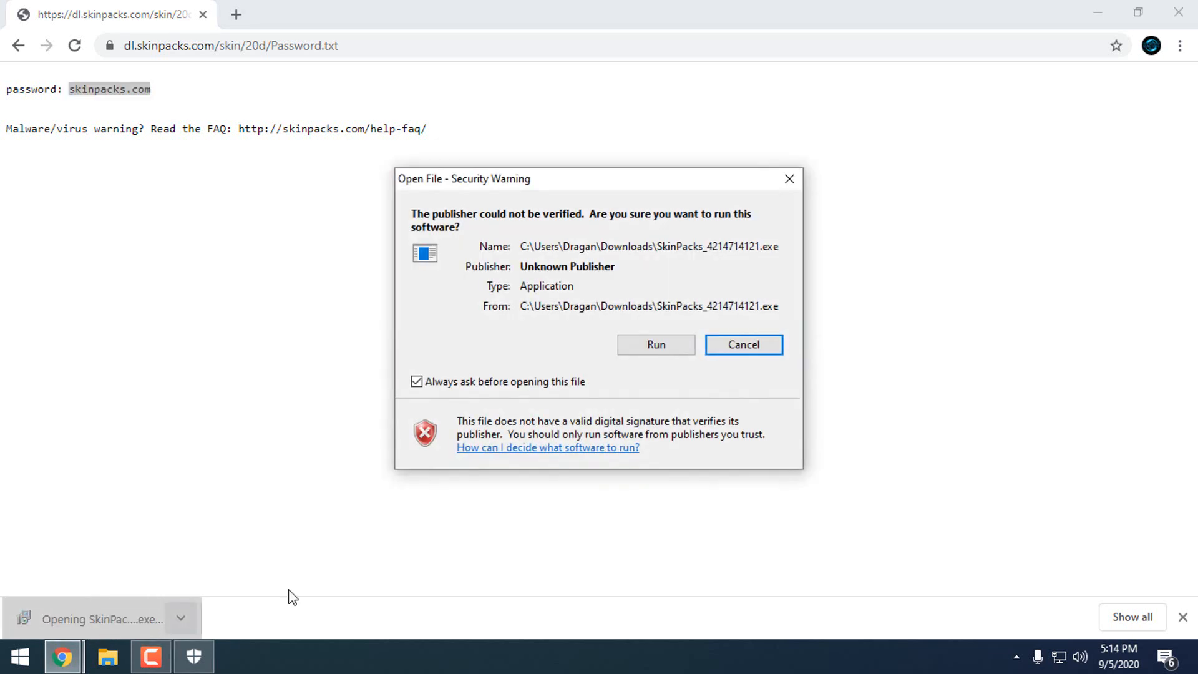
# - Run the SkinPack Downloader to the Desktop, declining McAfee WebAdvisor, until All Done
pyautogui.click(741, 345)
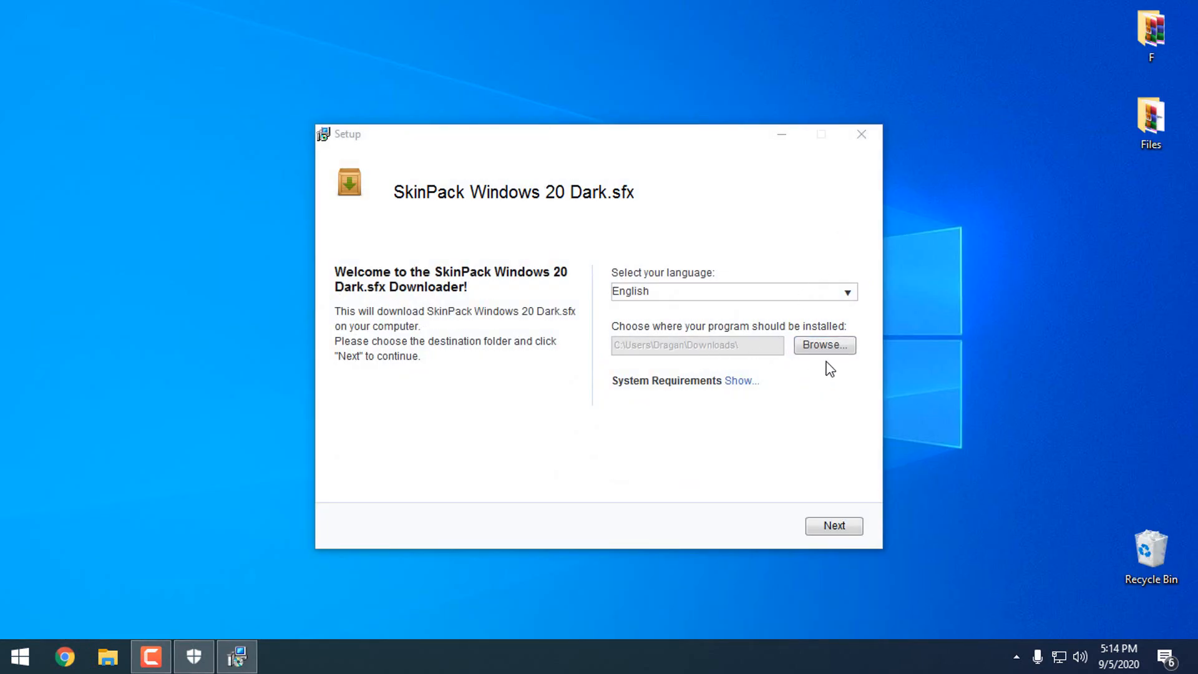
pyautogui.click(824, 345)
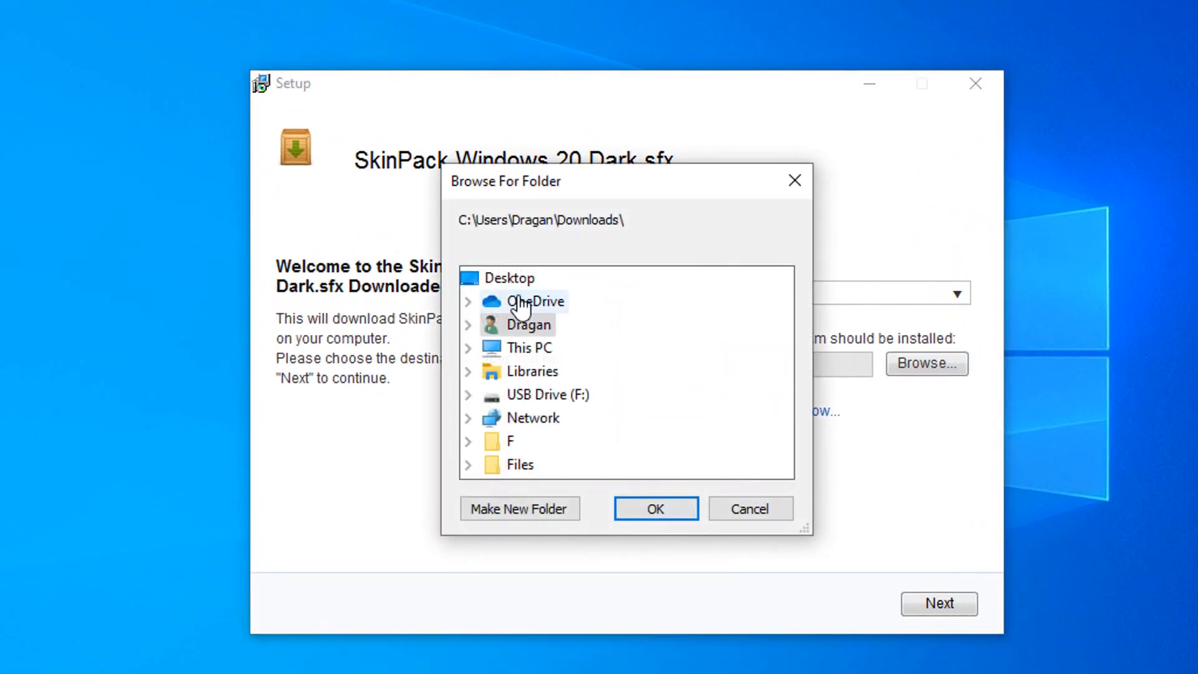
pyautogui.click(654, 508)
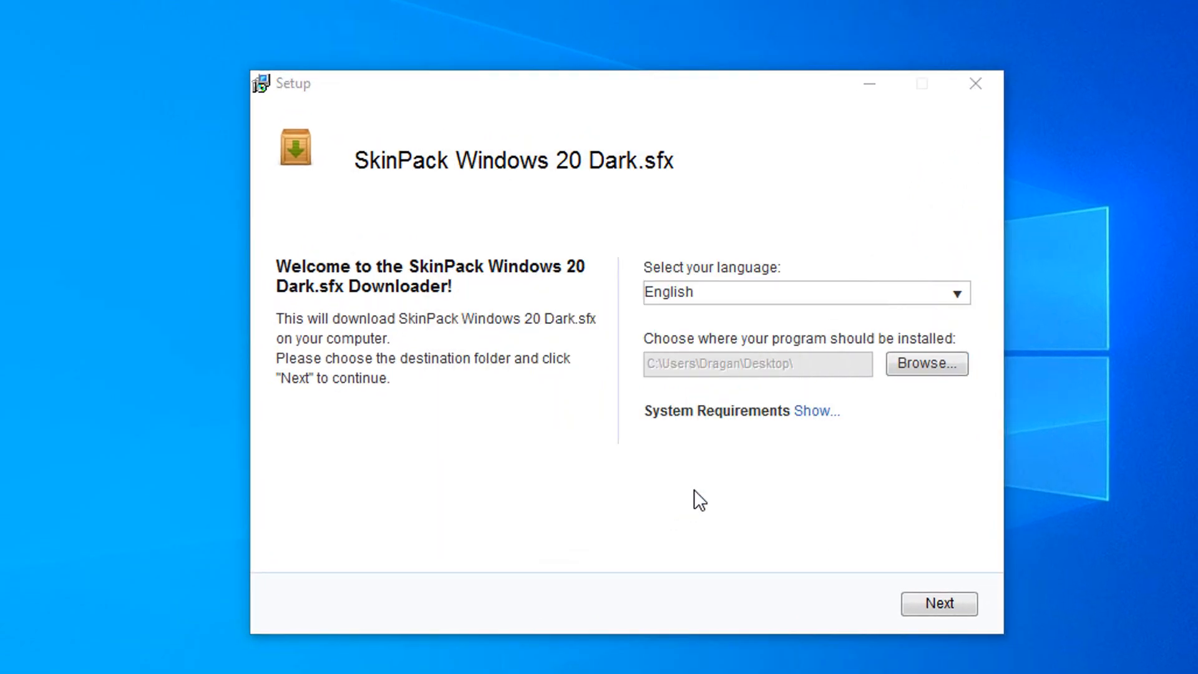
pyautogui.click(938, 604)
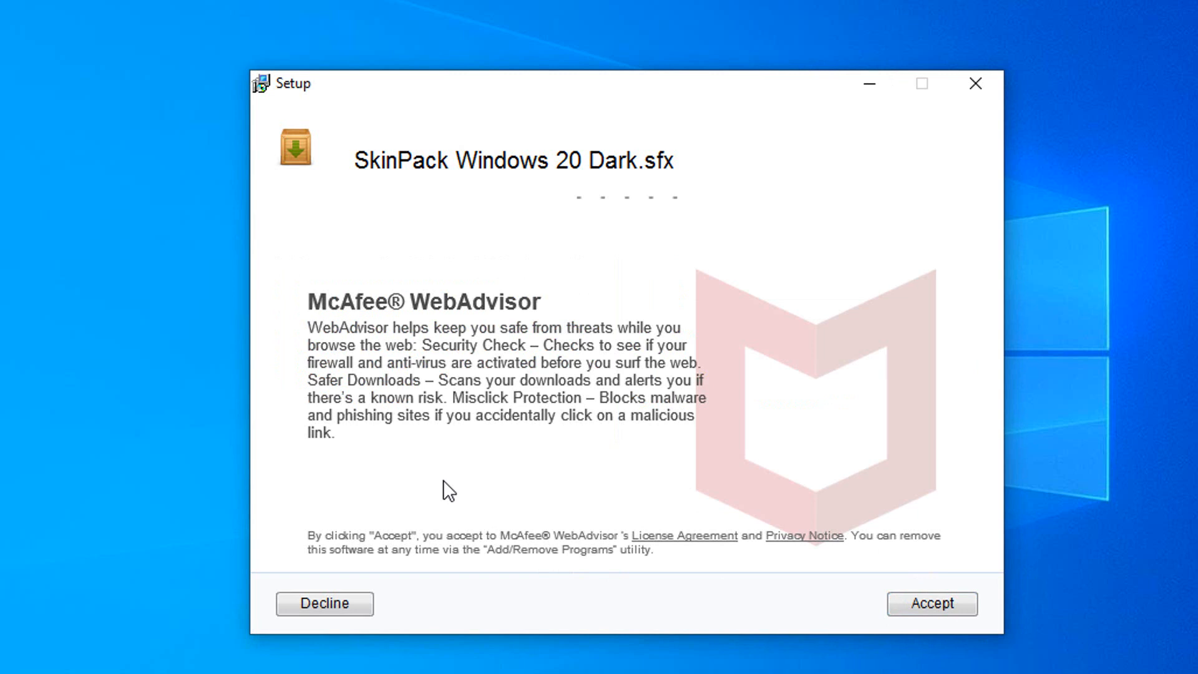
pyautogui.moveTo(392, 330)
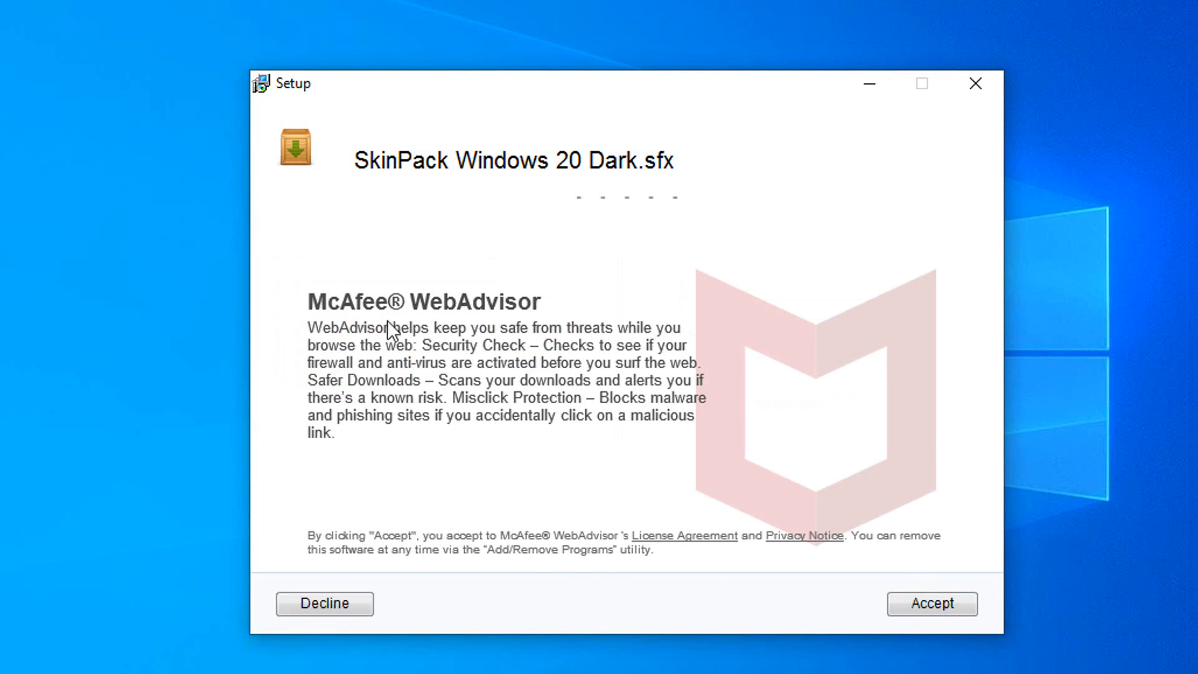
pyautogui.moveTo(383, 421)
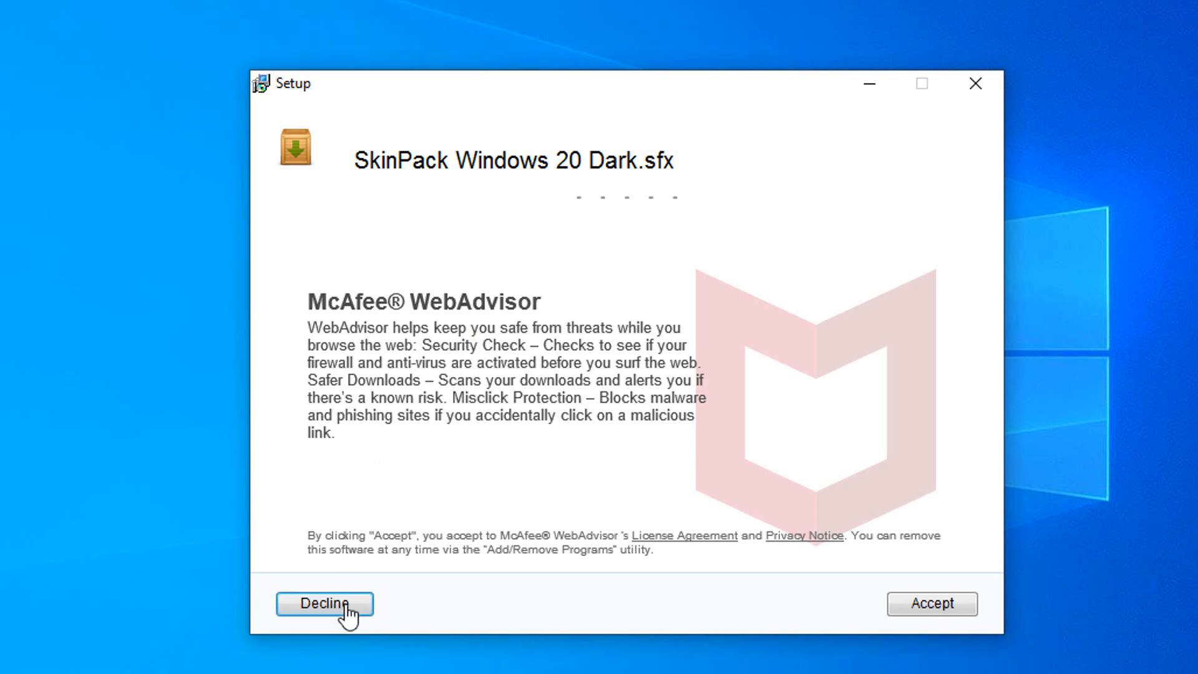
pyautogui.click(325, 604)
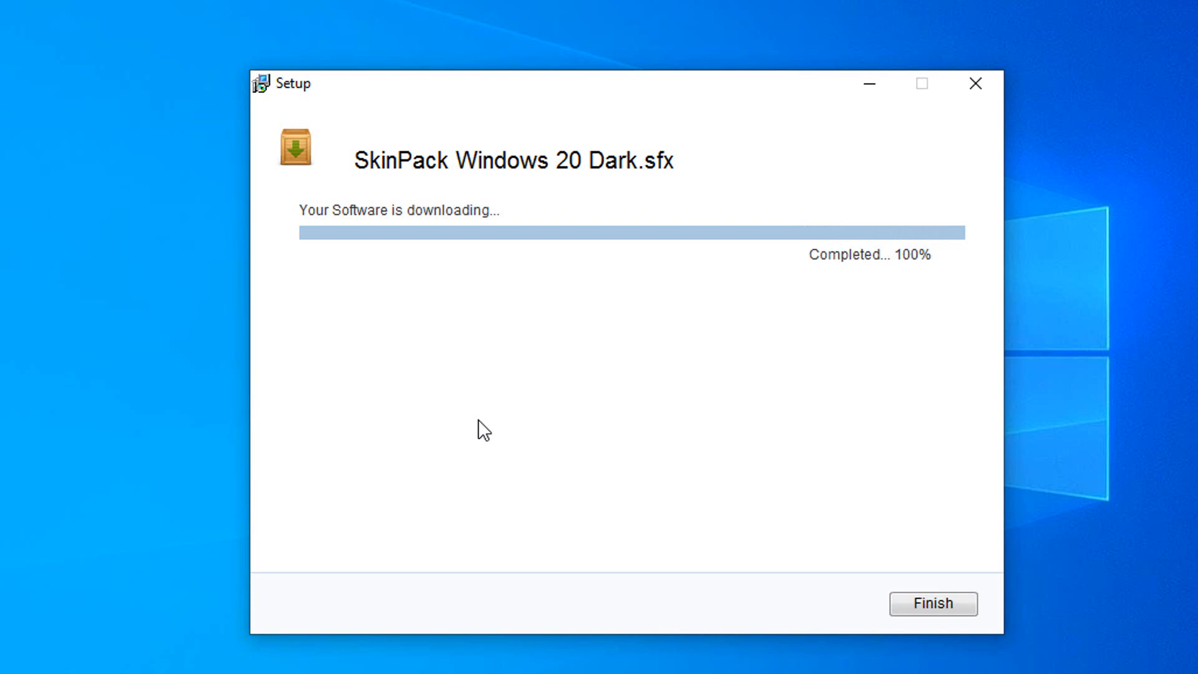
pyautogui.click(932, 604)
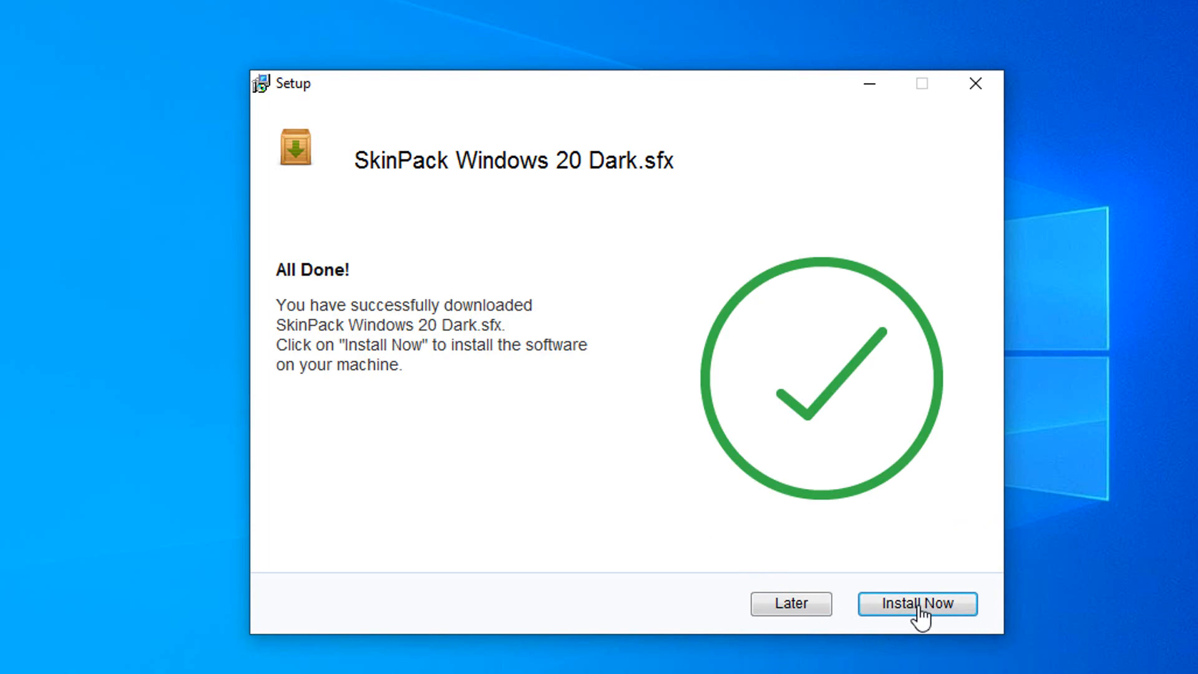
# - Install Now and unpack the password-protected archive to the Desktop
pyautogui.click(916, 604)
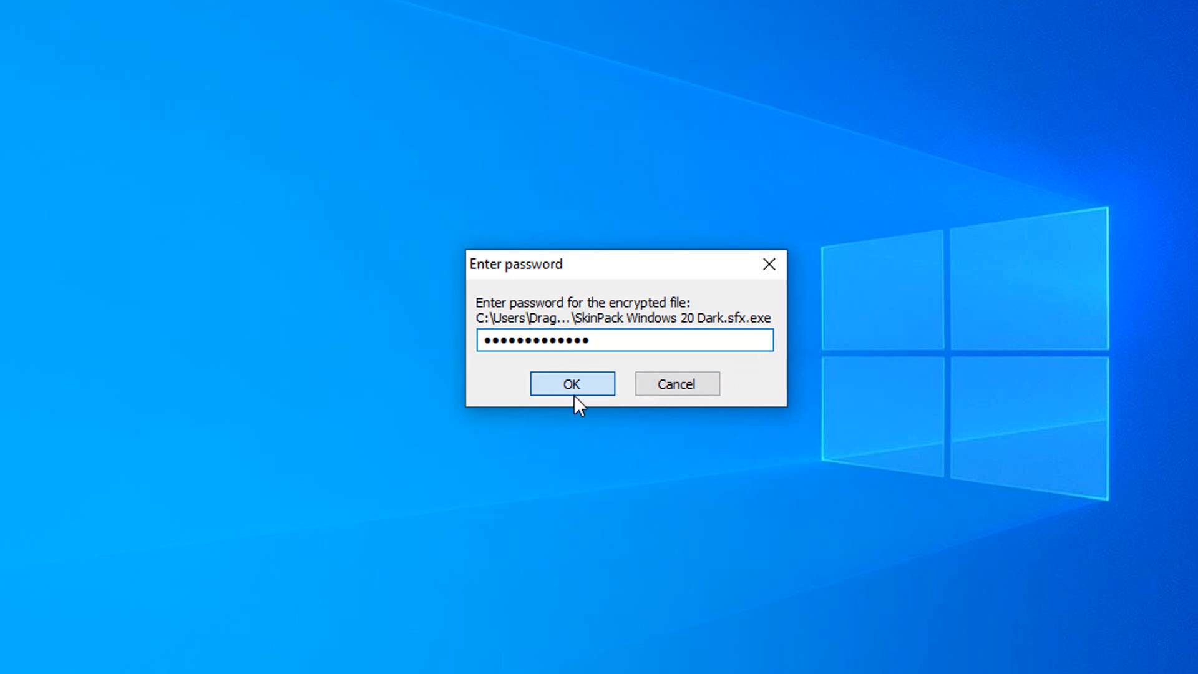
pyautogui.click(571, 383)
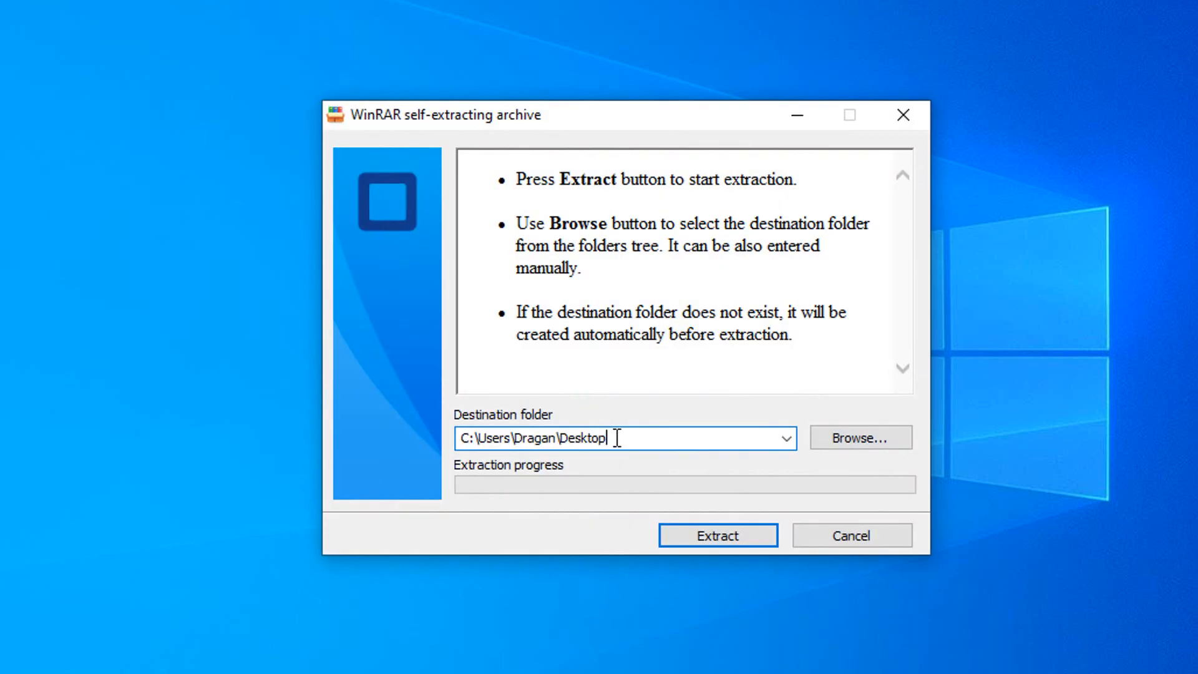
pyautogui.moveTo(844, 457)
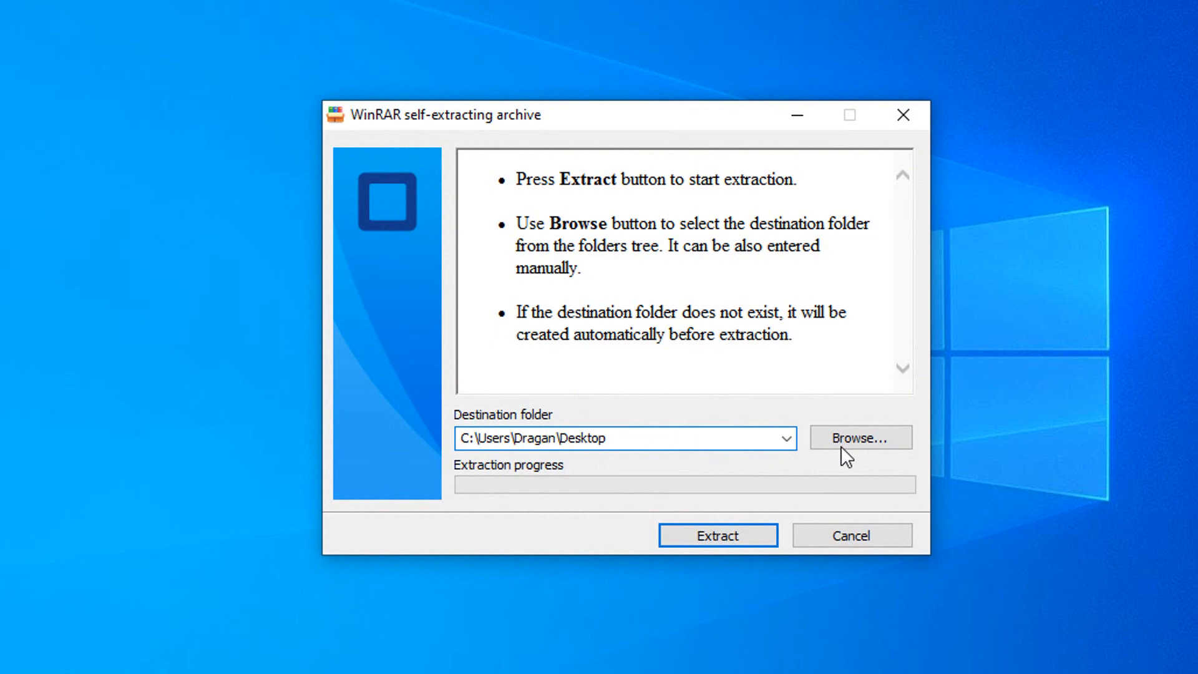
pyautogui.click(859, 438)
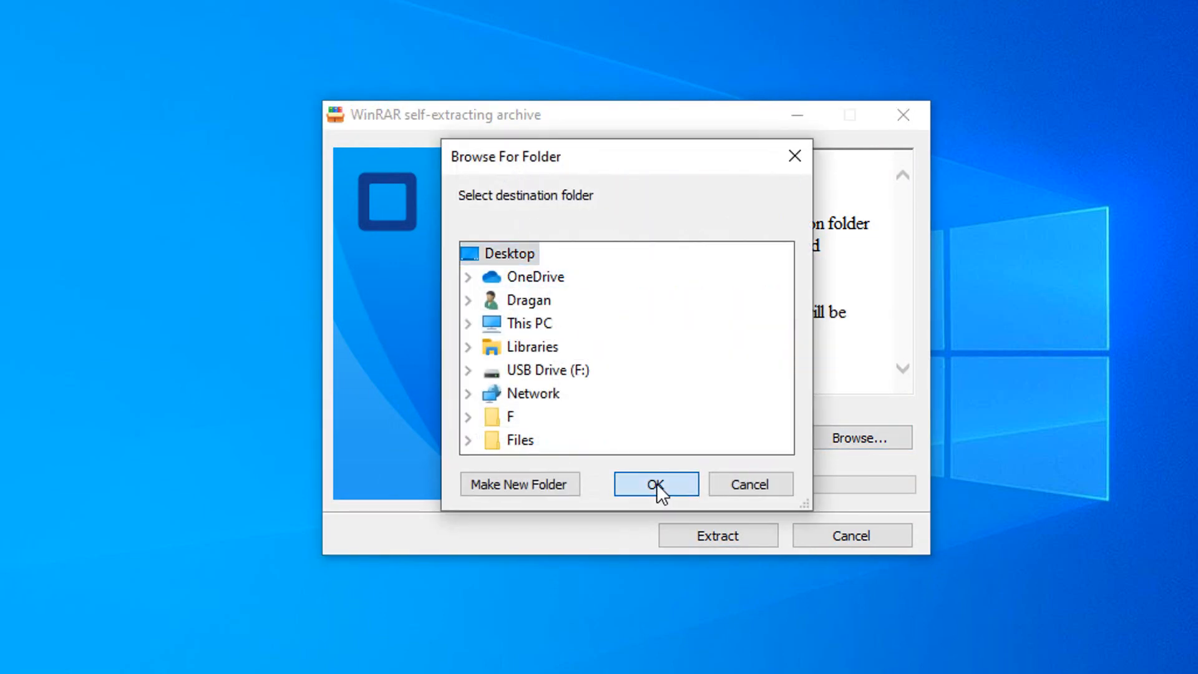
pyautogui.click(655, 485)
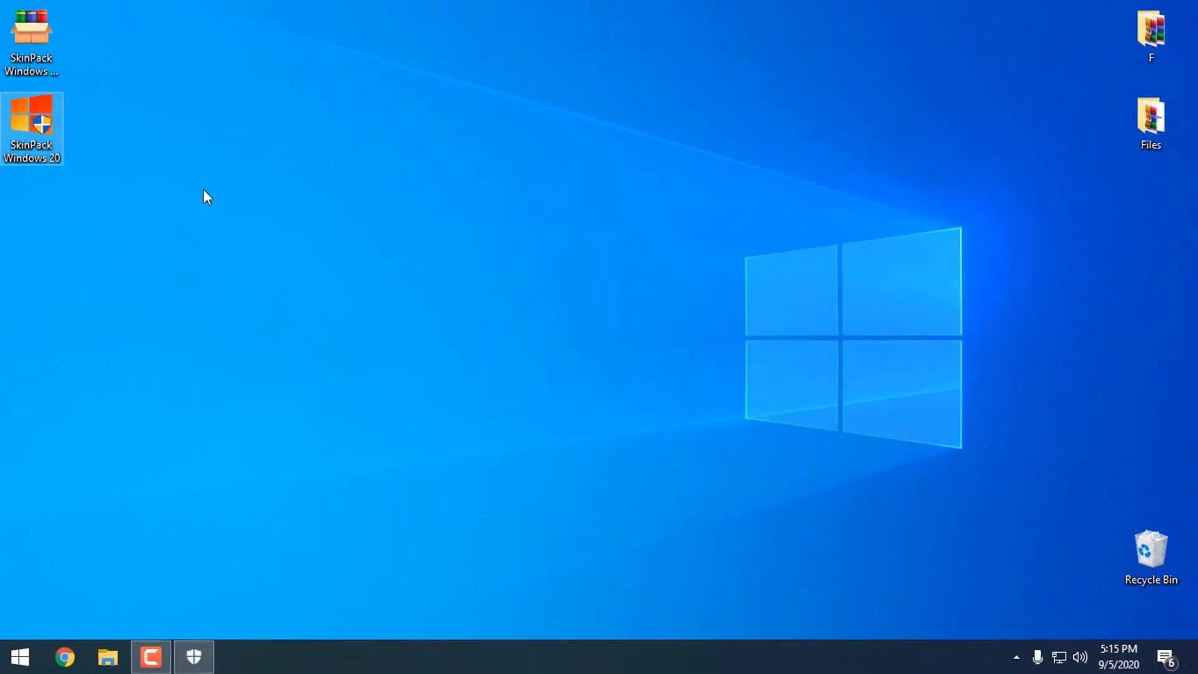
# - Launch SkinPack Windows 20 Setup from the Desktop and accept the license agreement
pyautogui.rightClick(206, 197)
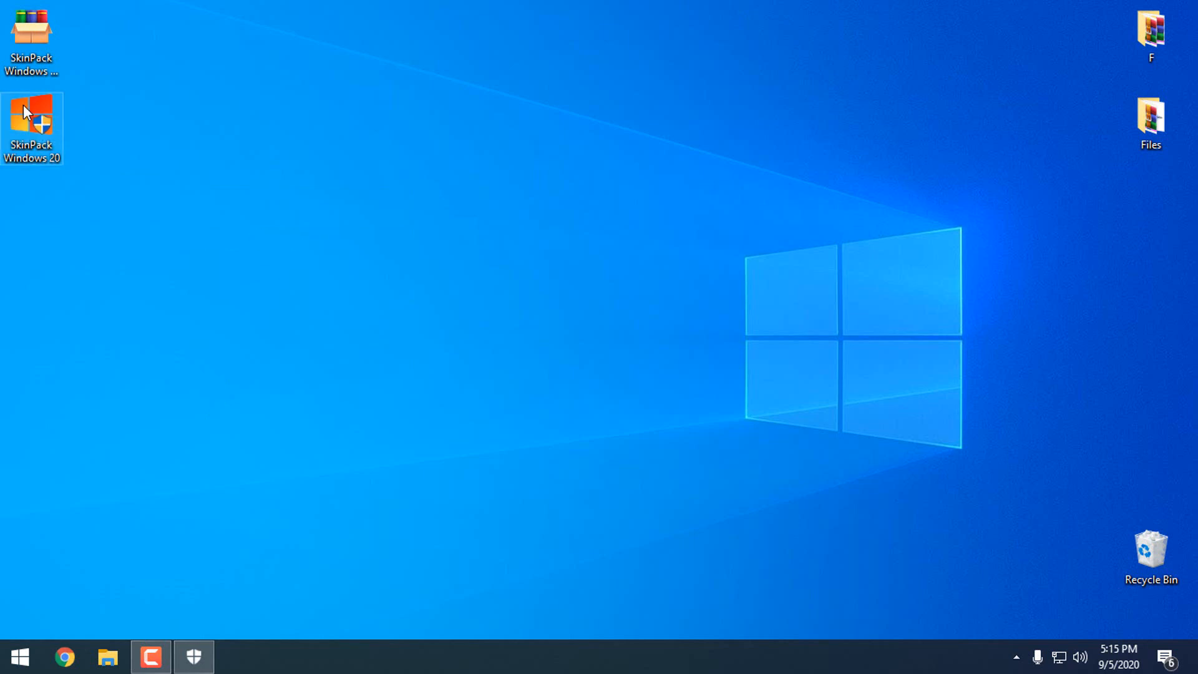
pyautogui.doubleClick(31, 122)
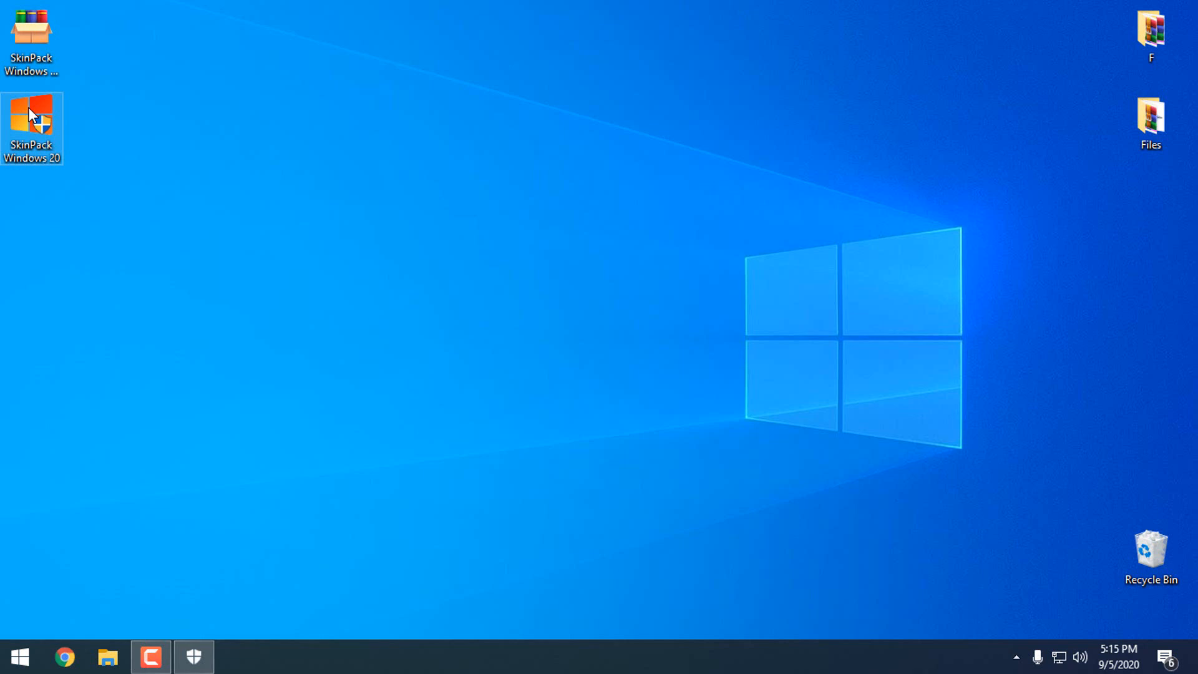
pyautogui.doubleClick(31, 126)
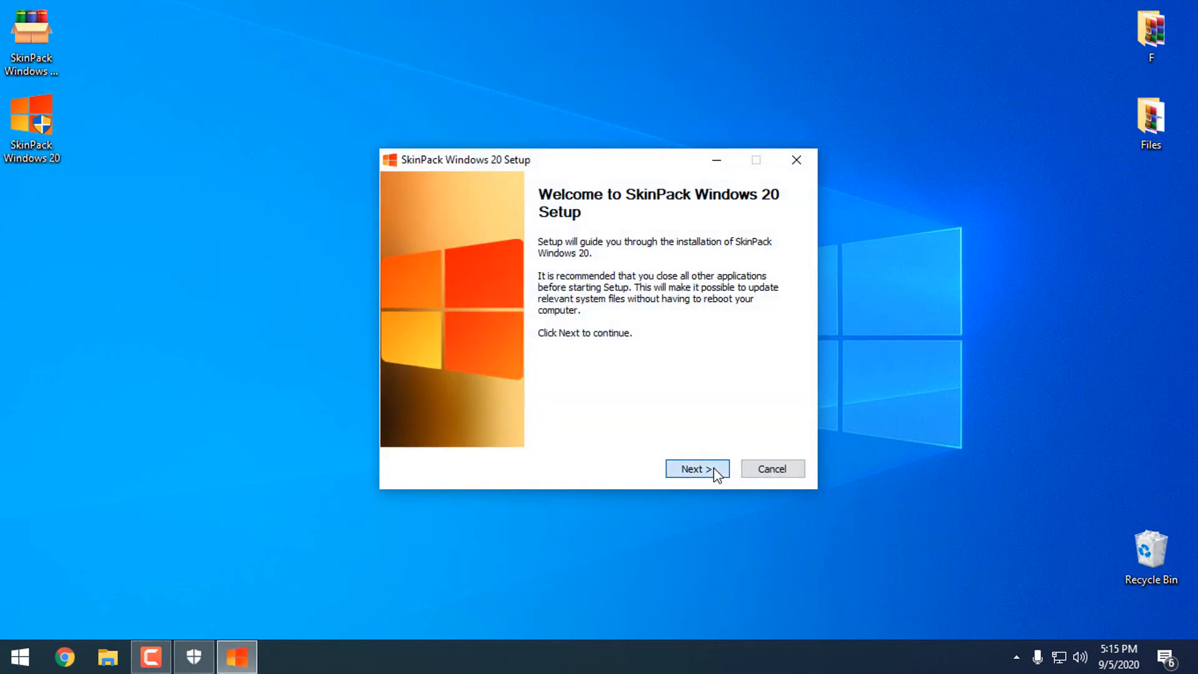
pyautogui.click(696, 468)
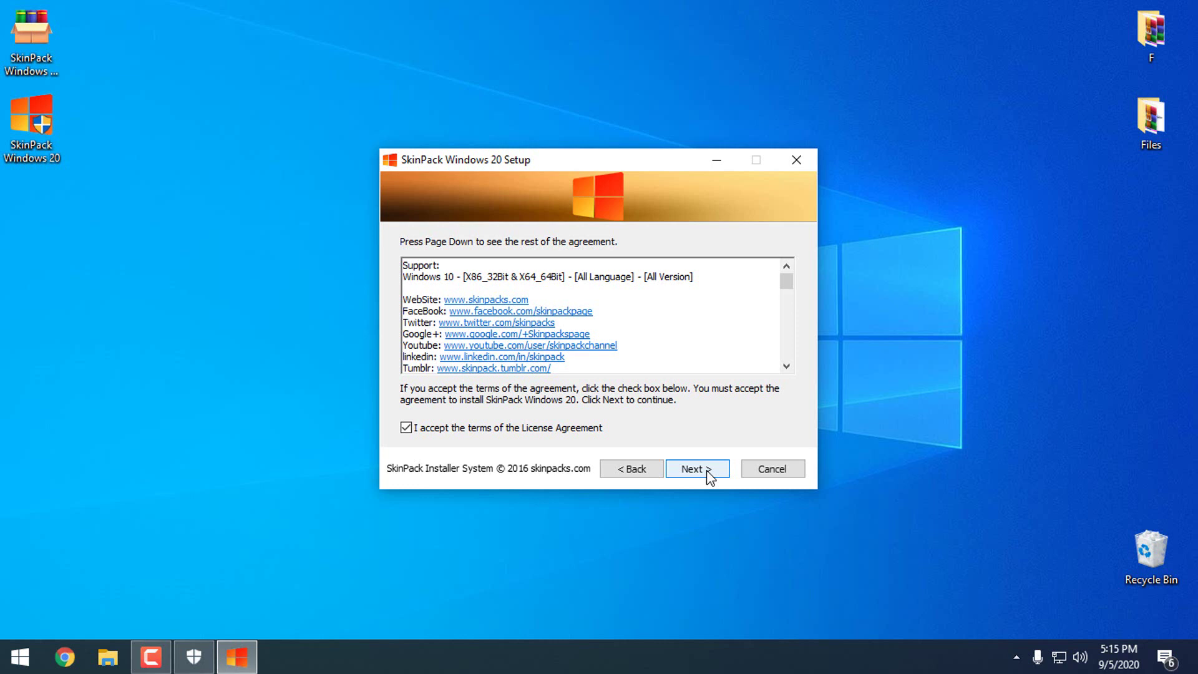
pyautogui.click(696, 468)
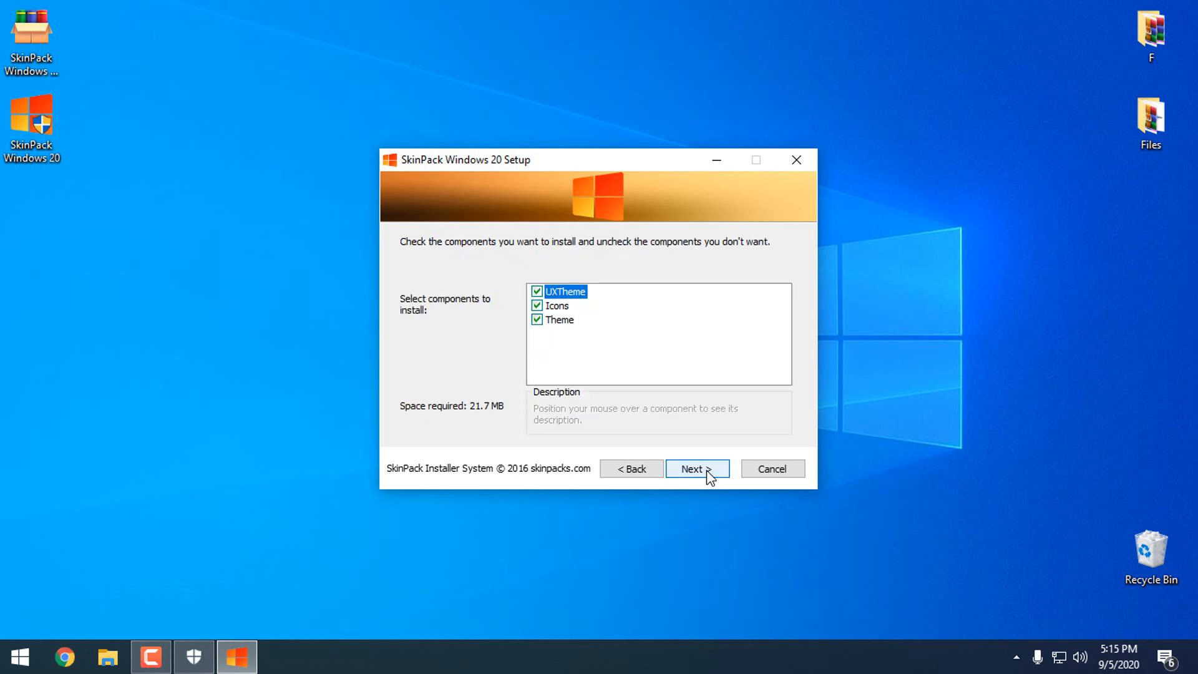
pyautogui.moveTo(672, 338)
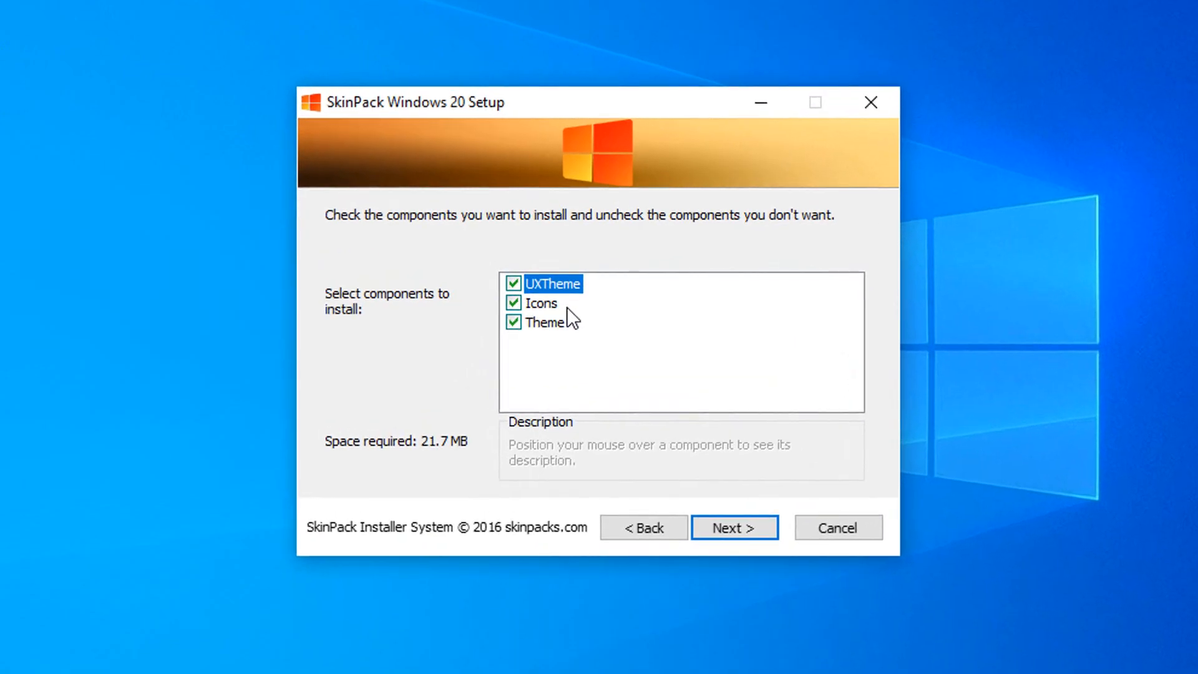
pyautogui.moveTo(545, 316)
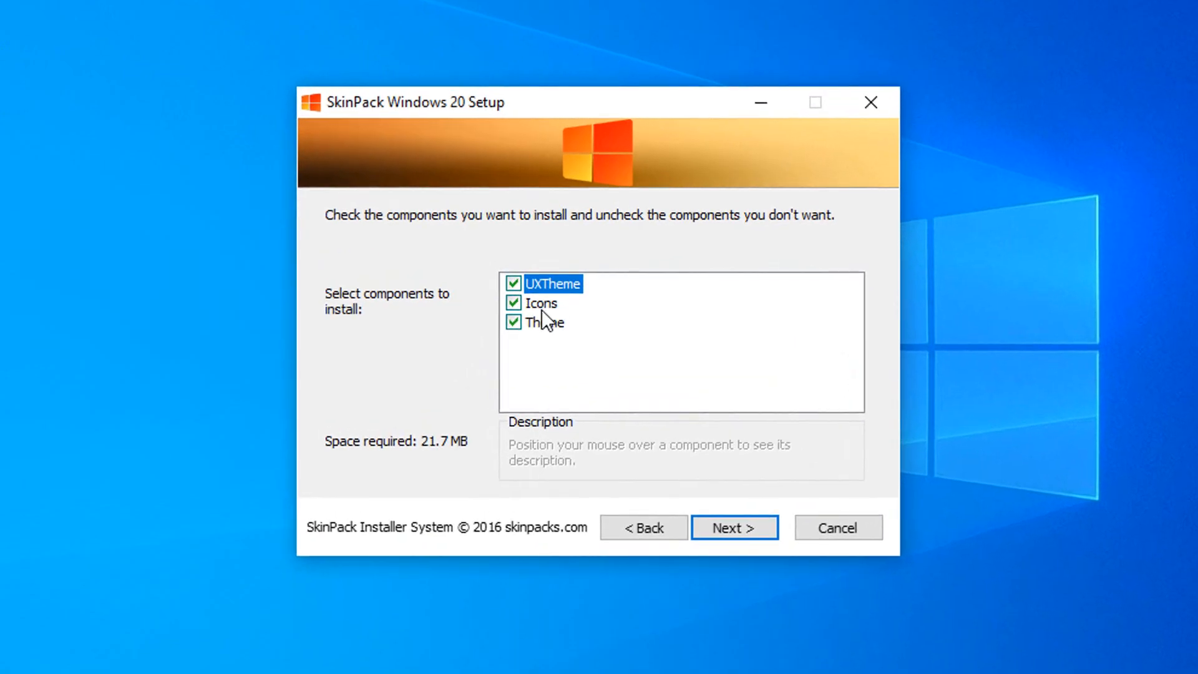
pyautogui.moveTo(558, 297)
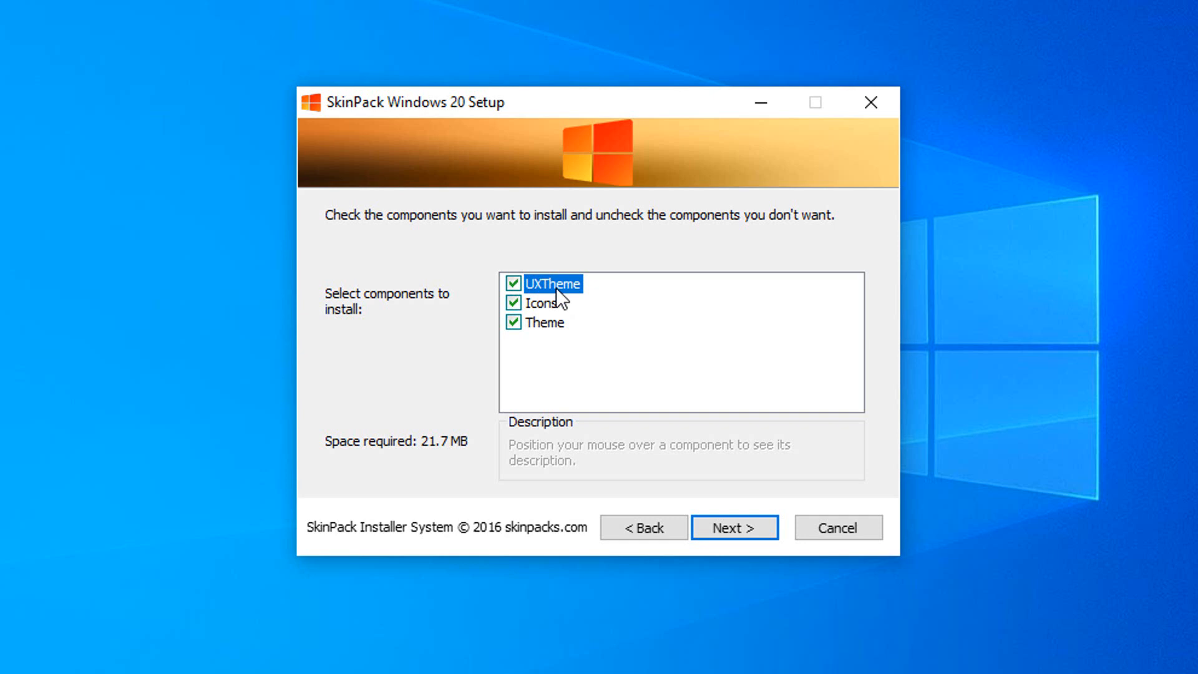
pyautogui.moveTo(513, 322)
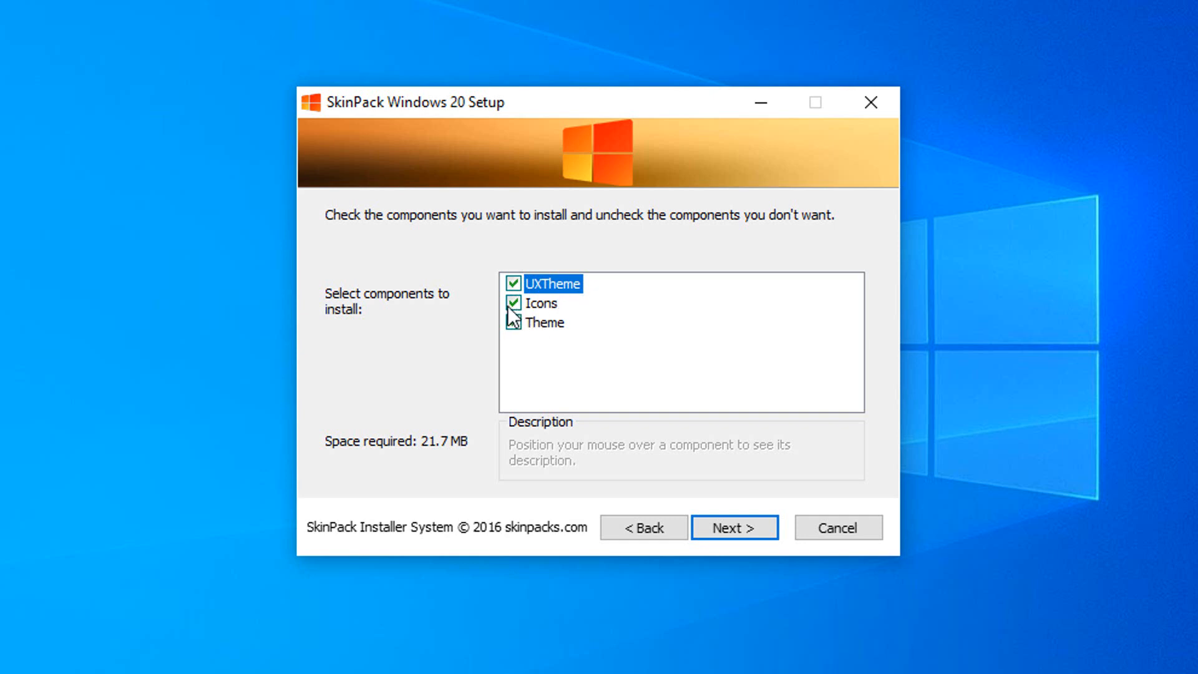
# - Leave only the Theme component checked, dropping UXTheme and Icons, and continue to the McAfee offer
pyautogui.click(513, 322)
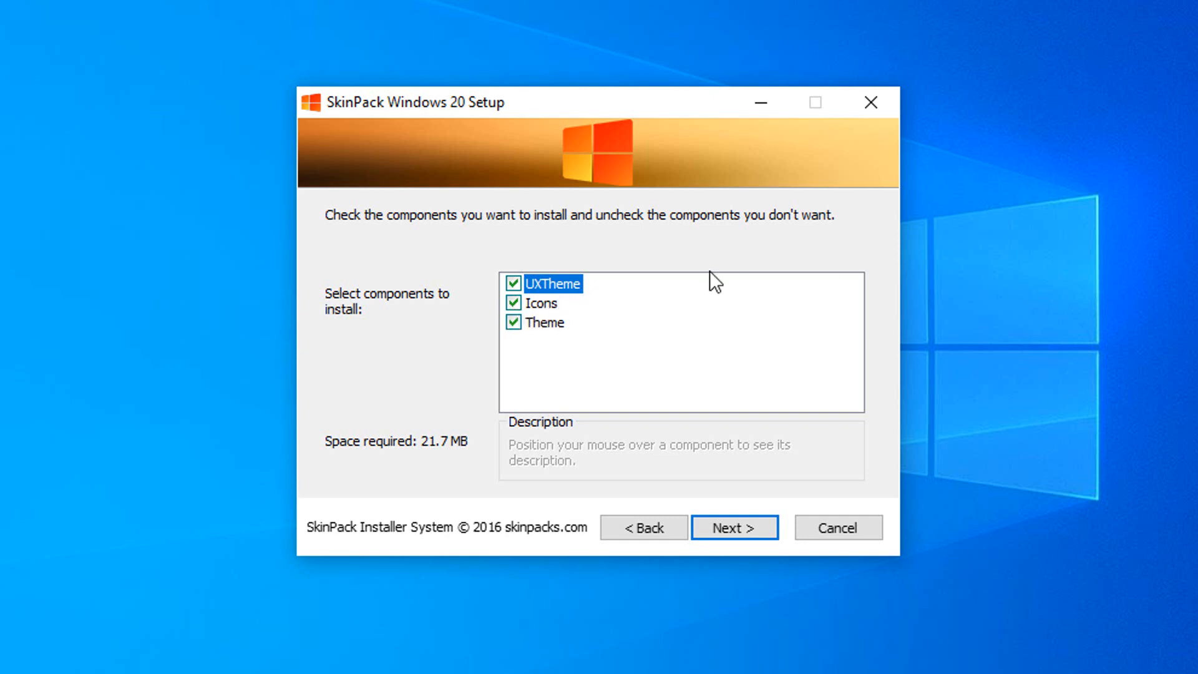
pyautogui.moveTo(712, 274)
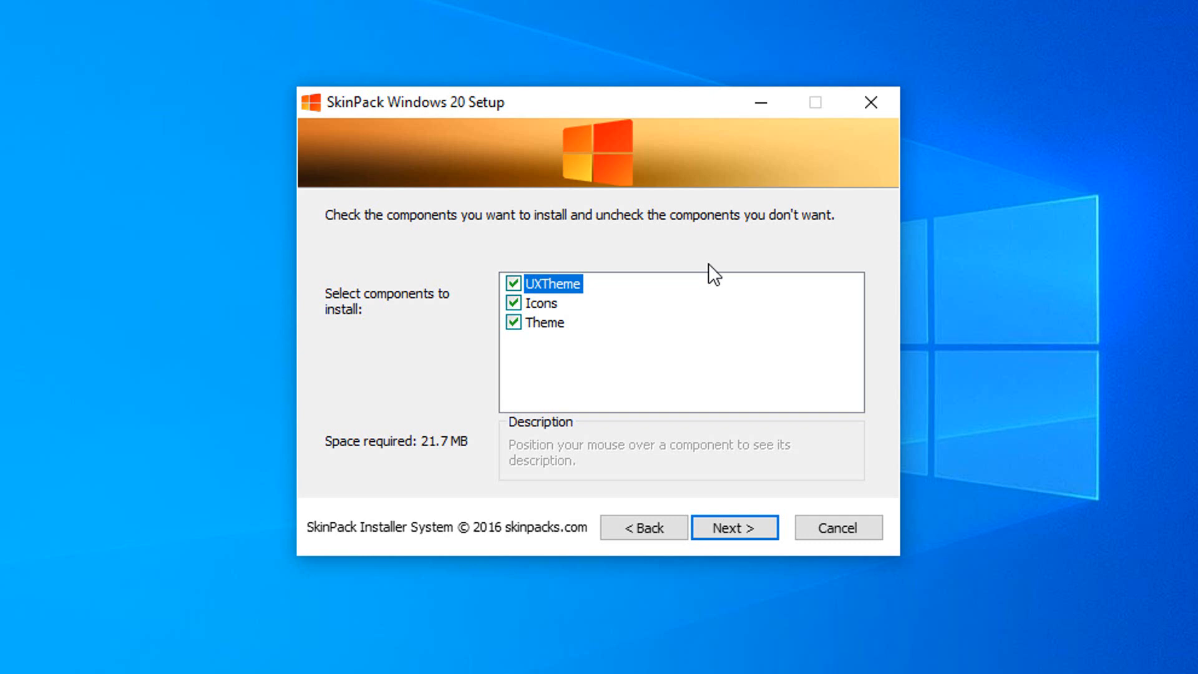
pyautogui.click(513, 302)
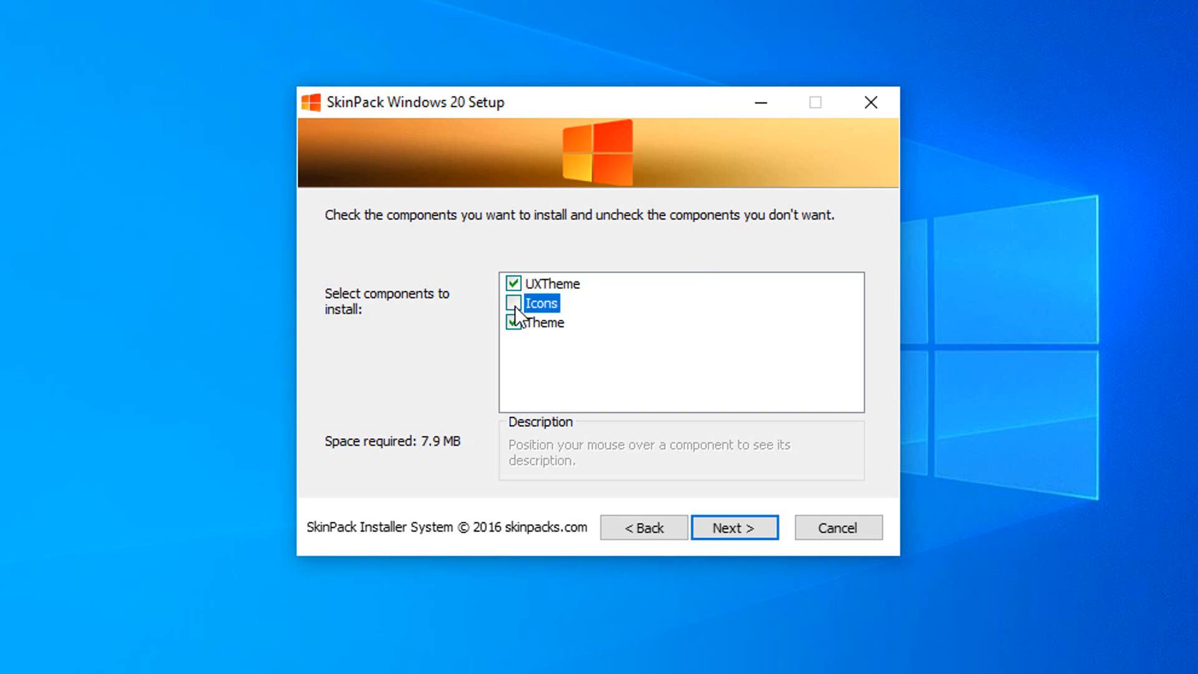
pyautogui.click(513, 303)
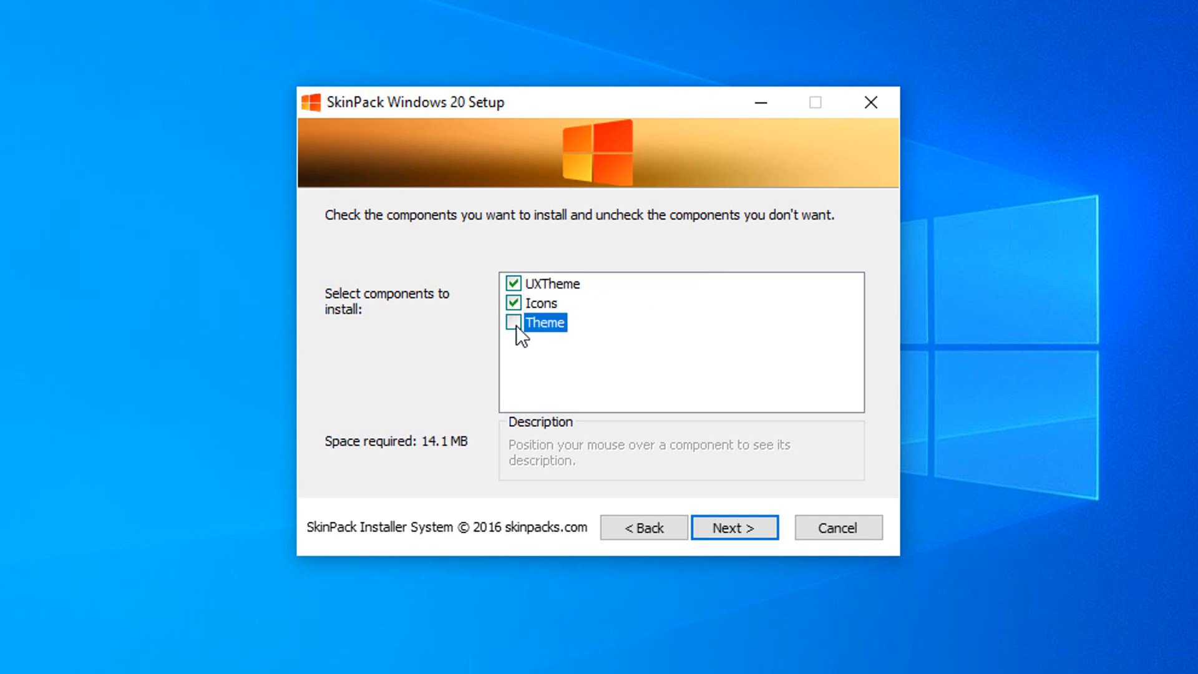
pyautogui.click(513, 322)
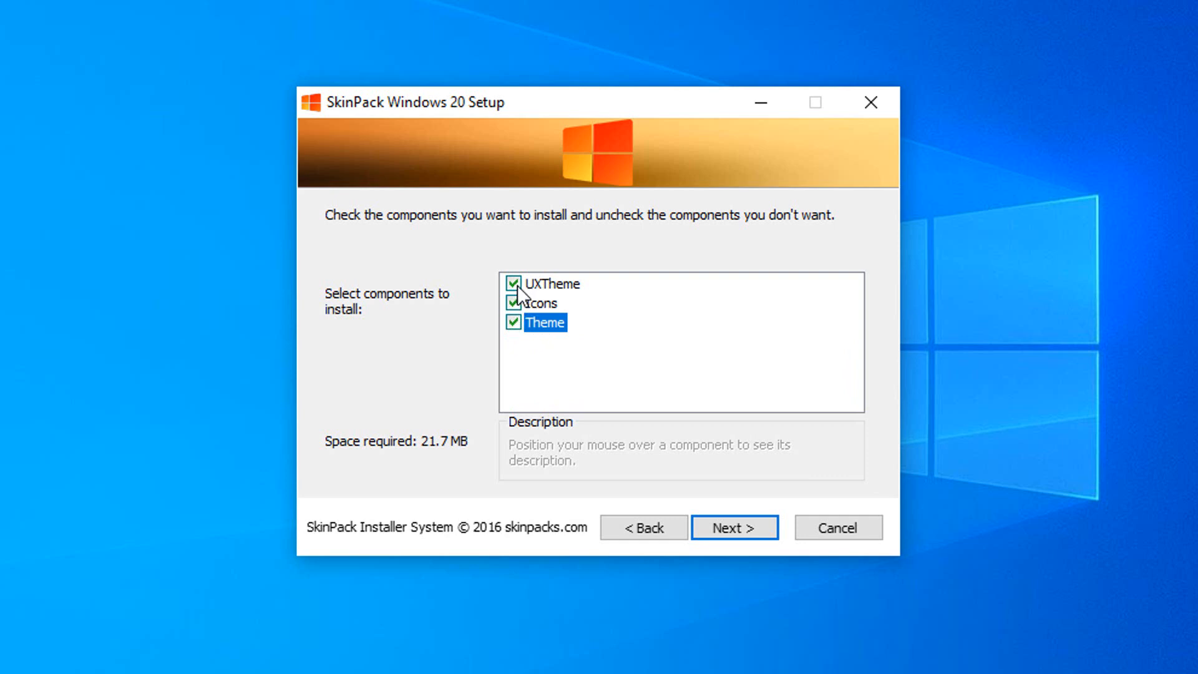
pyautogui.click(513, 283)
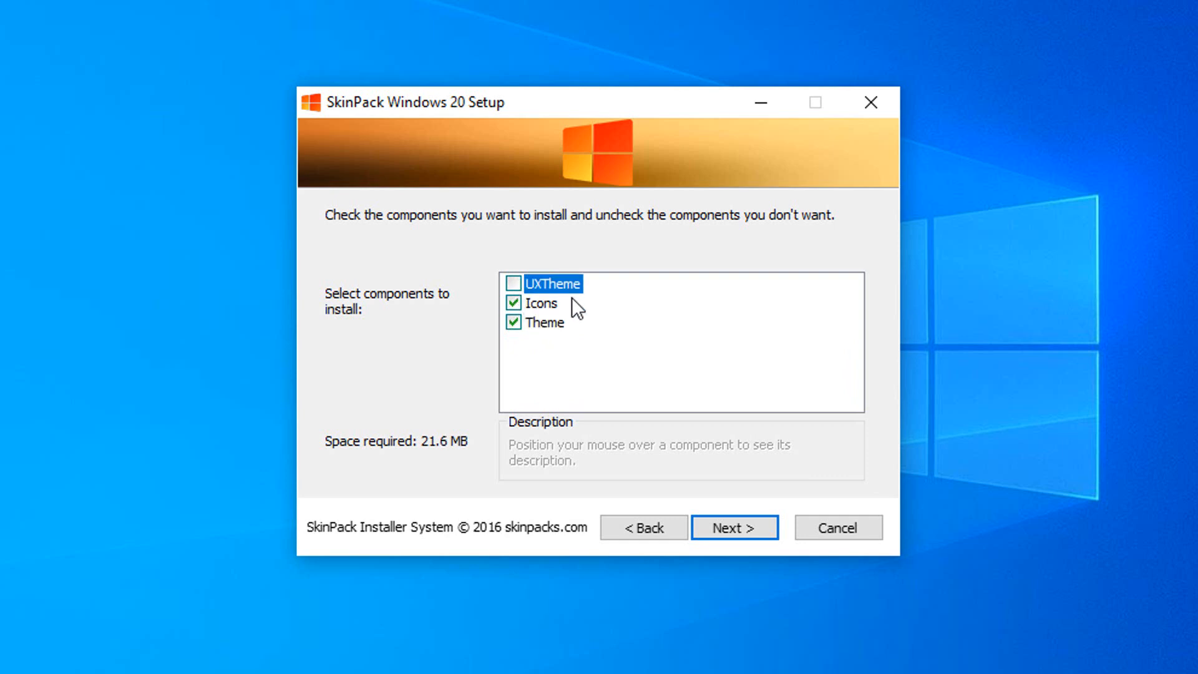
pyautogui.moveTo(557, 298)
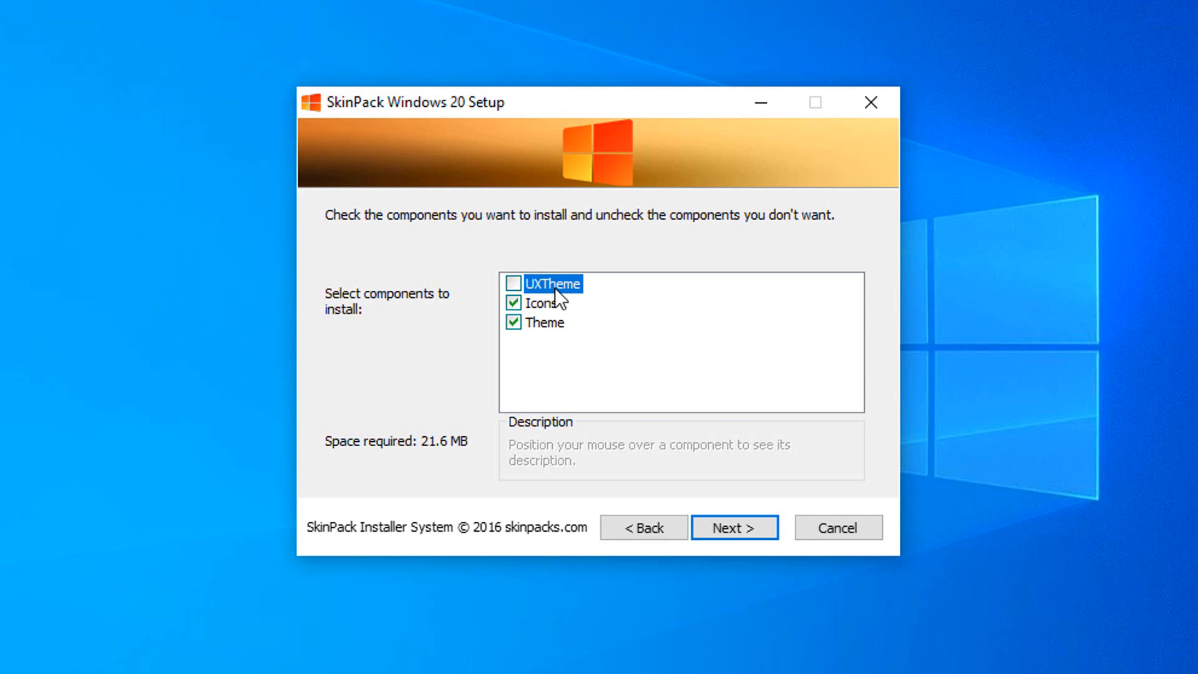
pyautogui.click(515, 302)
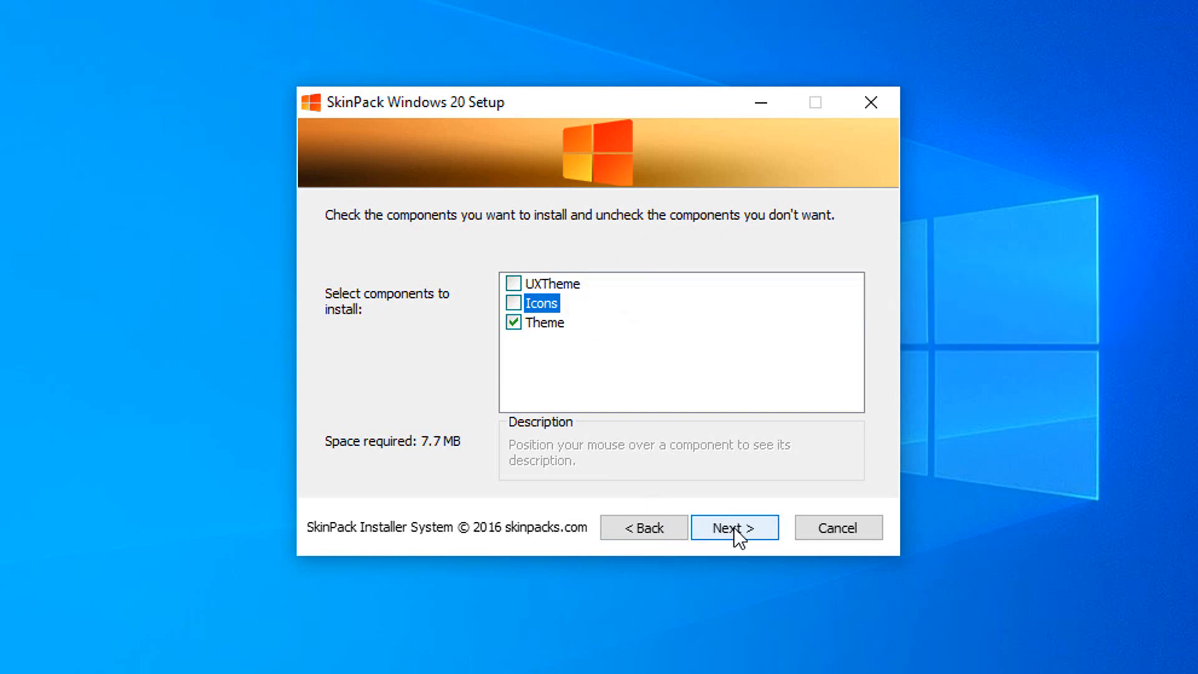
pyautogui.click(733, 527)
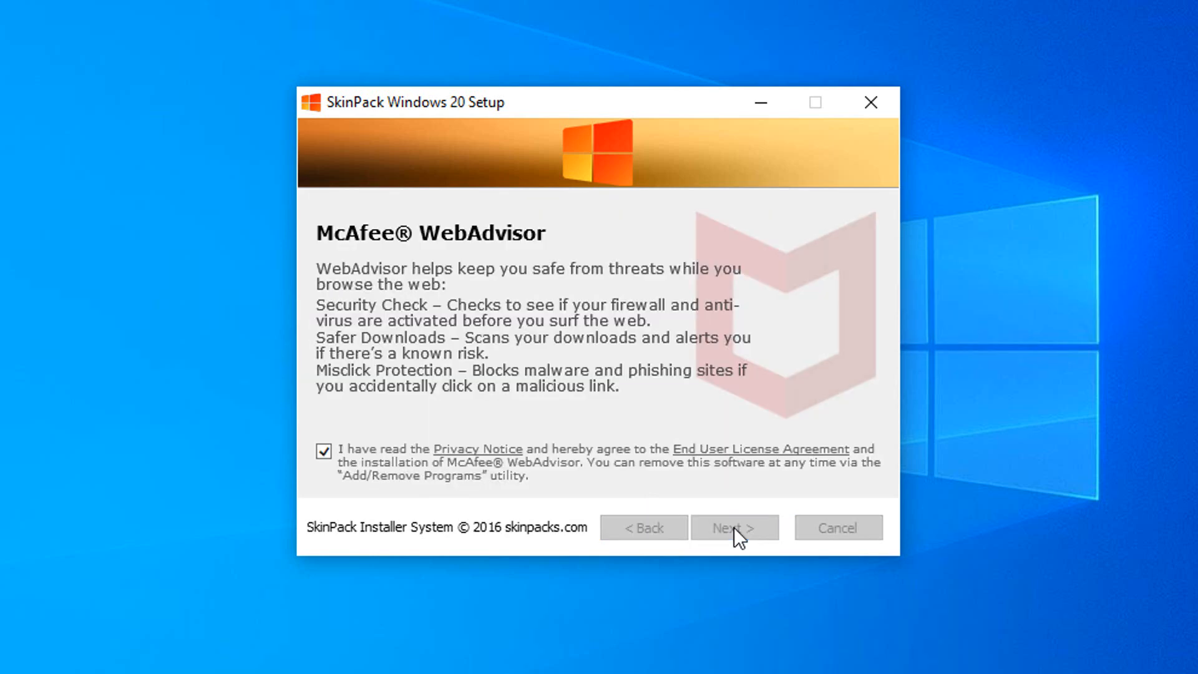
# - Decline the McAfee WebAdvisor offer and start installing the Windows 20 theme
pyautogui.click(324, 450)
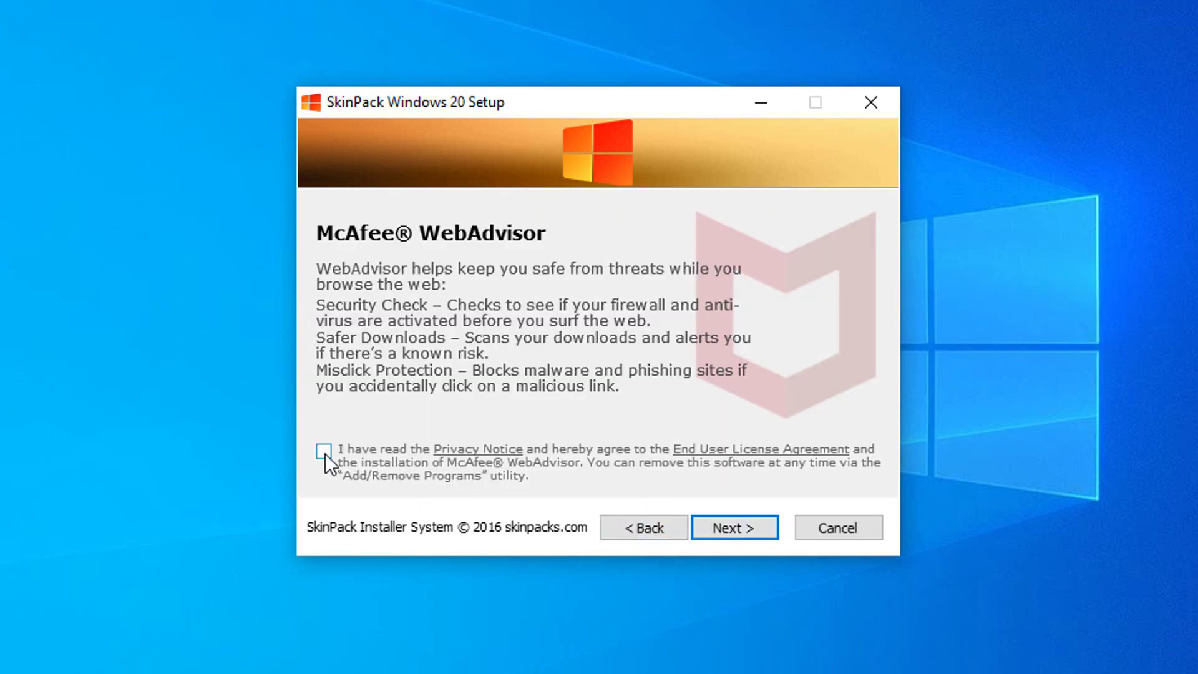
pyautogui.click(733, 526)
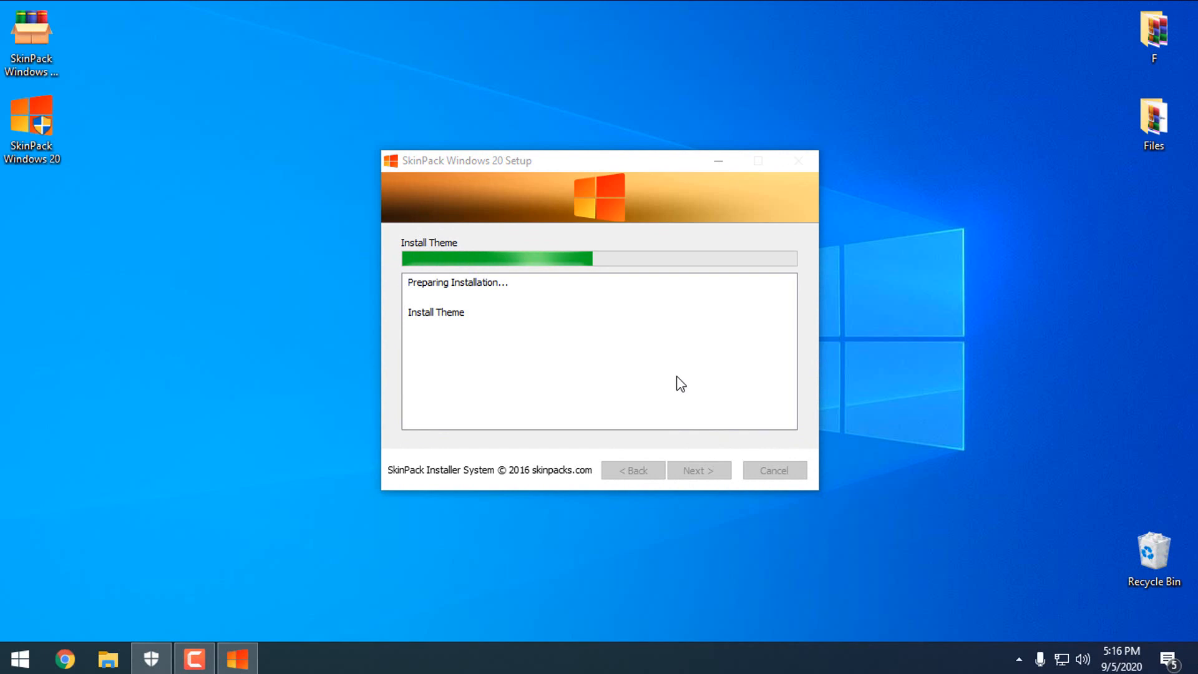
pyautogui.moveTo(692, 379)
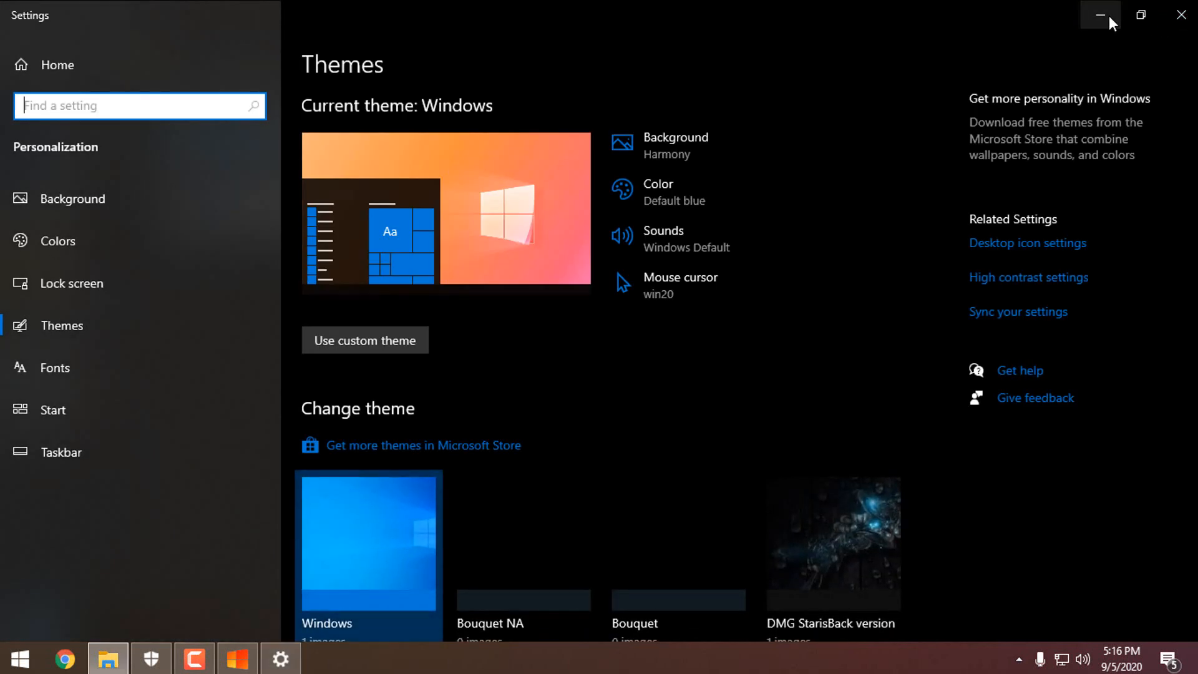
# - Minimize Settings, dismiss the restart notice, finish SkinPack setup and centre the bLend window
pyautogui.click(1098, 14)
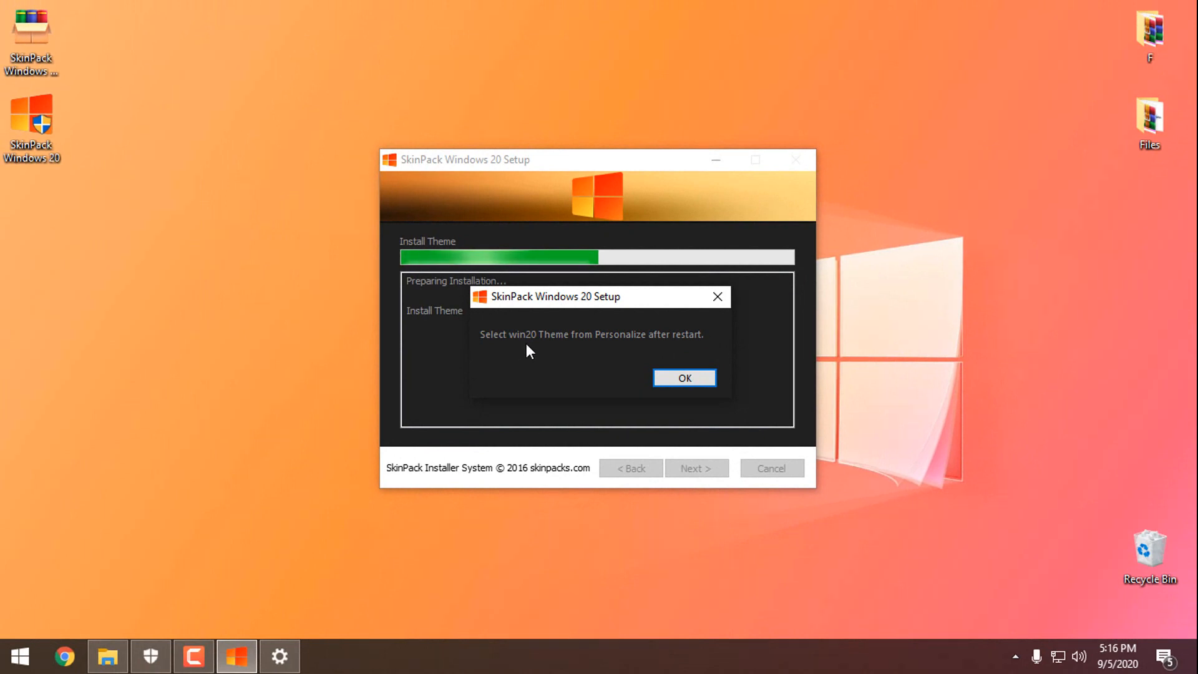
pyautogui.moveTo(612, 349)
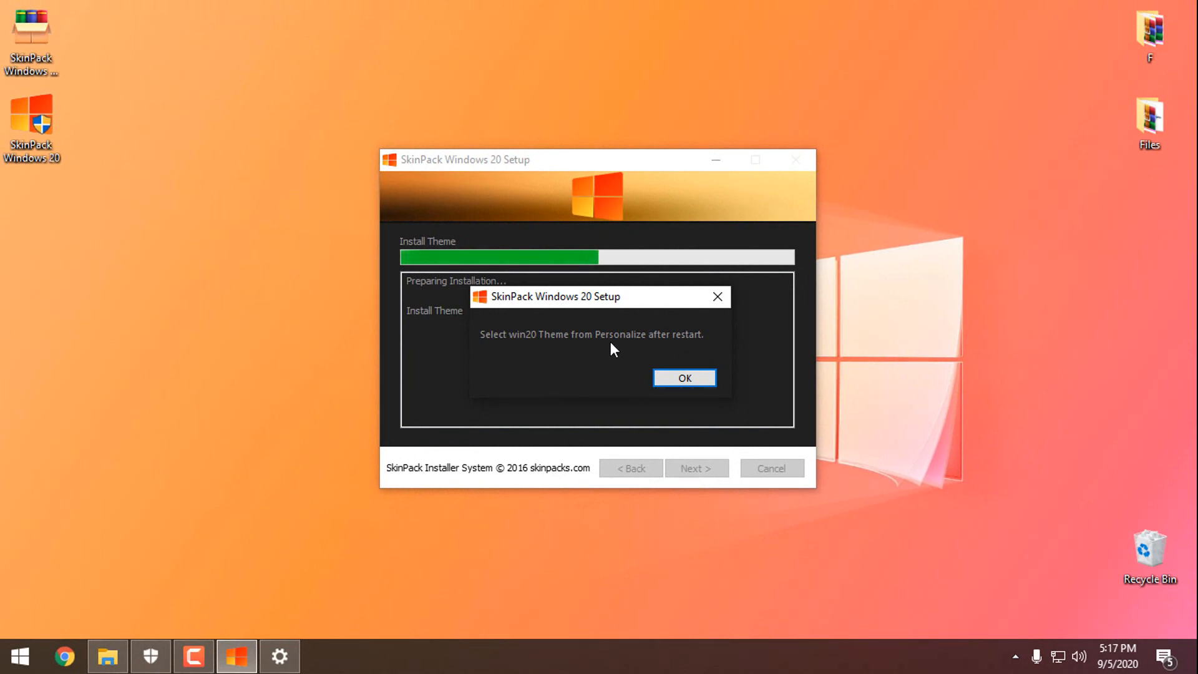
pyautogui.click(683, 377)
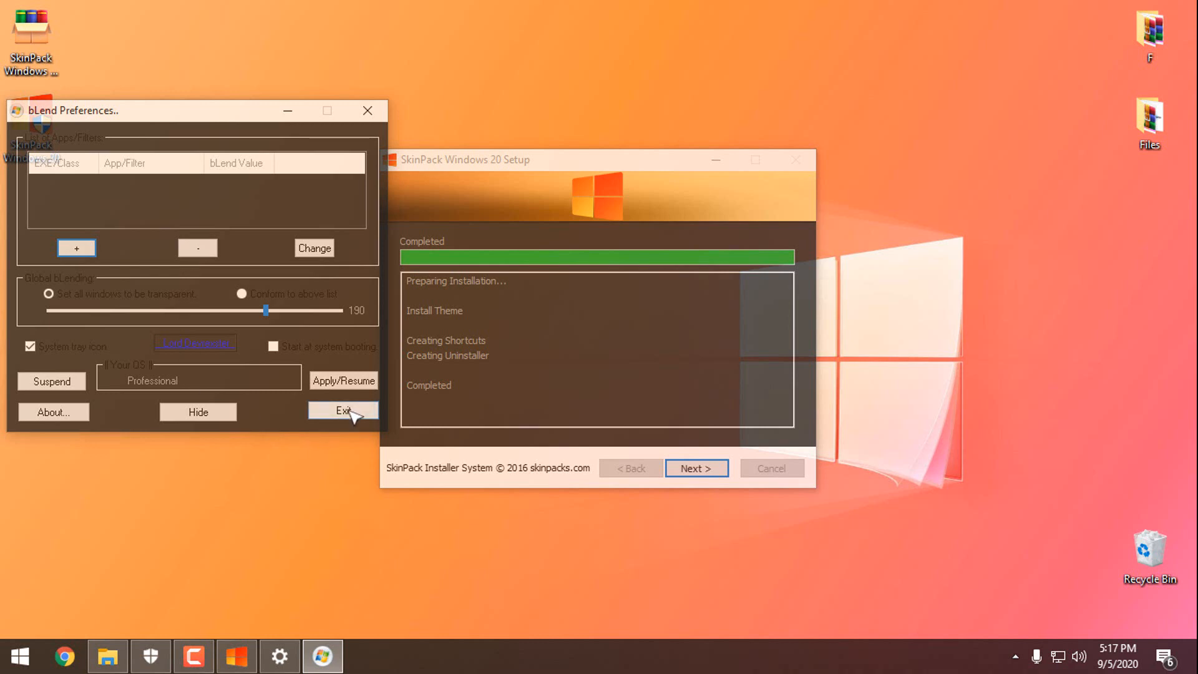
pyautogui.moveTo(274, 202)
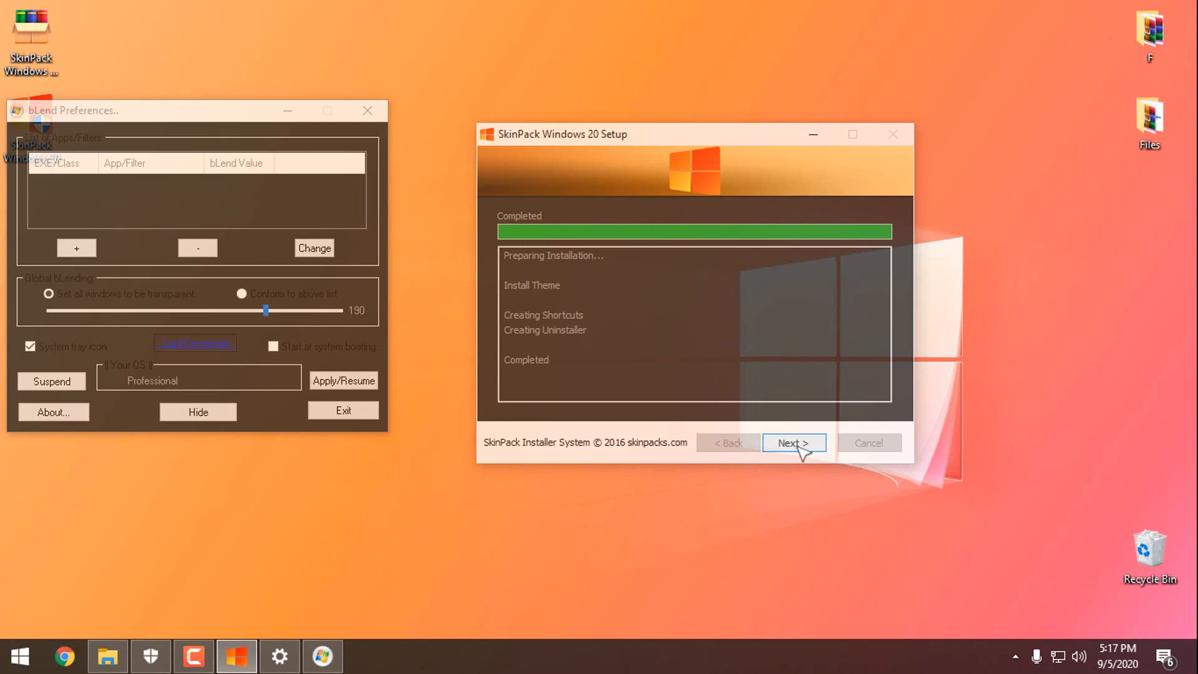
pyautogui.click(794, 443)
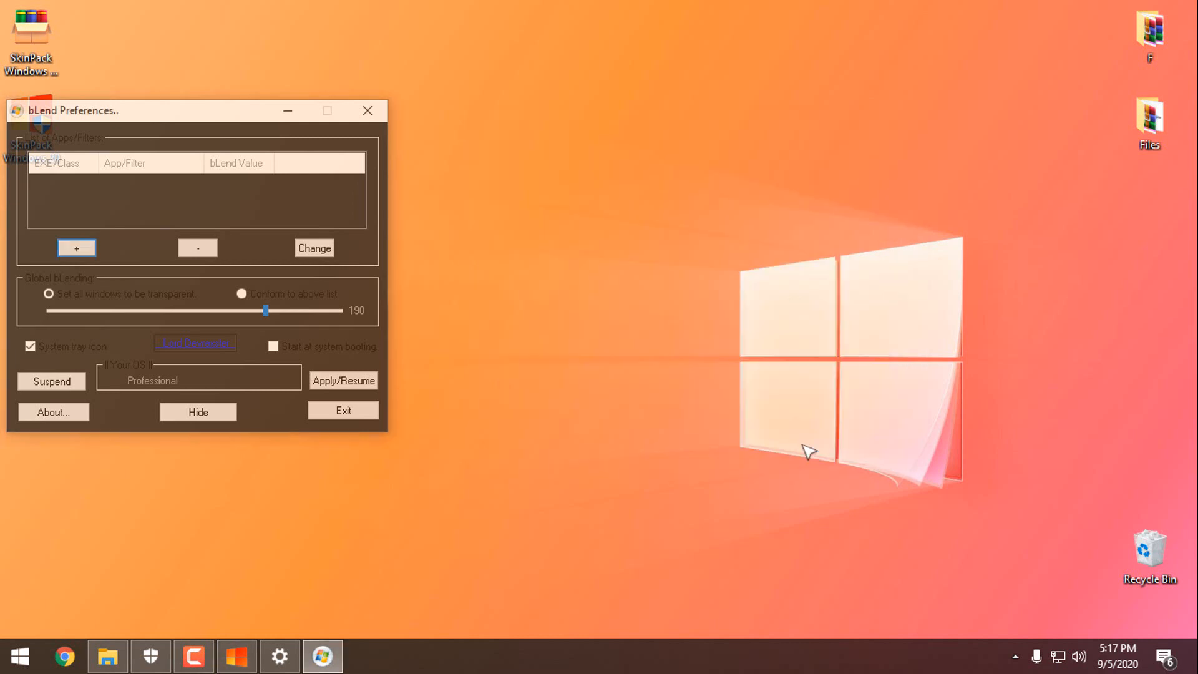
pyautogui.moveTo(73, 110); pyautogui.dragTo(424, 121)
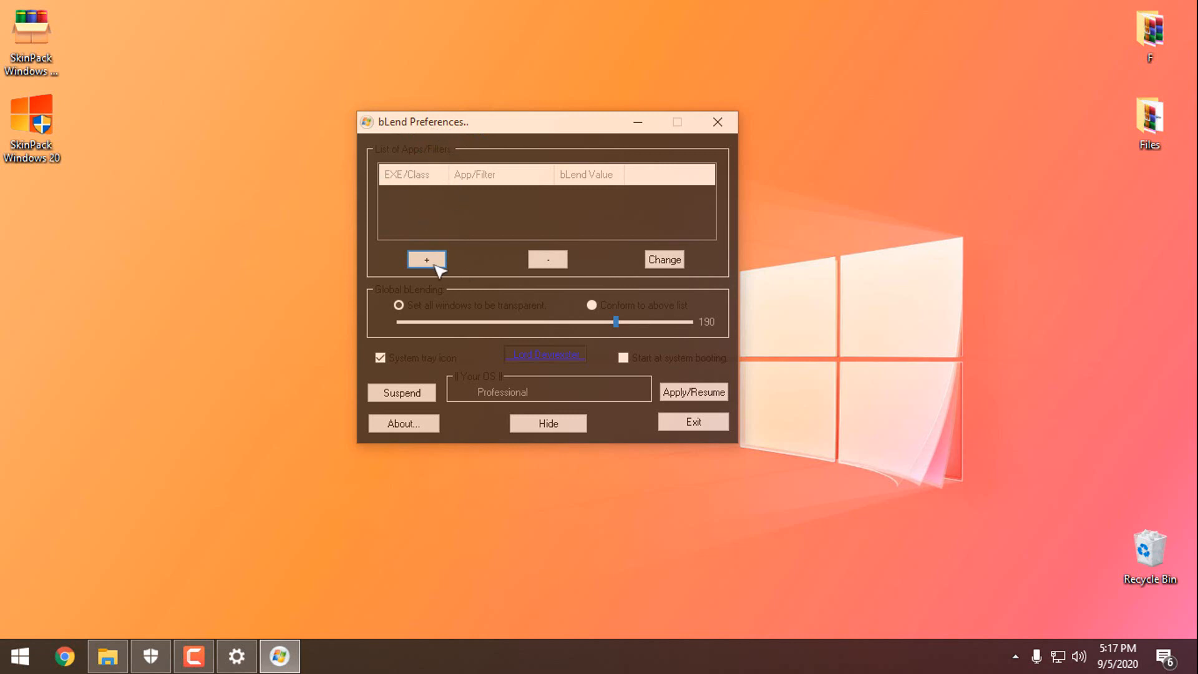
pyautogui.moveTo(503, 372)
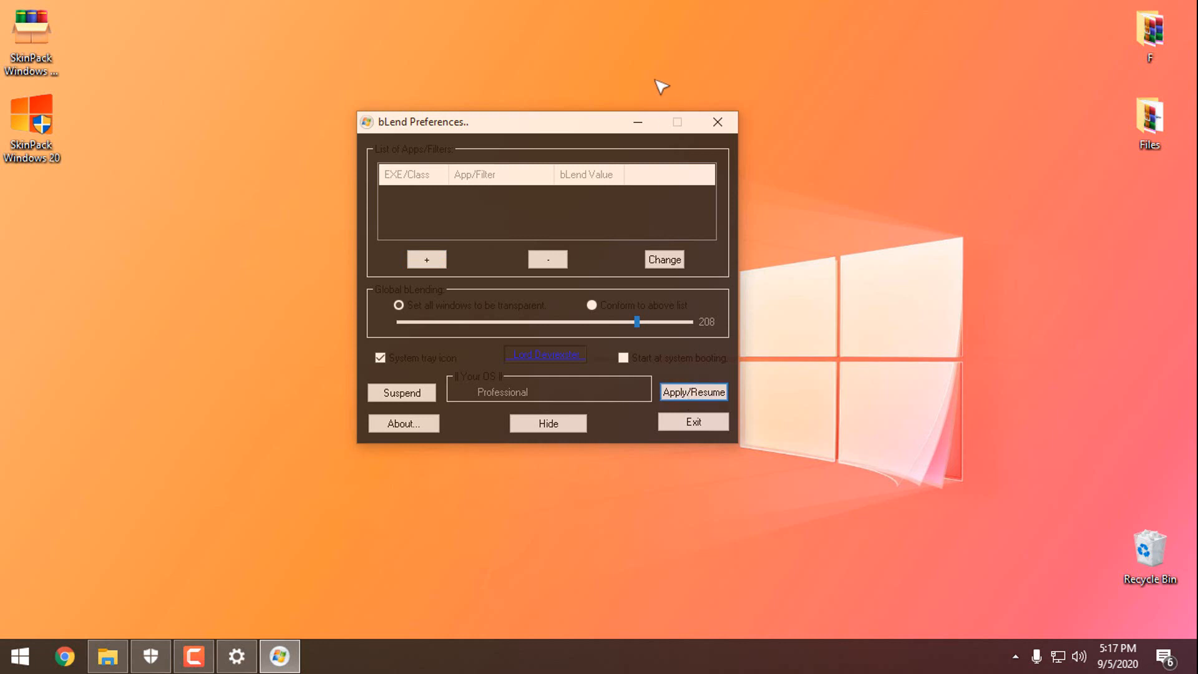
# - Close the bLend preferences window after applying transparency level 208
pyautogui.click(548, 423)
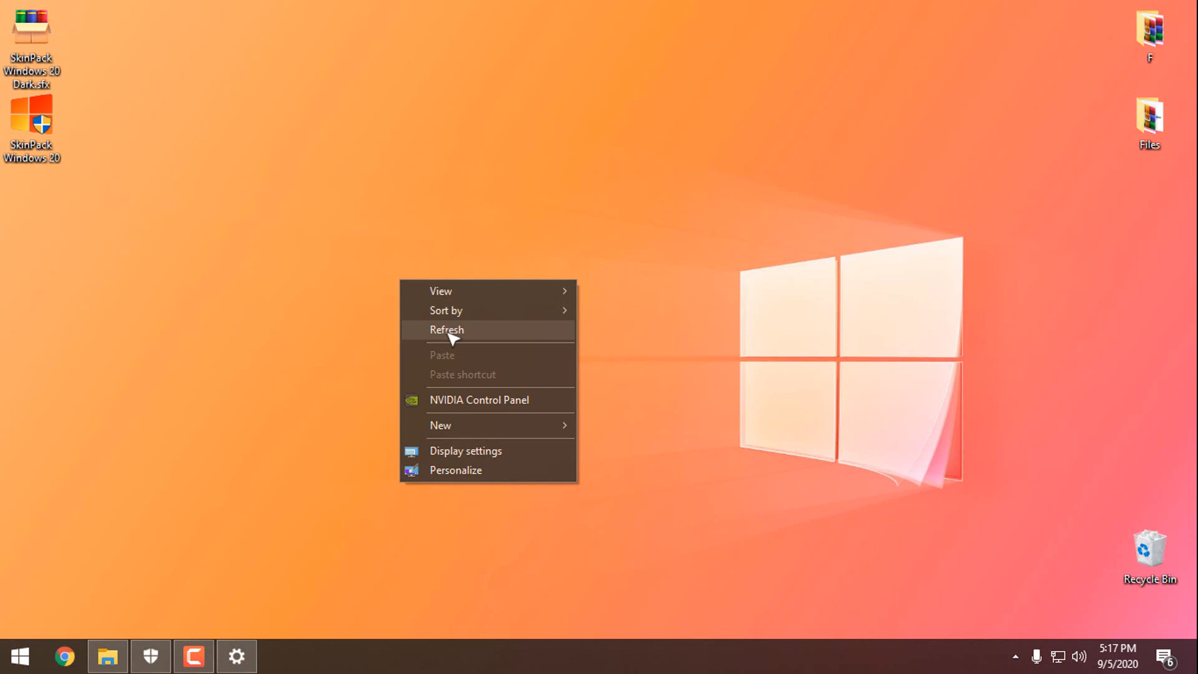
pyautogui.click(447, 330)
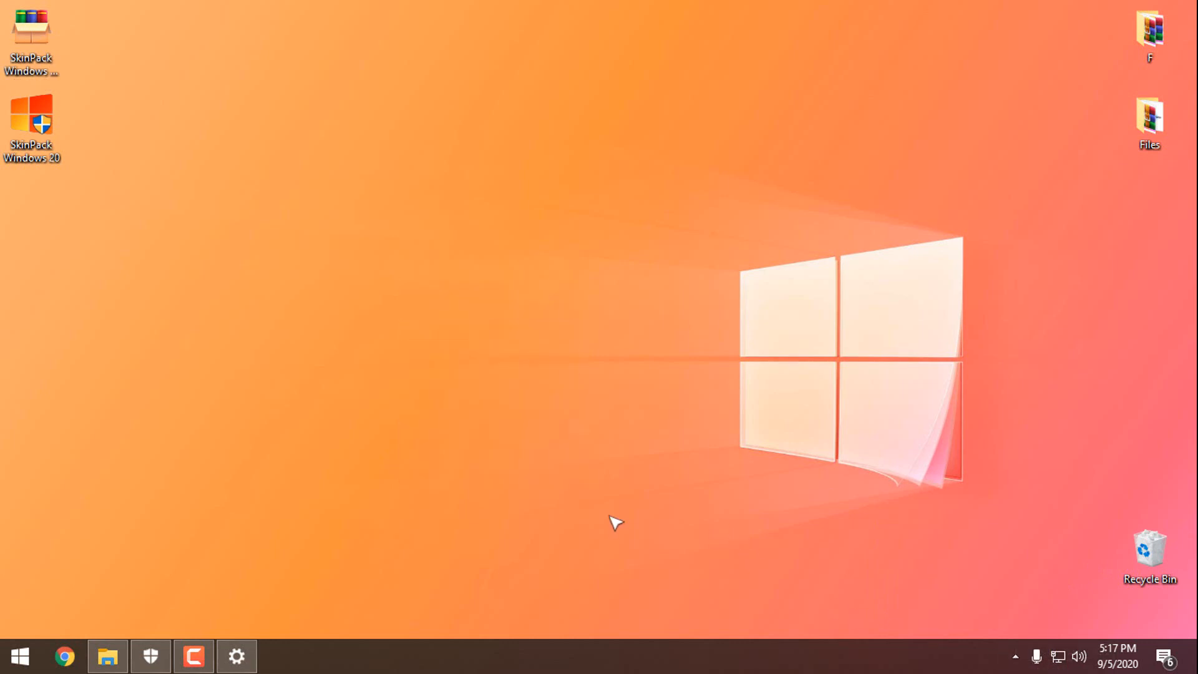
pyautogui.click(107, 656)
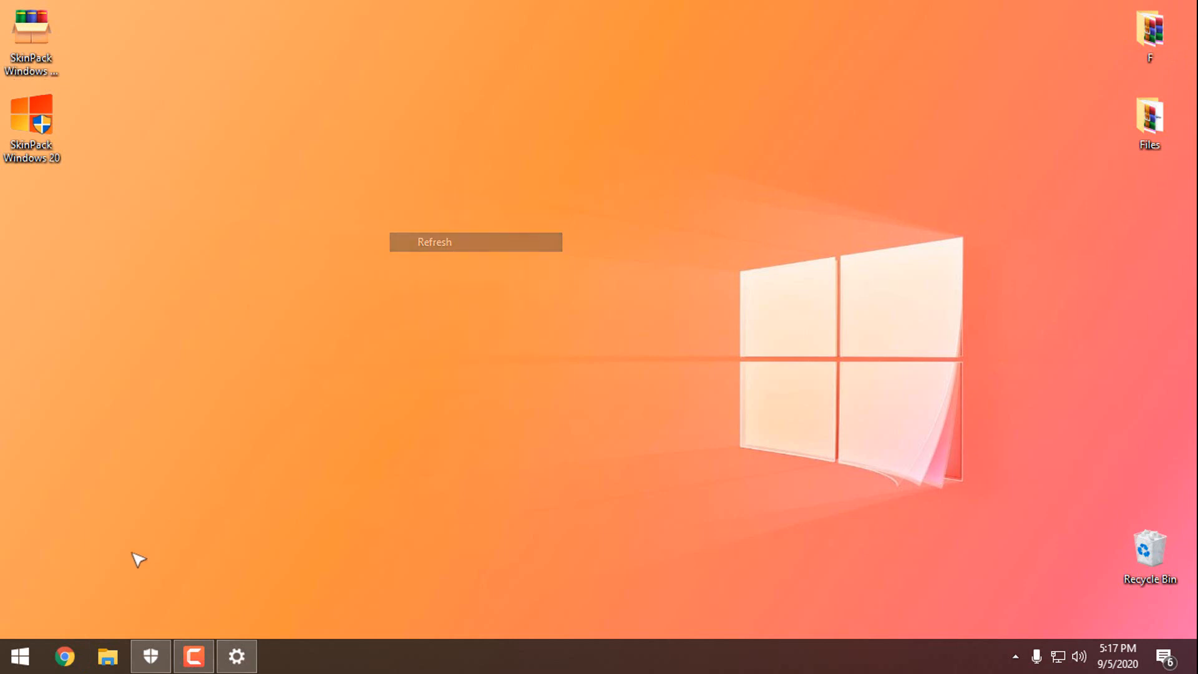
pyautogui.click(19, 656)
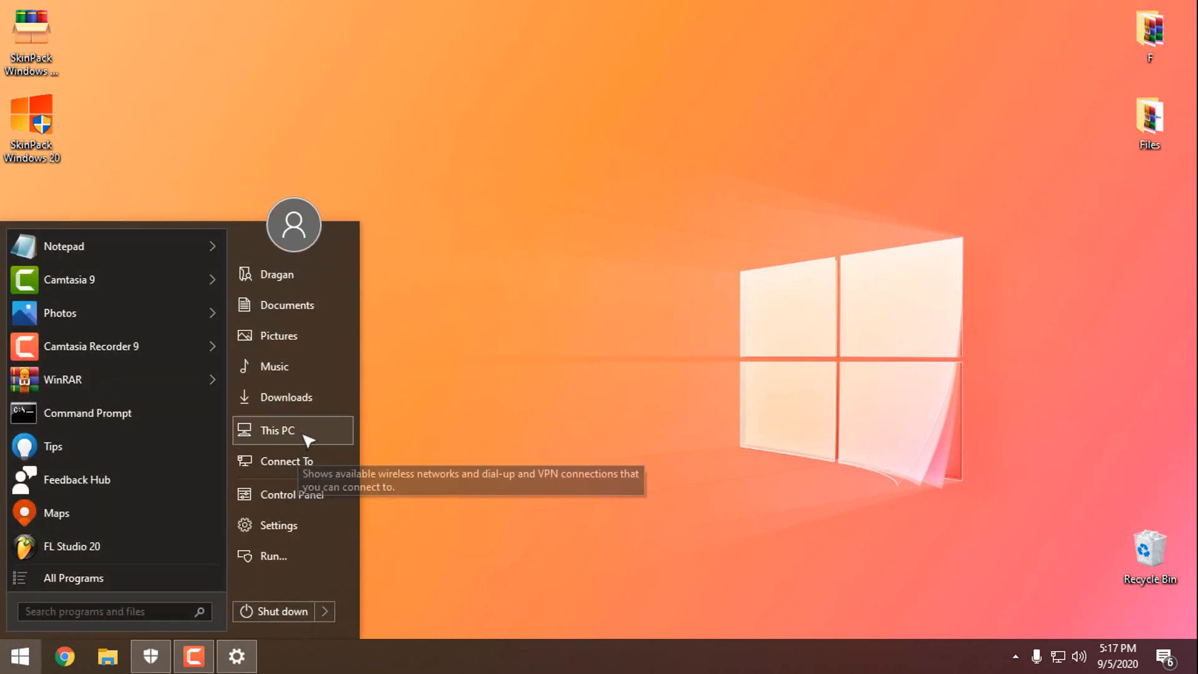
pyautogui.click(277, 431)
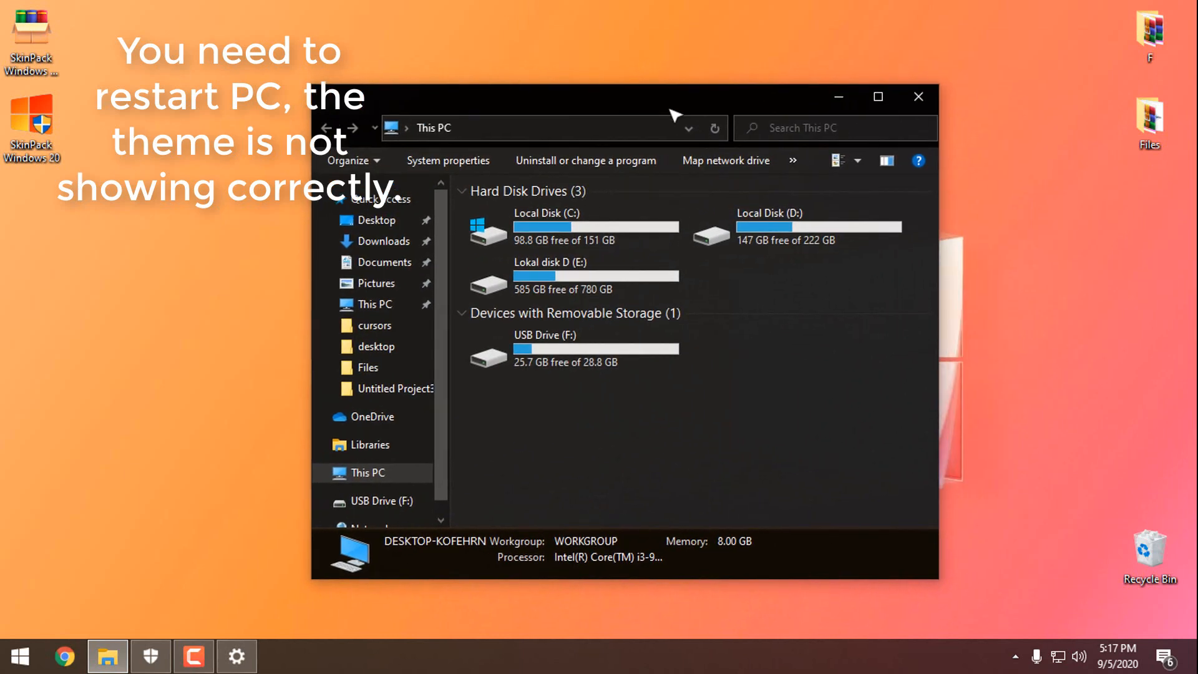
pyautogui.click(877, 98)
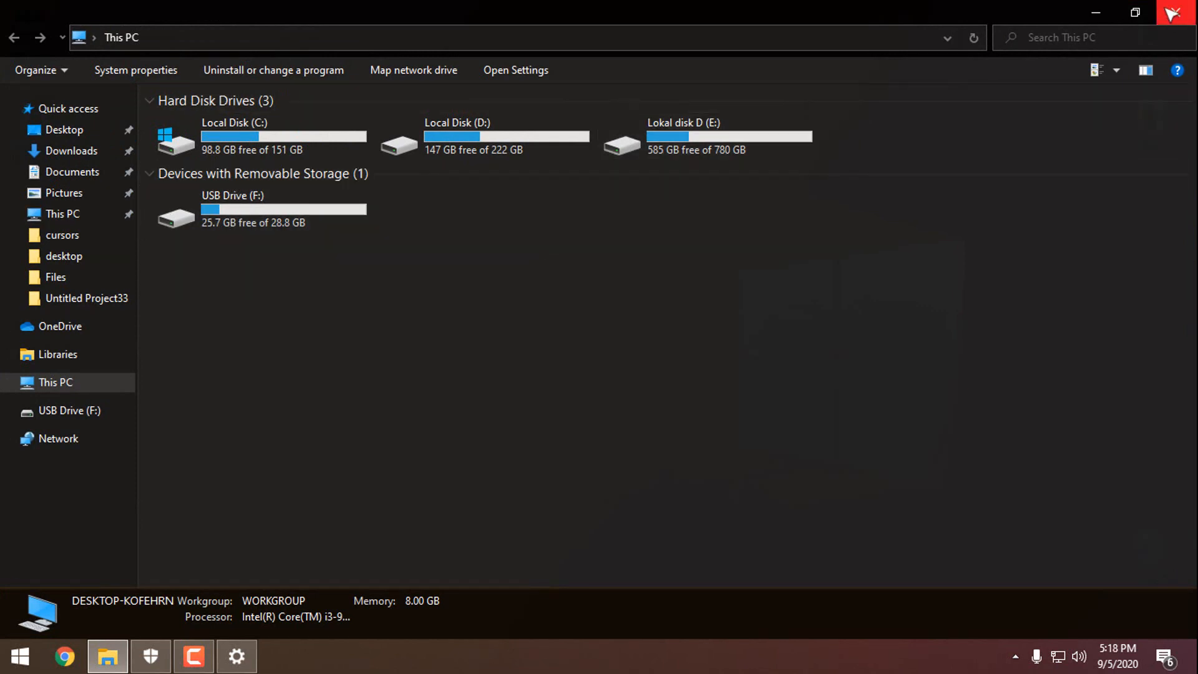
pyautogui.moveTo(675, 44)
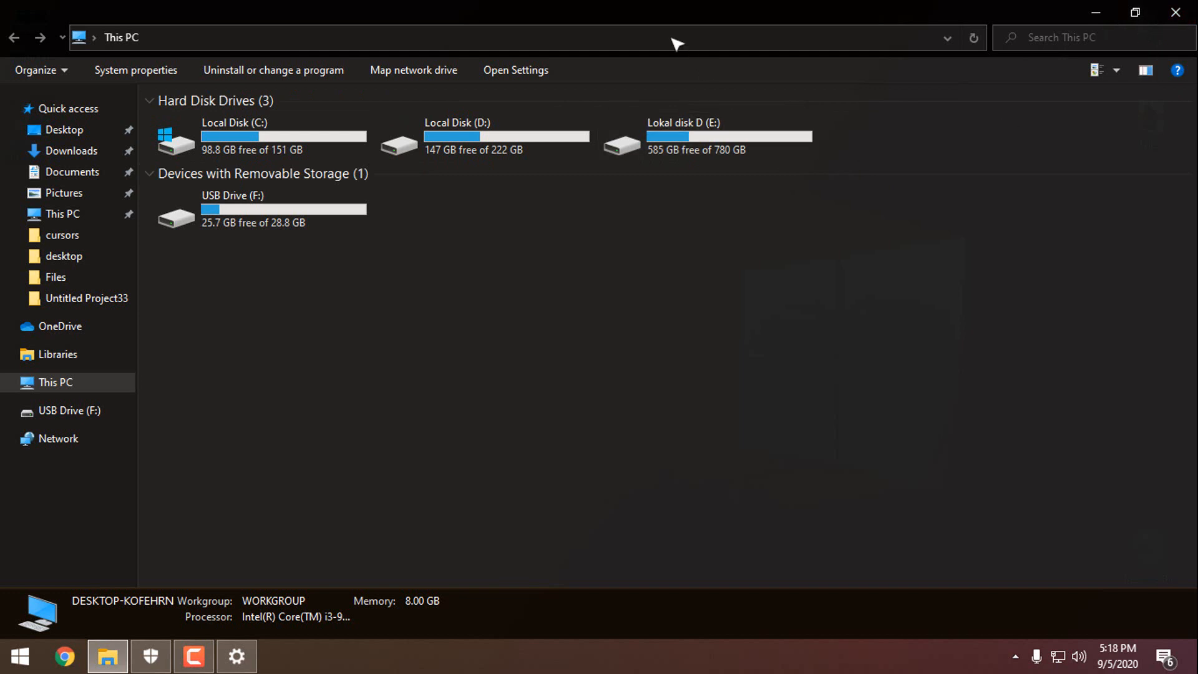
pyautogui.click(1136, 12)
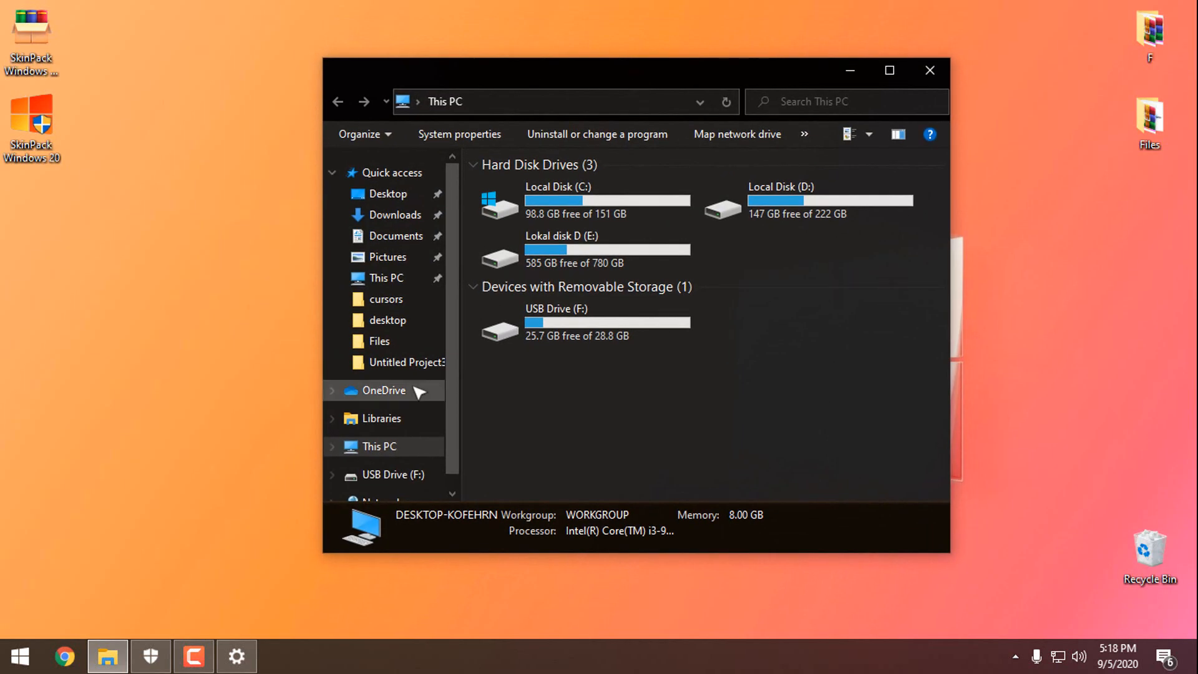
pyautogui.moveTo(929, 70)
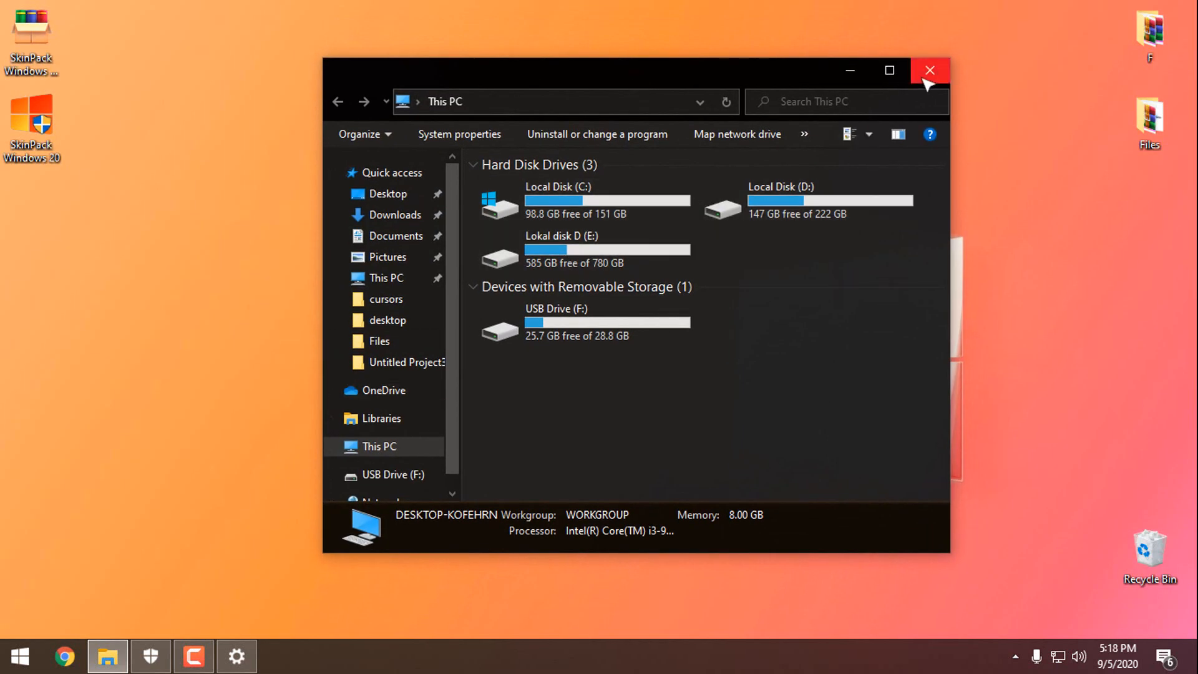
pyautogui.click(930, 70)
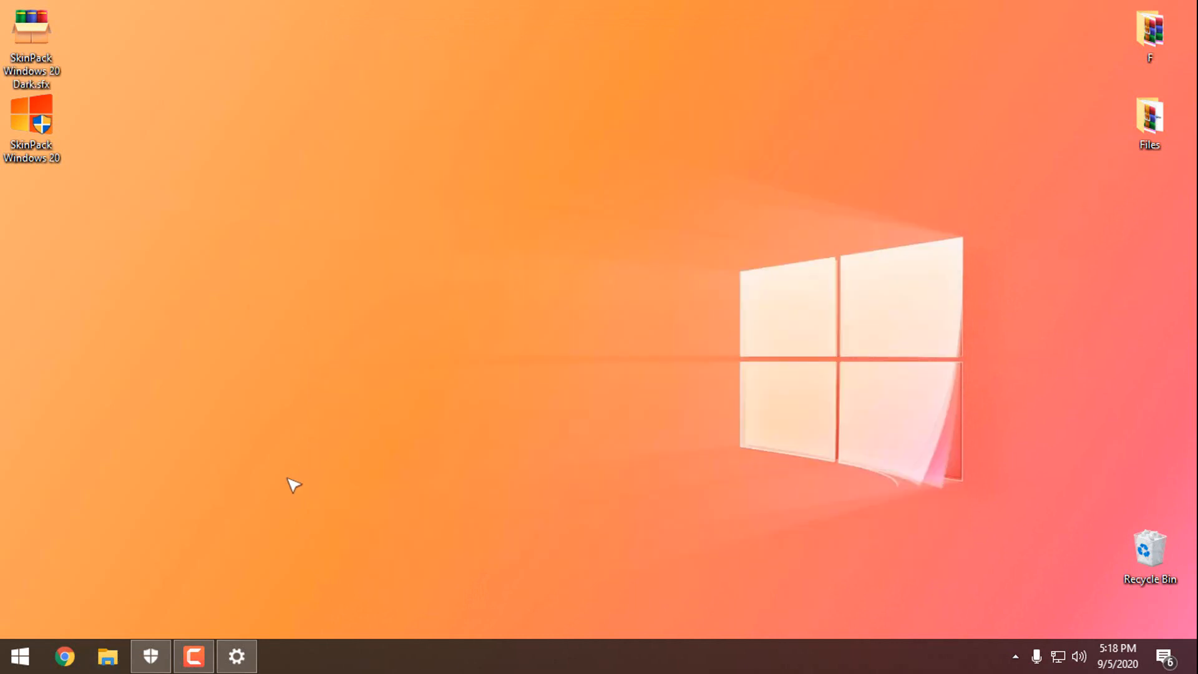
# - Review the Themes page, close Settings and bring up the desktop shortcut menu
pyautogui.click(237, 655)
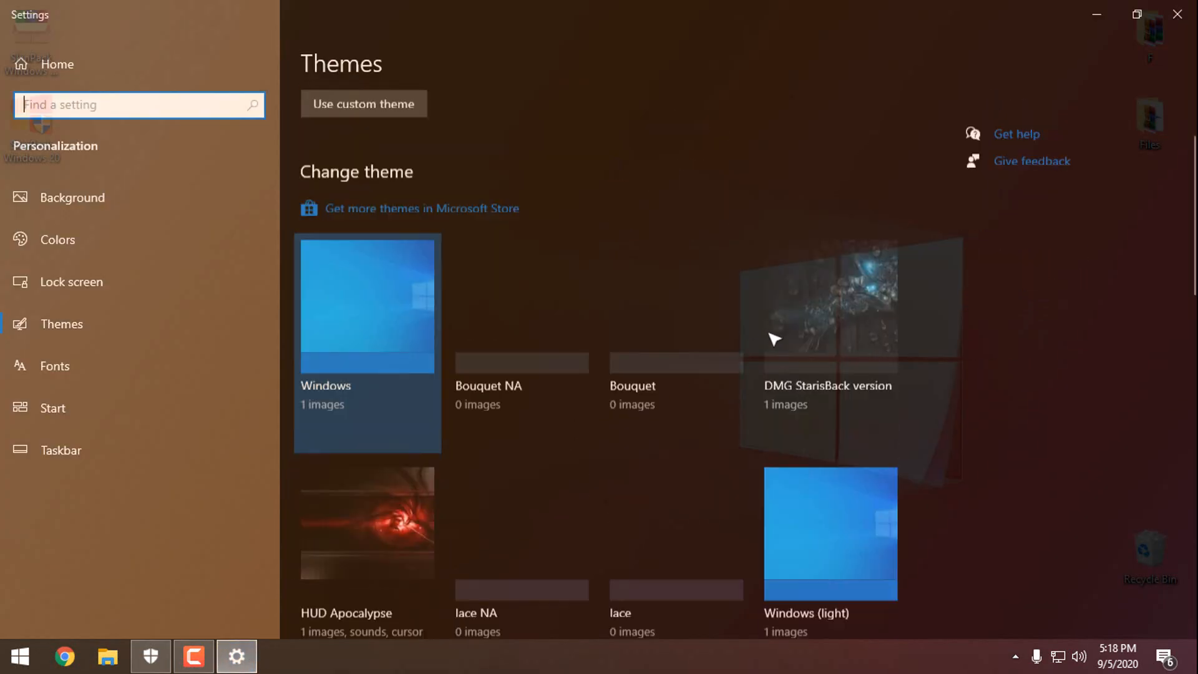
pyautogui.scroll(3)
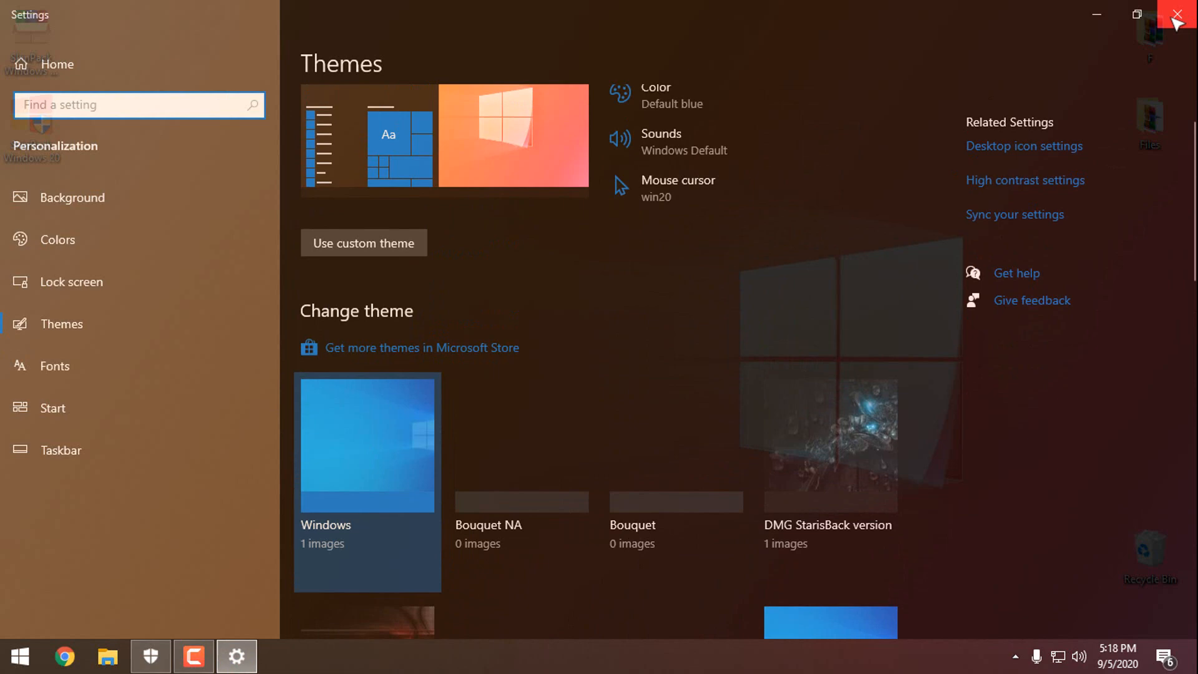
pyautogui.click(1177, 14)
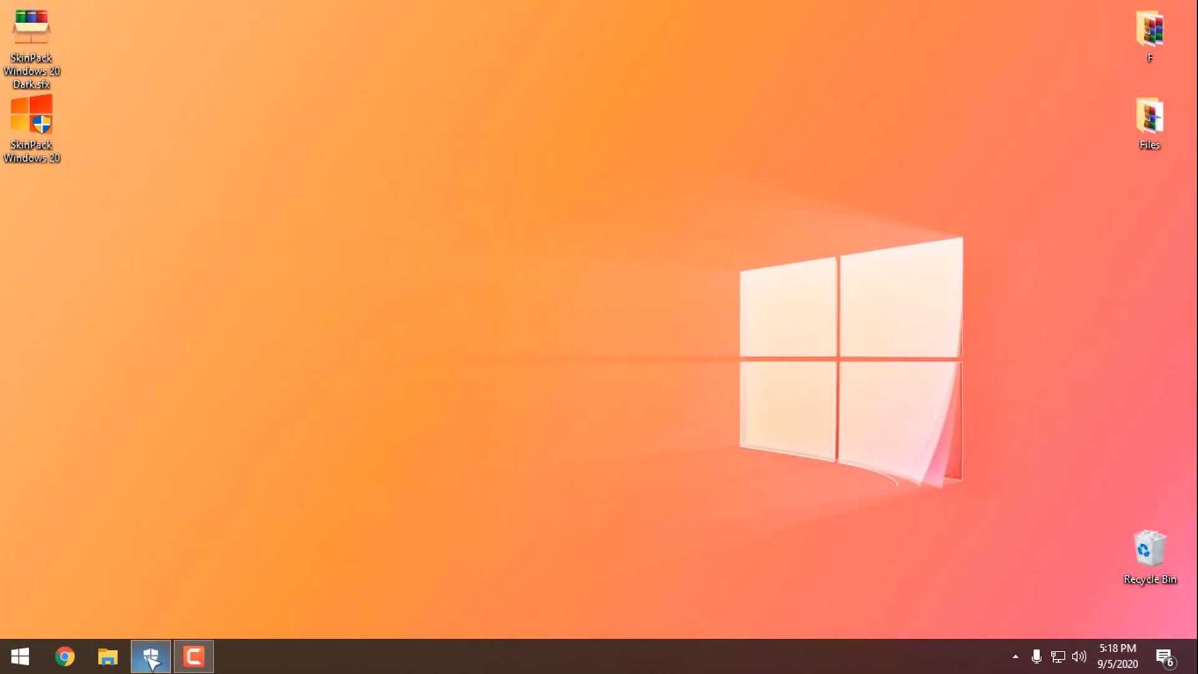
pyautogui.click(151, 657)
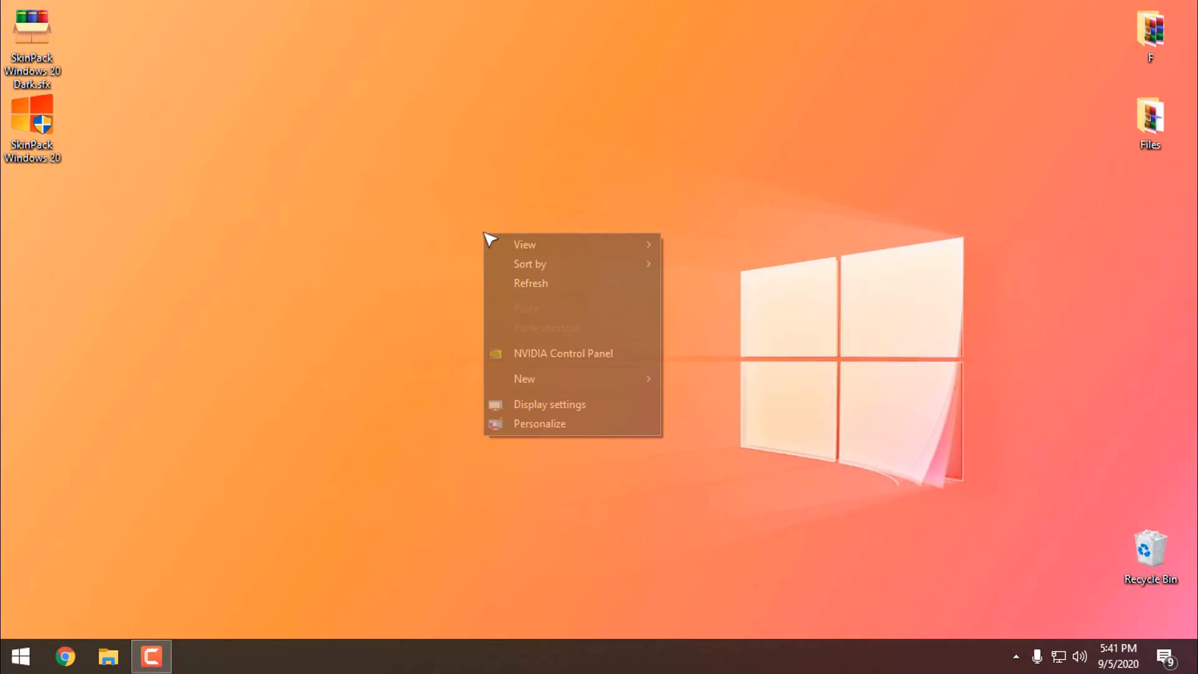
# - Reopen Personalization Themes showing win20 current, close the dark File Explorer and bring up Start
pyautogui.click(549, 405)
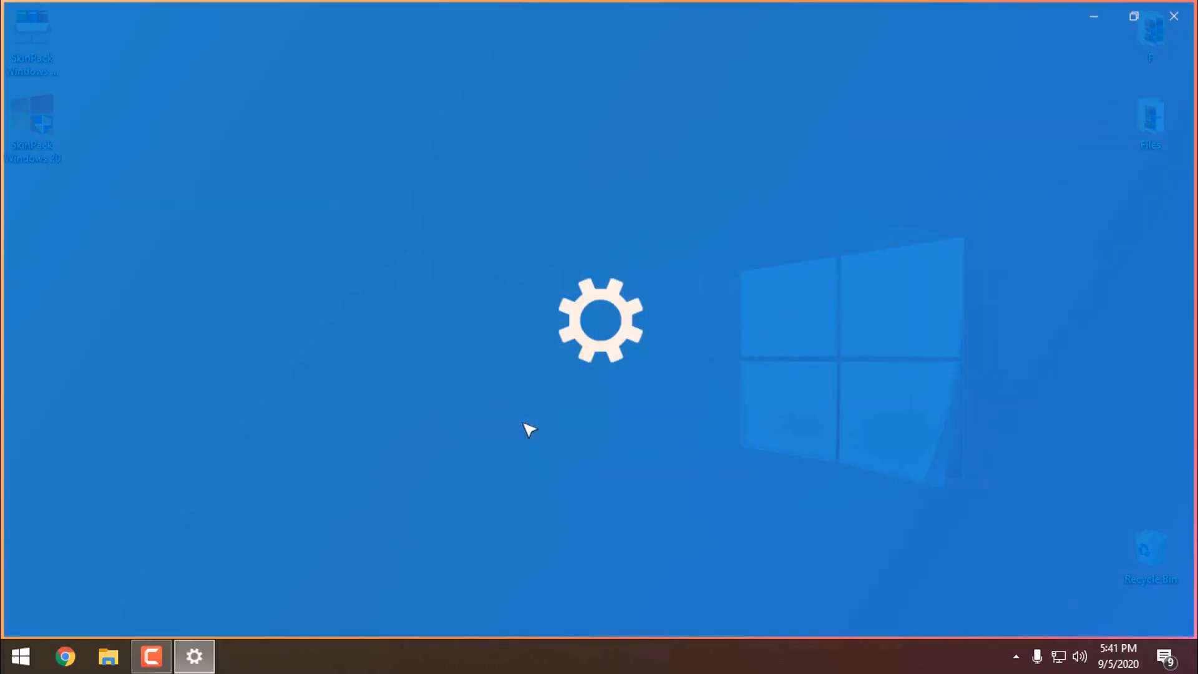
pyautogui.click(195, 655)
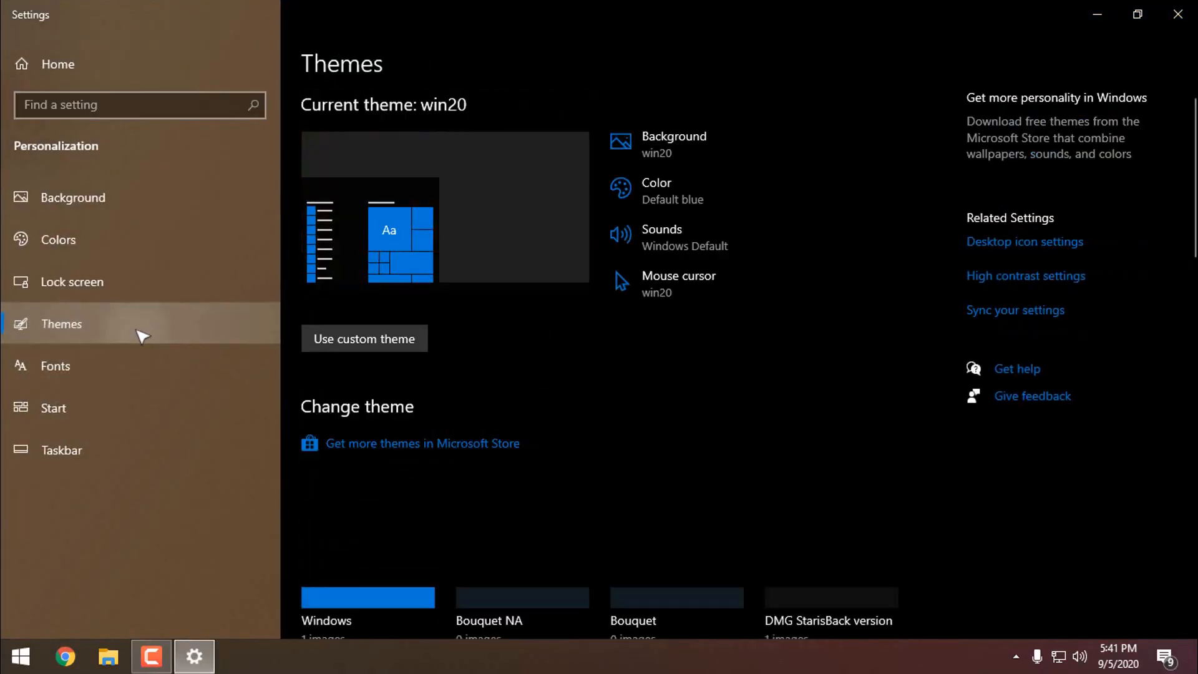
pyautogui.scroll(-3)
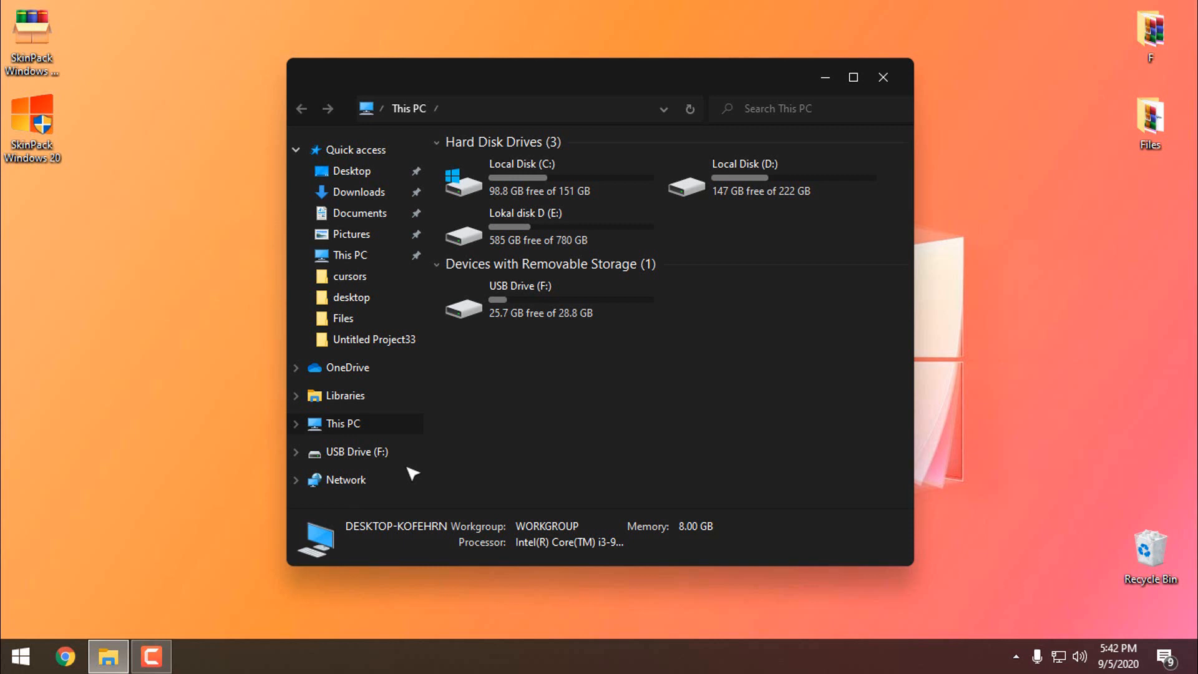
pyautogui.moveTo(887, 84)
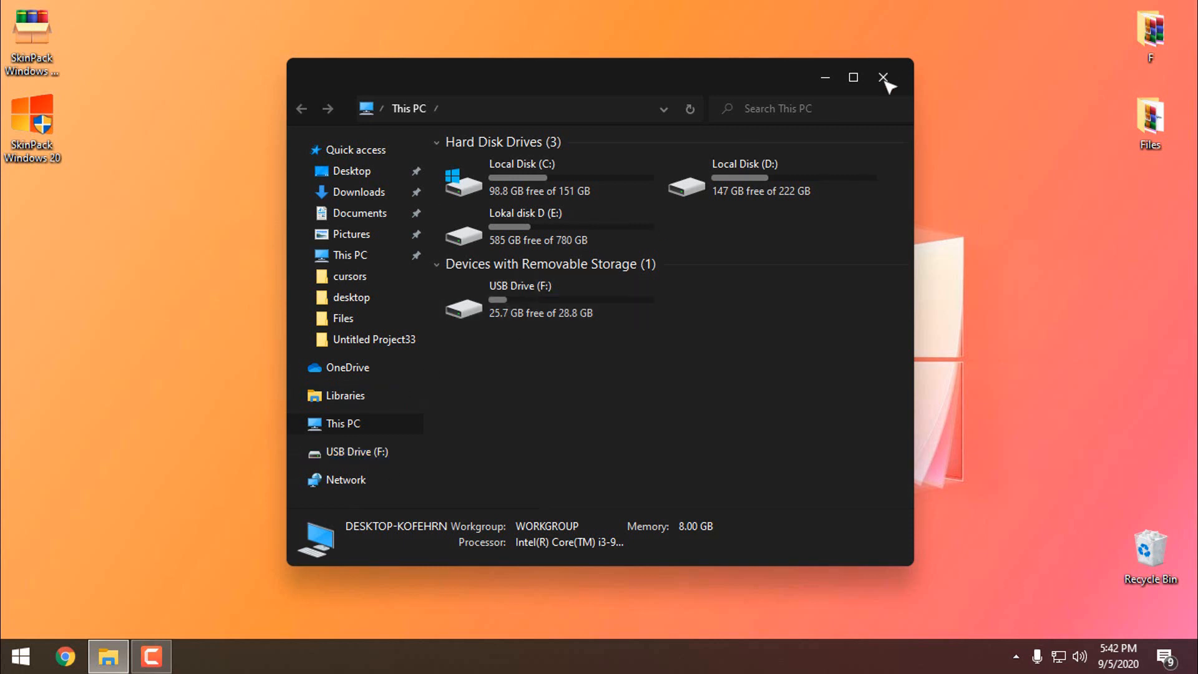
pyautogui.click(883, 78)
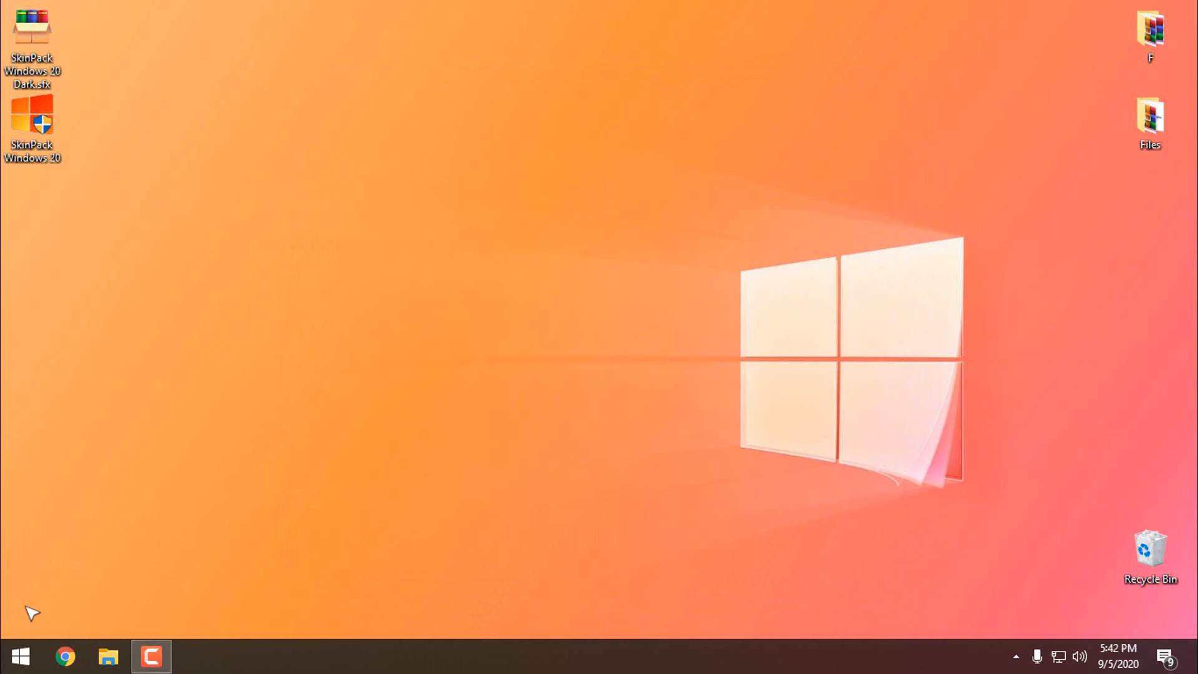
pyautogui.click(19, 655)
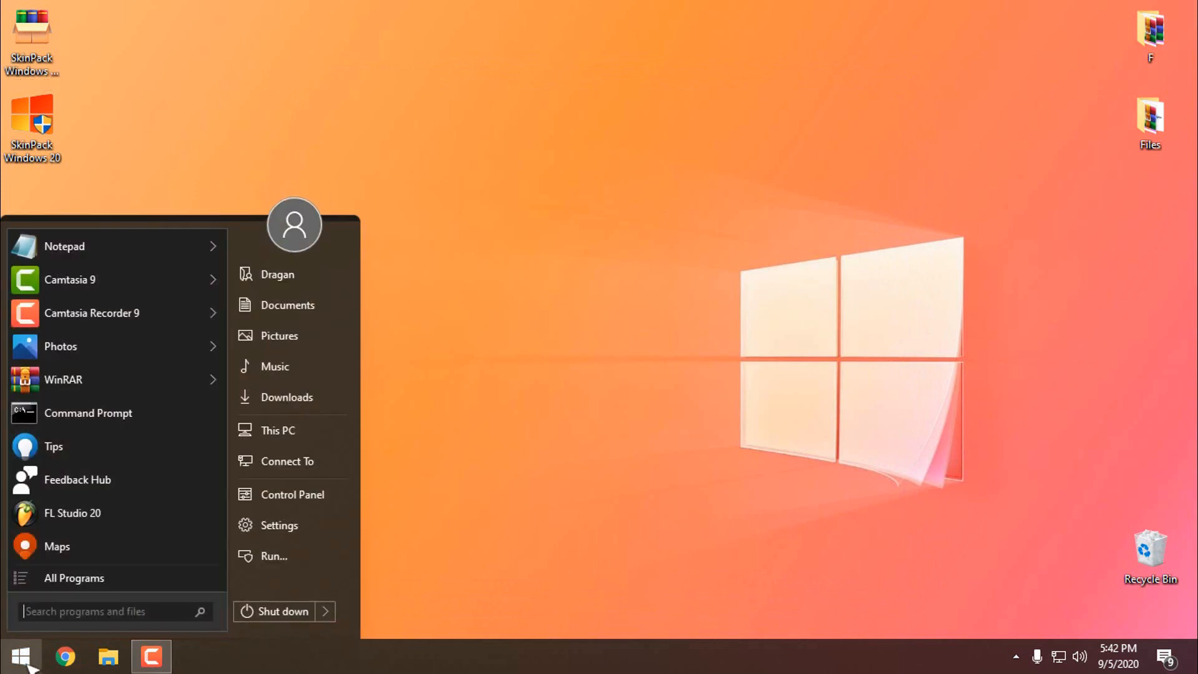
# - Search 'blend' from the Start menu and launch bLend Preferences
pyautogui.write('ble')
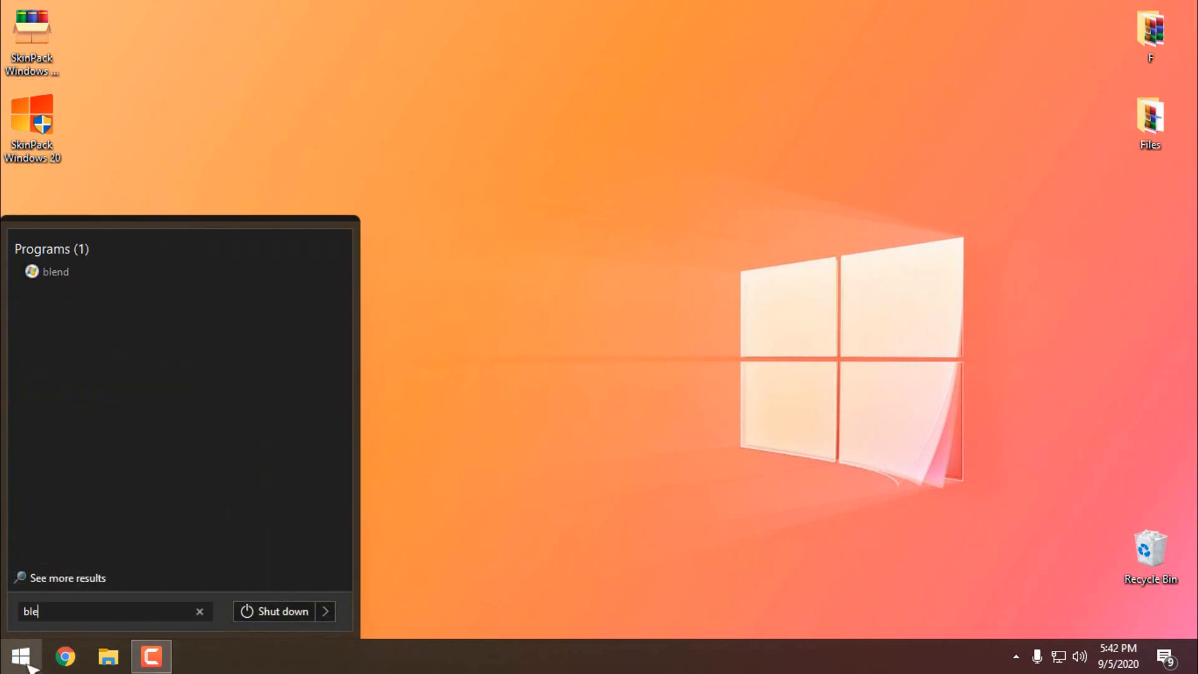
pyautogui.write('nd')
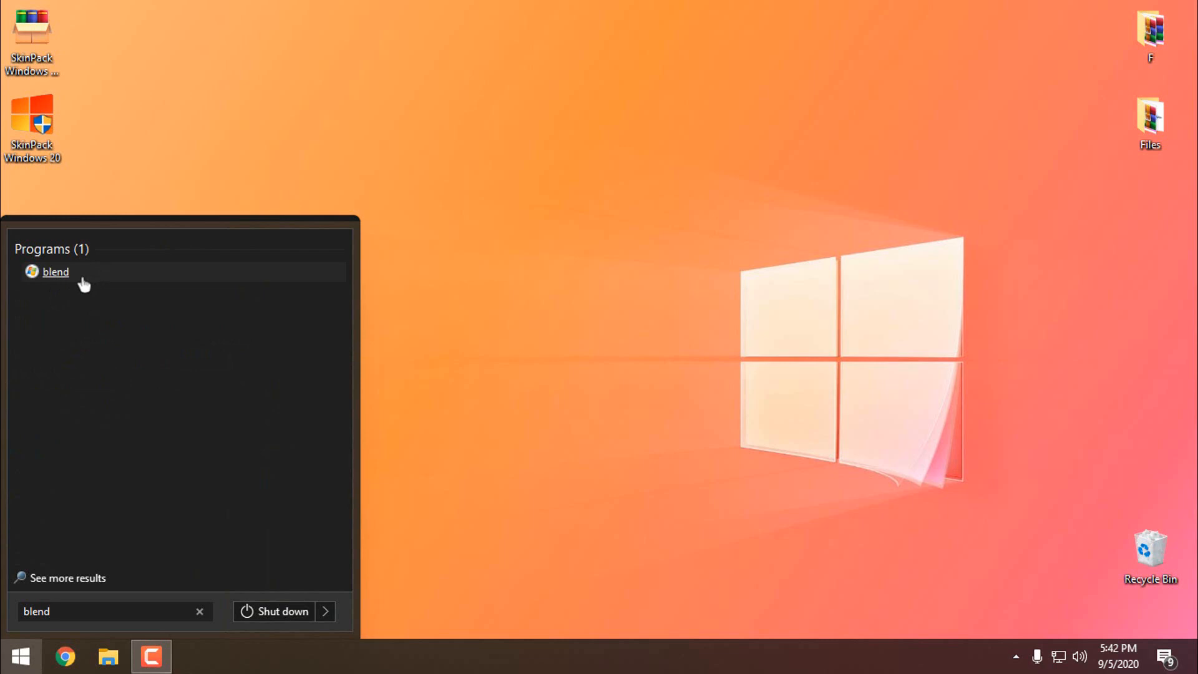
pyautogui.click(55, 272)
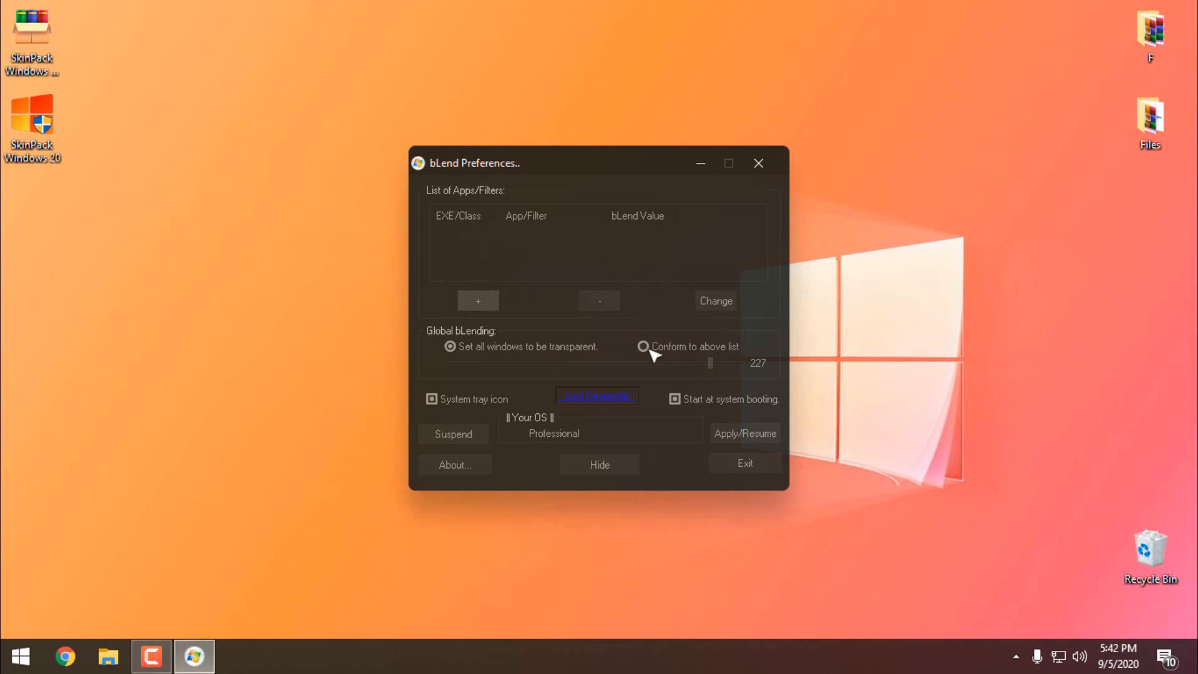
# - Try the per-app list mode, dismiss its add-app dialog and set all windows transparent instead
pyautogui.click(644, 345)
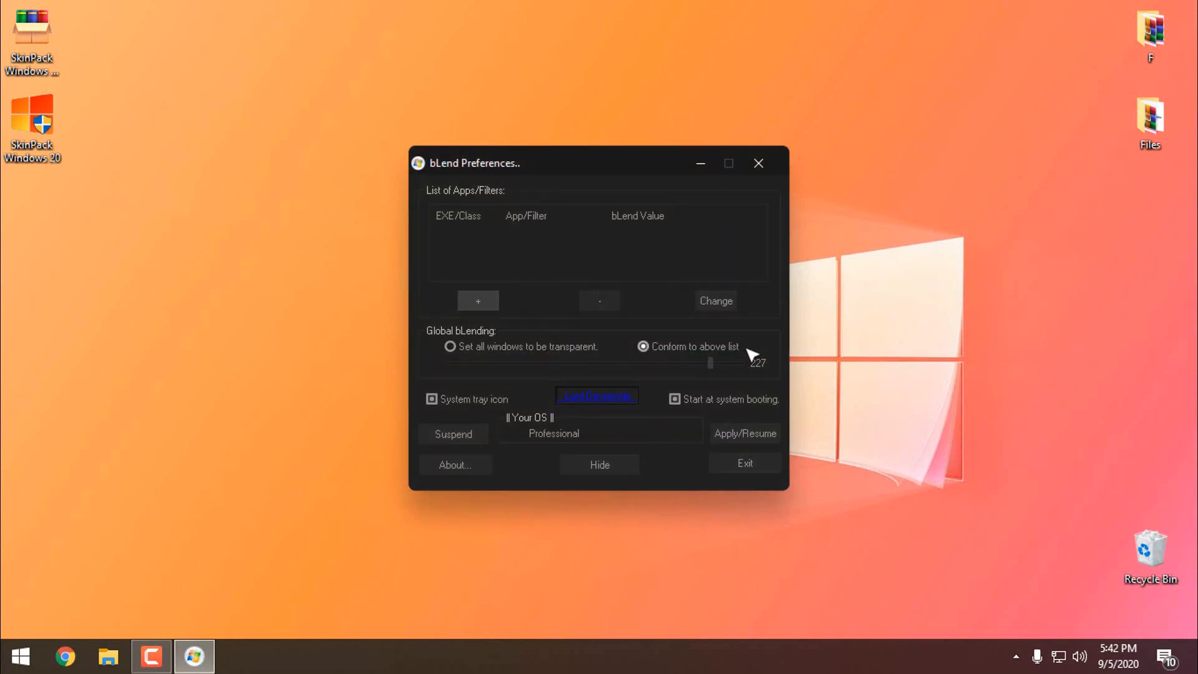
pyautogui.click(478, 301)
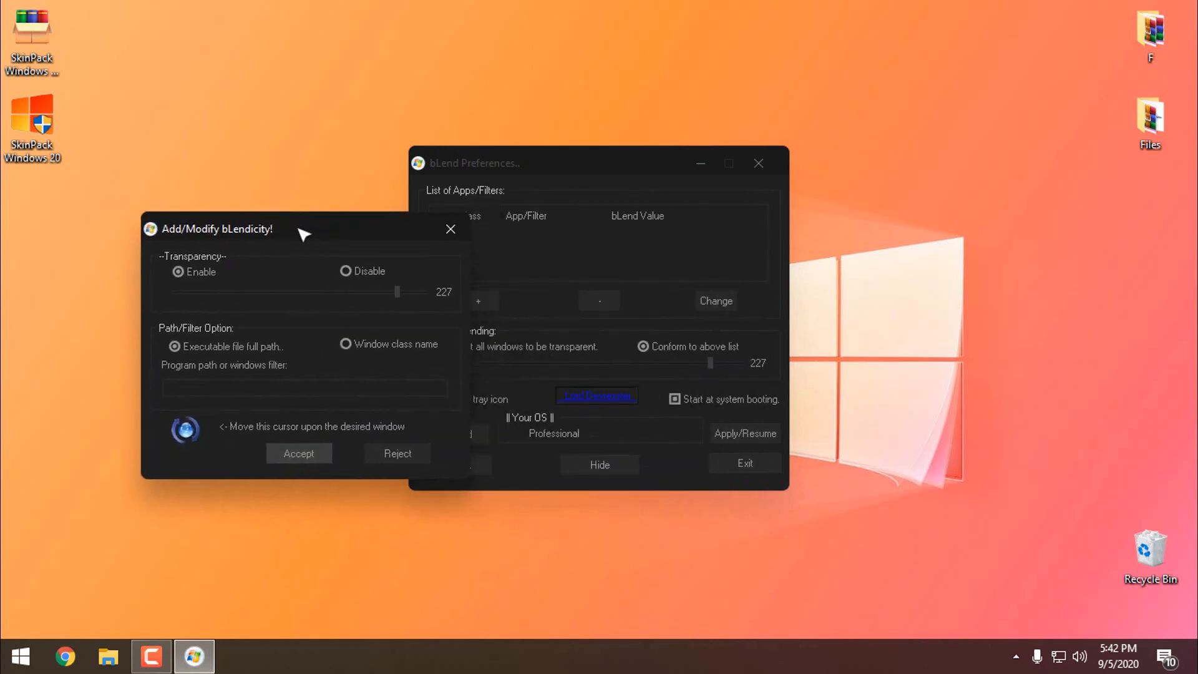
pyautogui.moveTo(316, 427)
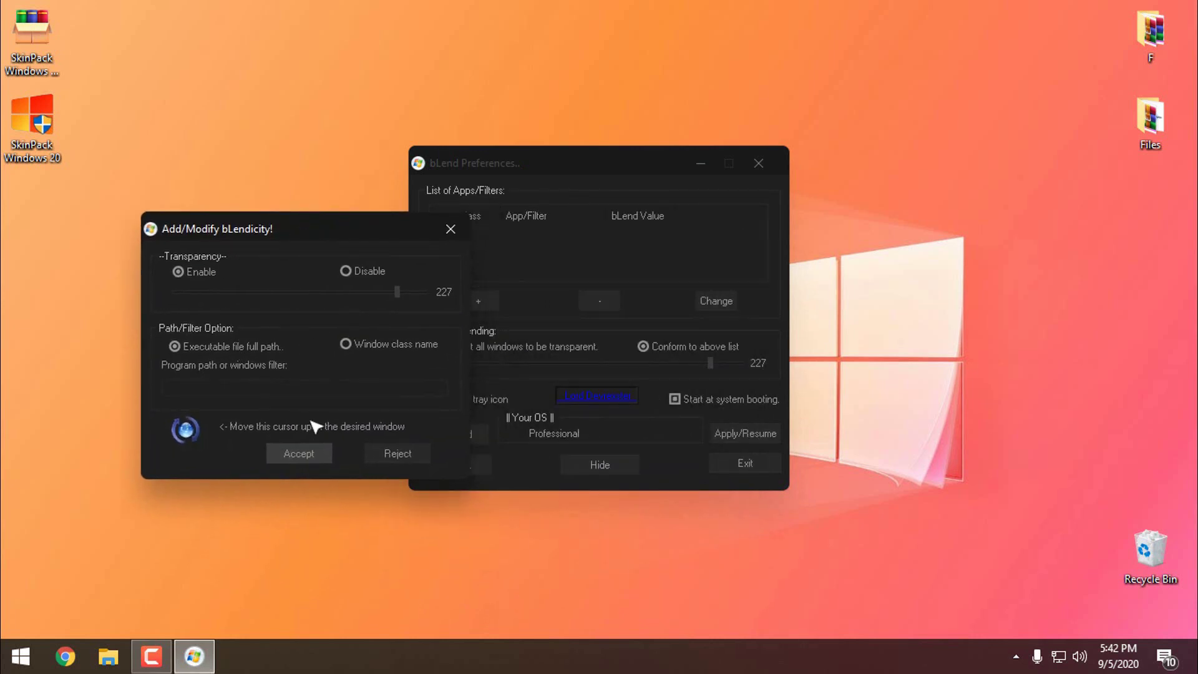
pyautogui.click(397, 453)
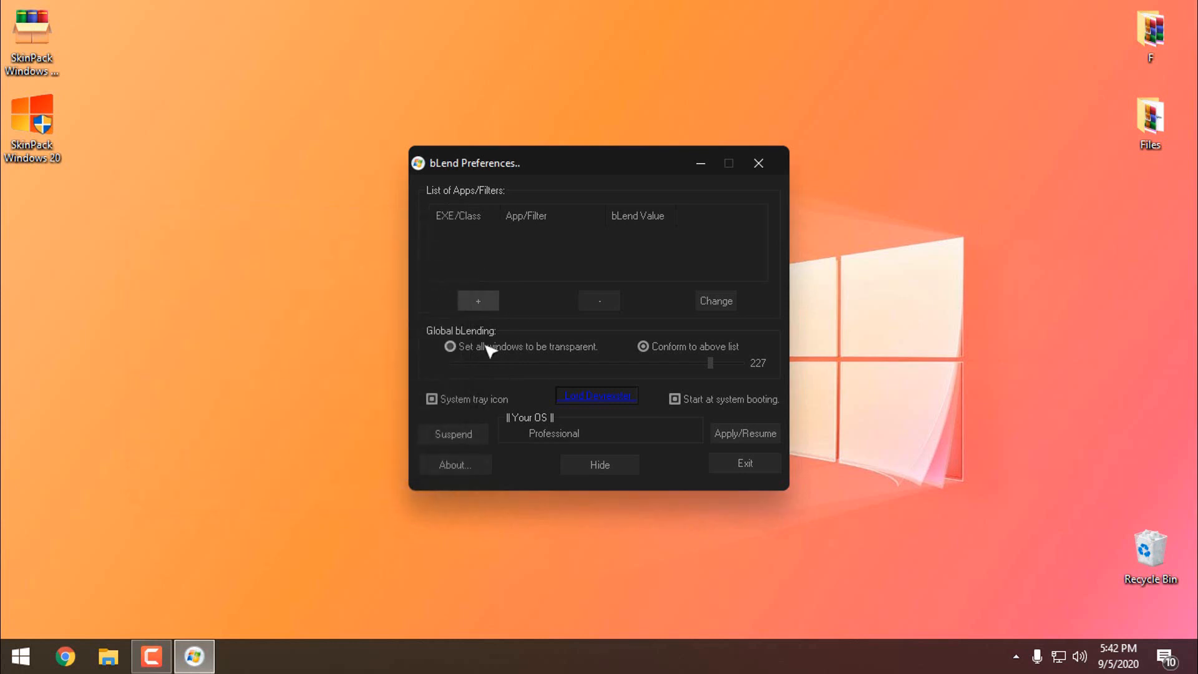
pyautogui.click(451, 346)
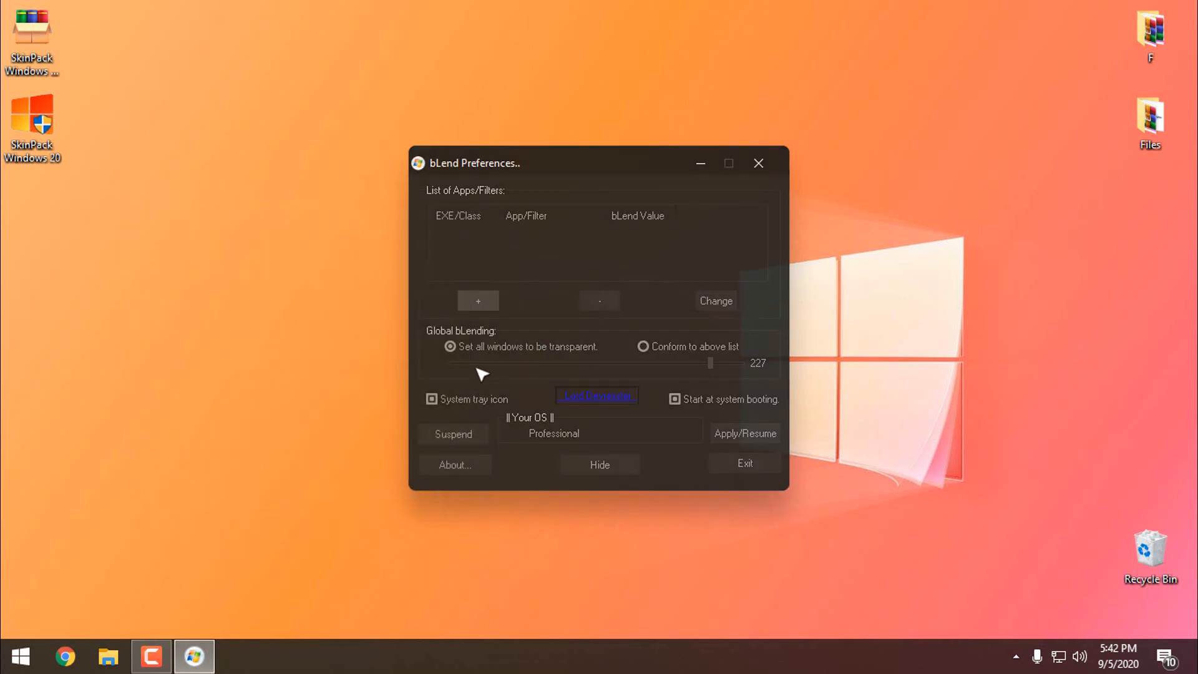
pyautogui.moveTo(714, 371)
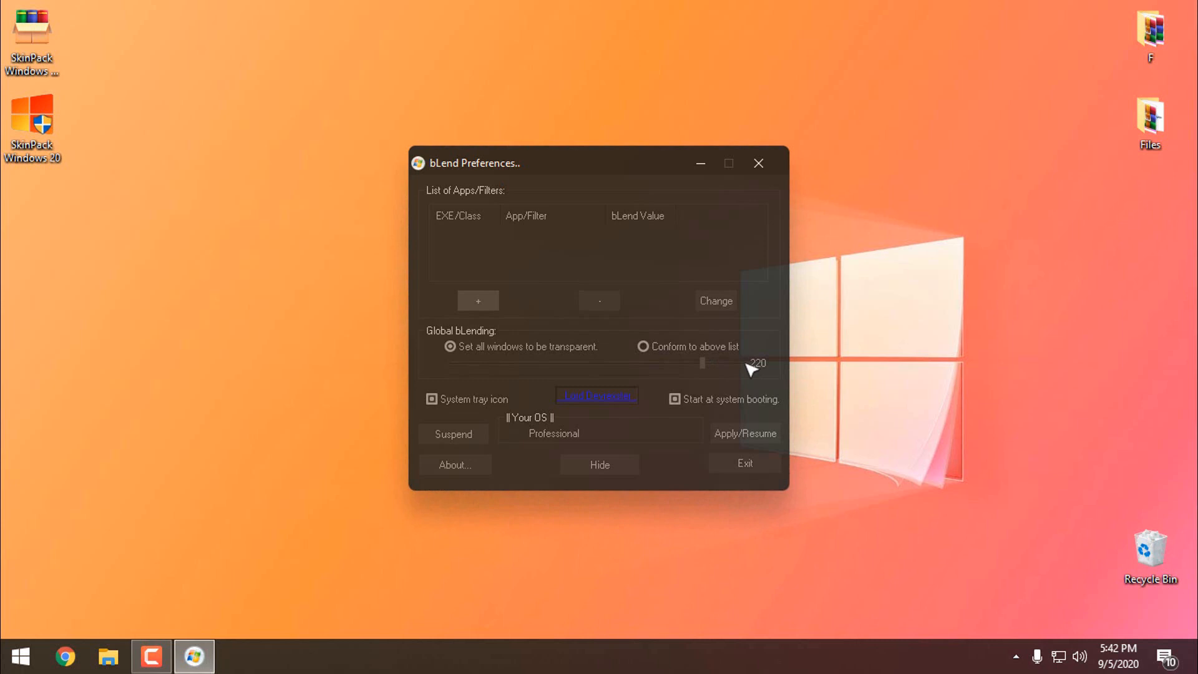
# - Set global transparency to 220, enable start at system boot and hide bLend to the tray
pyautogui.click(600, 465)
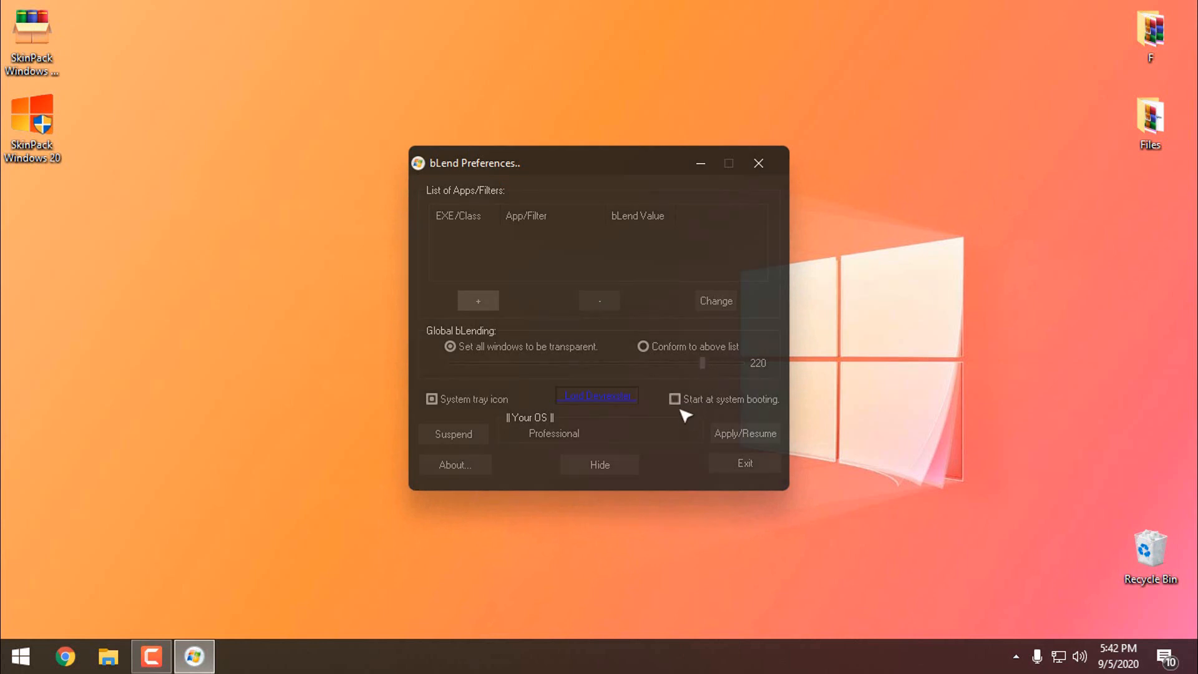
pyautogui.click(674, 399)
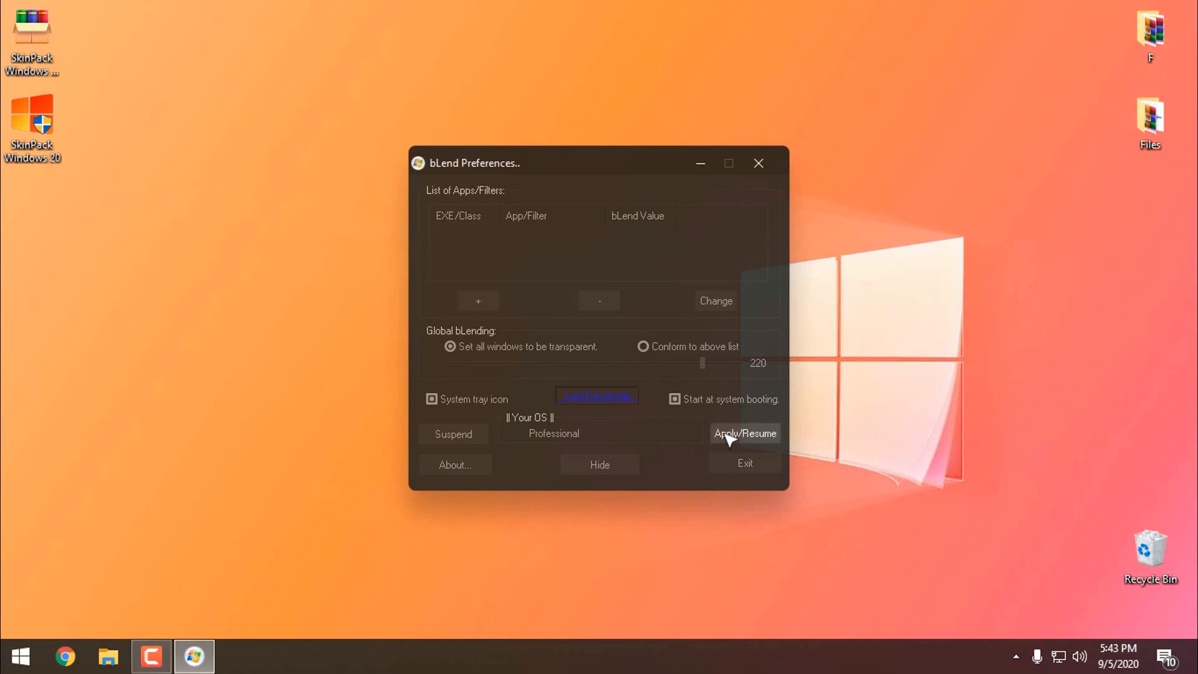
pyautogui.moveTo(601, 465)
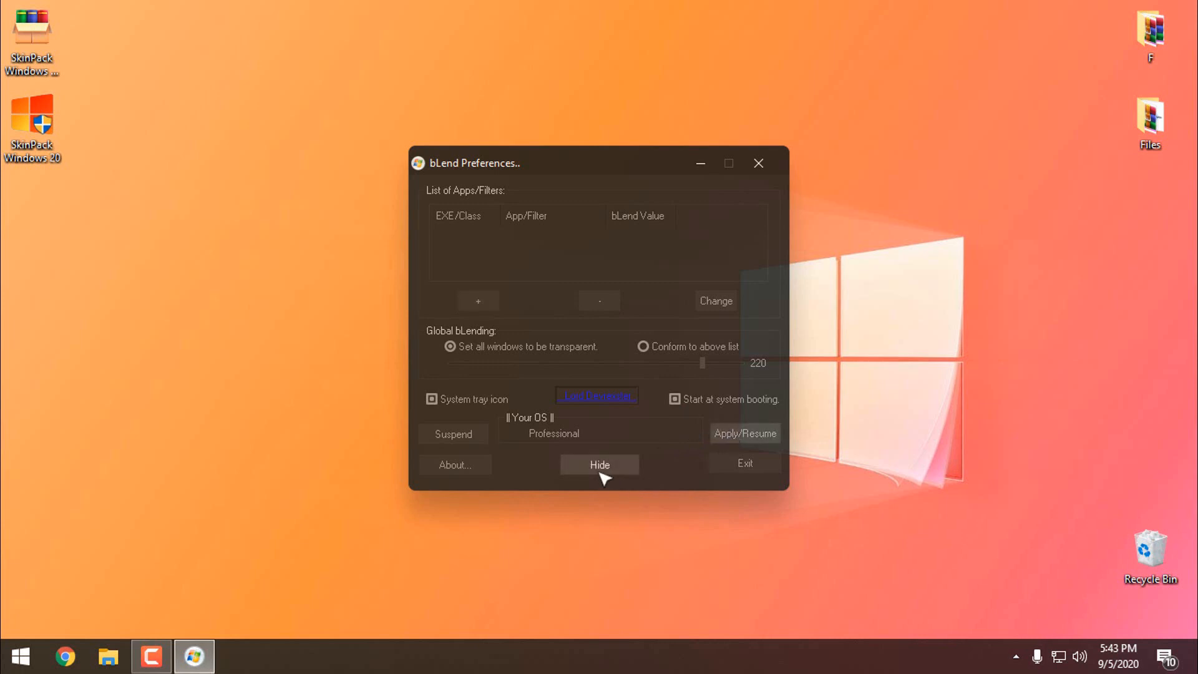
pyautogui.moveTo(703, 475)
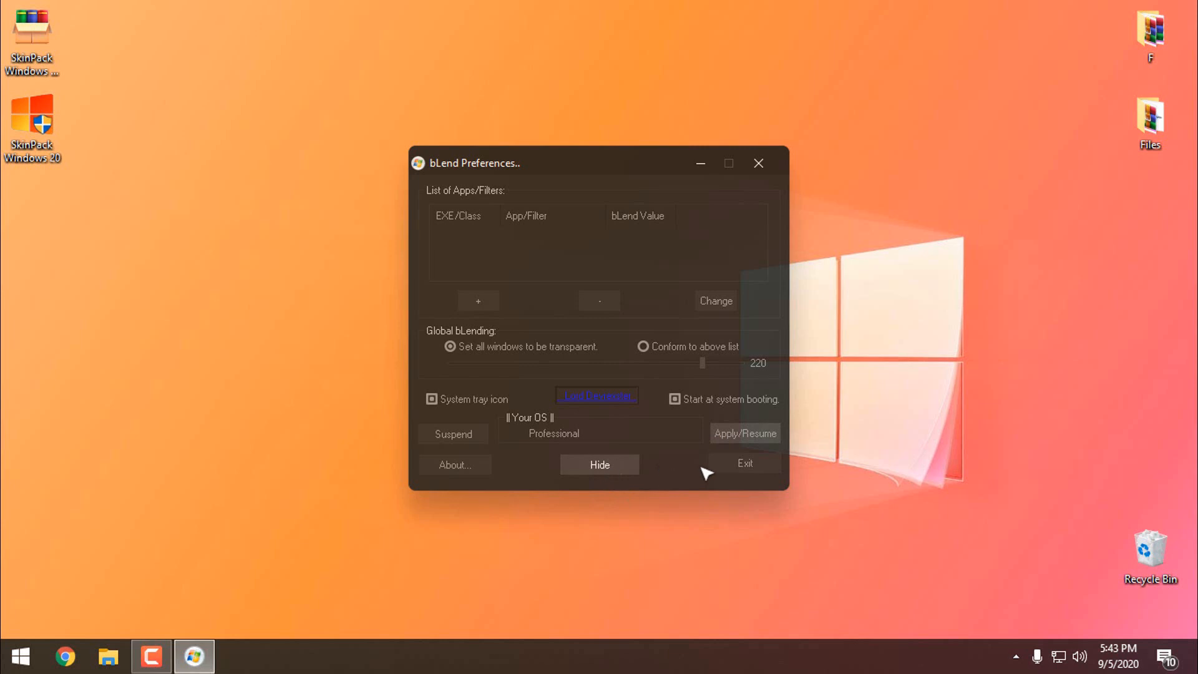
pyautogui.moveTo(745, 465)
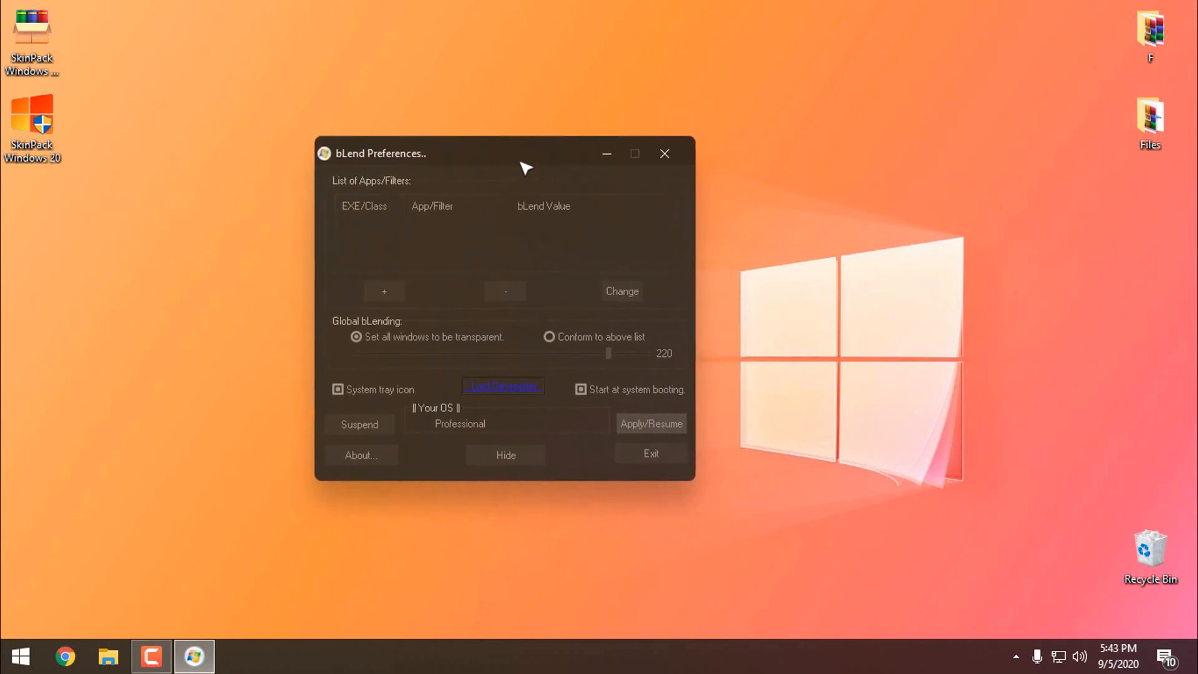
pyautogui.click(505, 455)
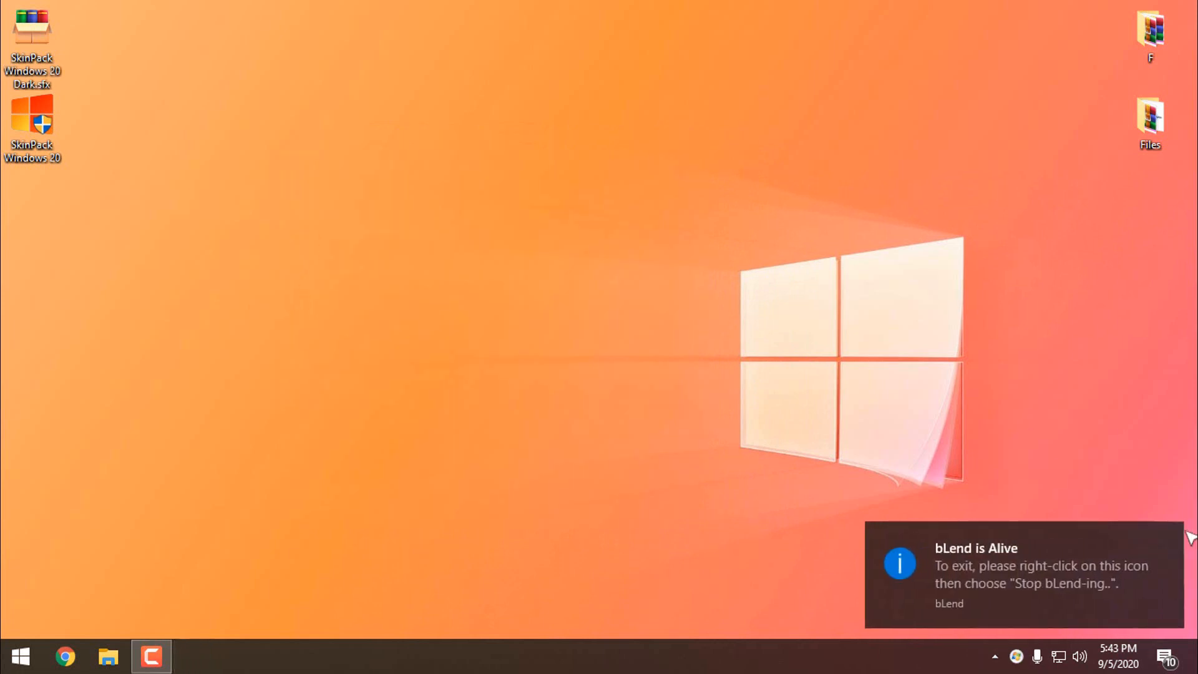
# - Check This PC in File Explorer as a translucent dark window, then return to Start
pyautogui.click(107, 655)
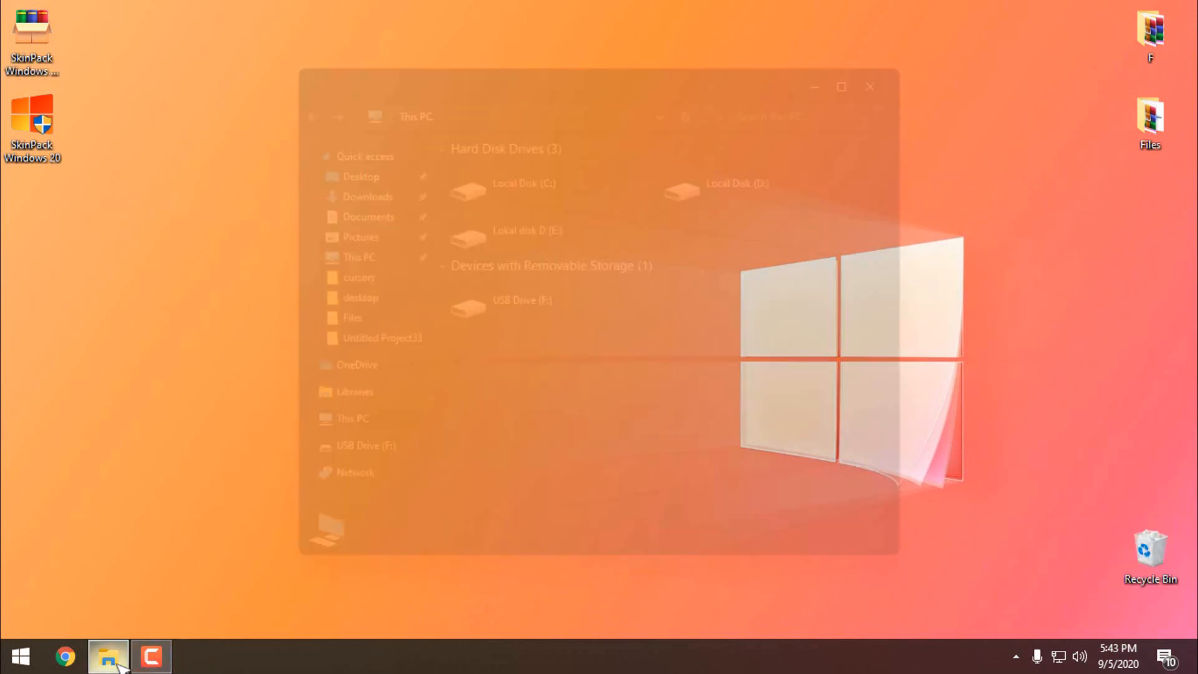
pyautogui.click(107, 655)
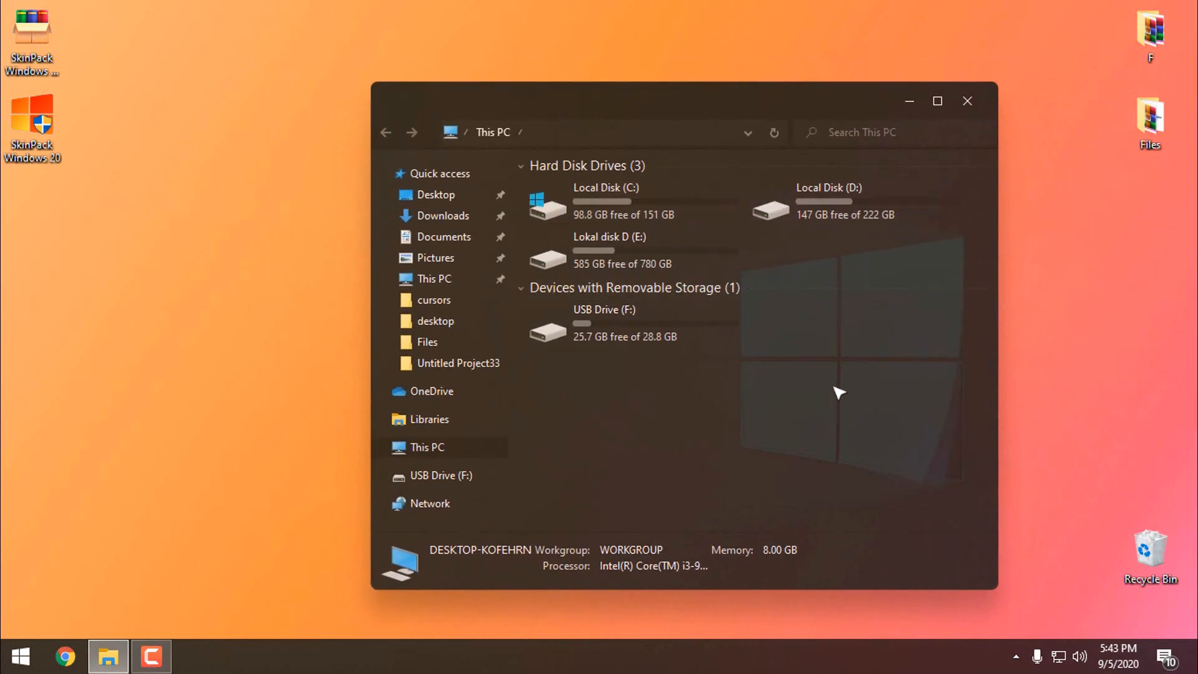
pyautogui.click(19, 655)
pyautogui.write('sy')
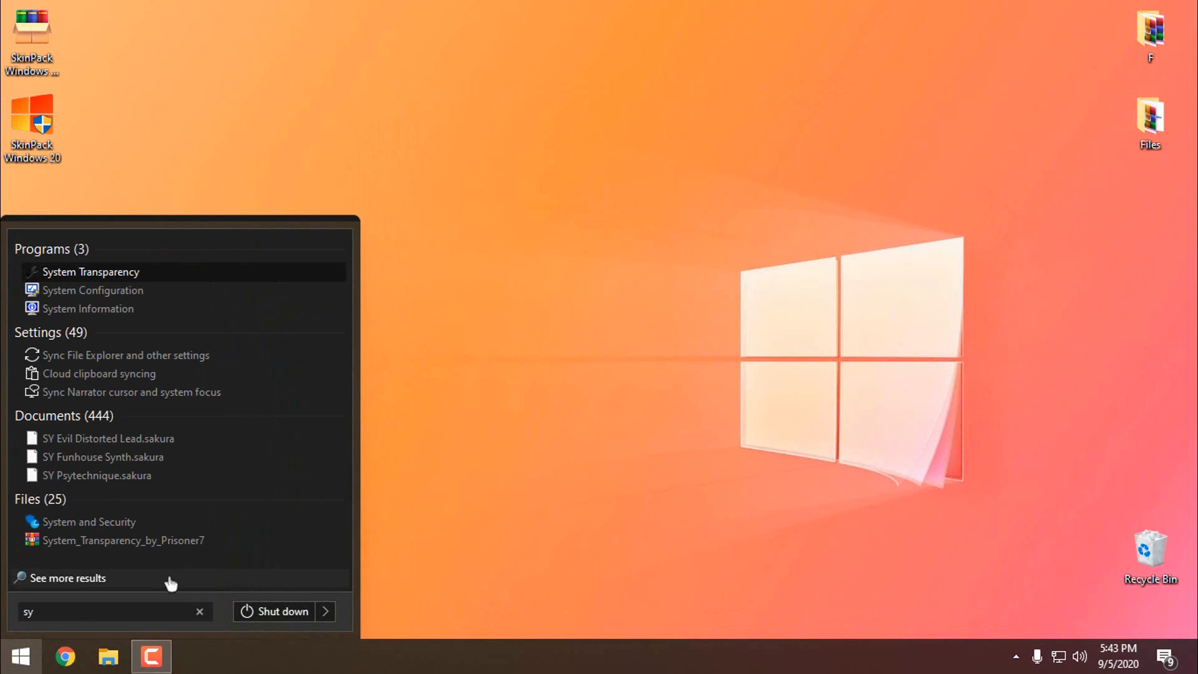
# - Launch System Transparency and bring up its settings from the notification area
pyautogui.click(91, 271)
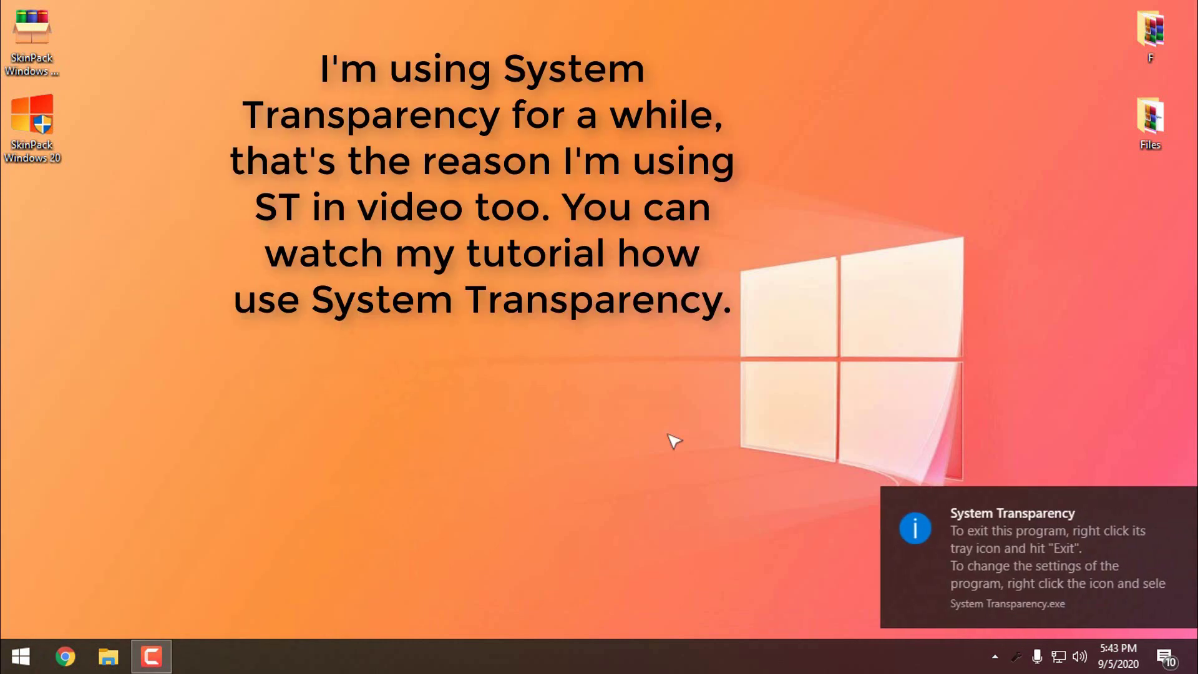
pyautogui.click(995, 655)
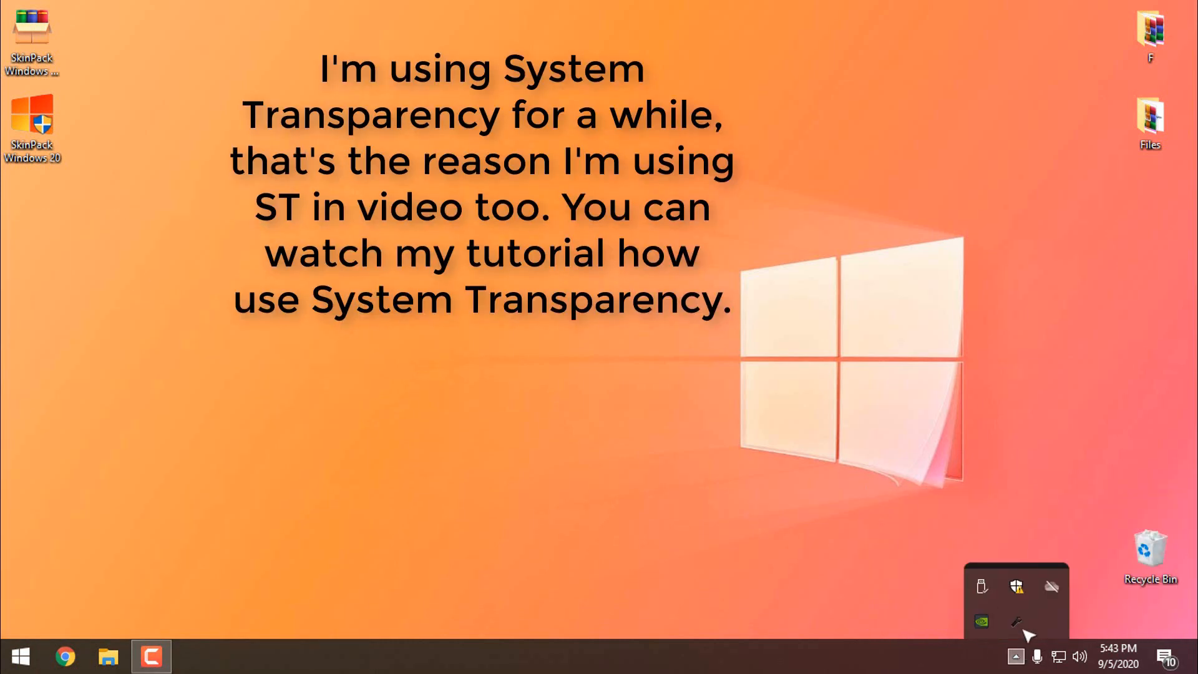
pyautogui.click(1016, 620)
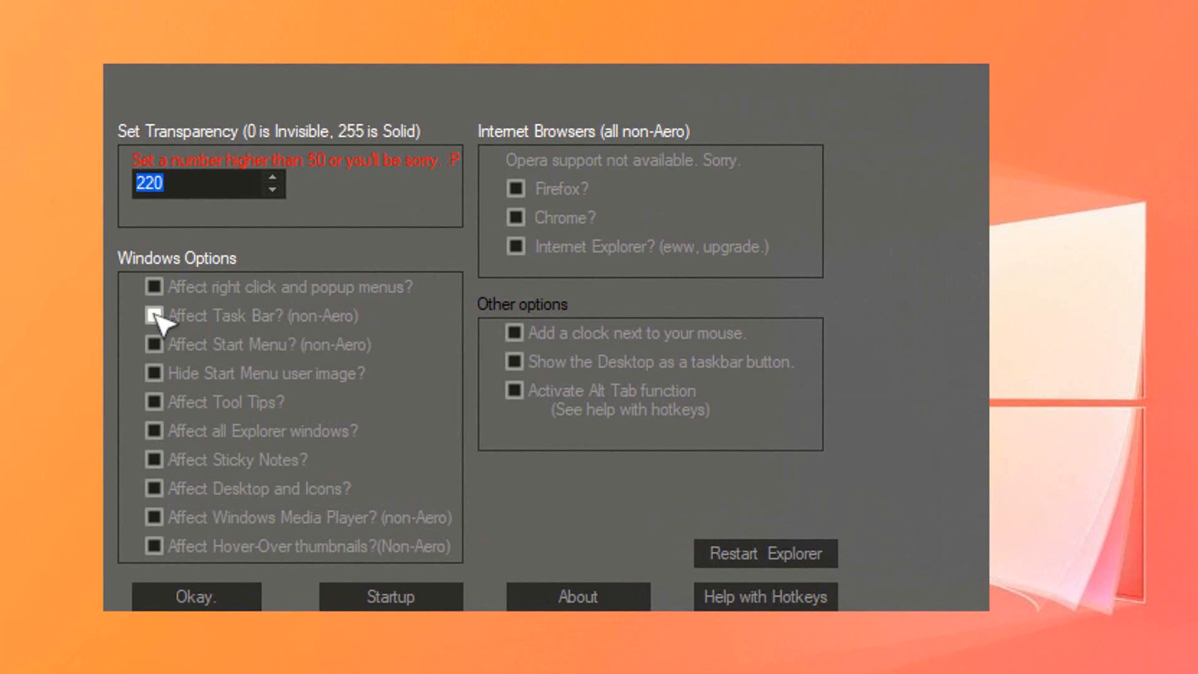
# - Apply transparency 220 to the taskbar, Start menu and all Explorer windows
pyautogui.click(151, 315)
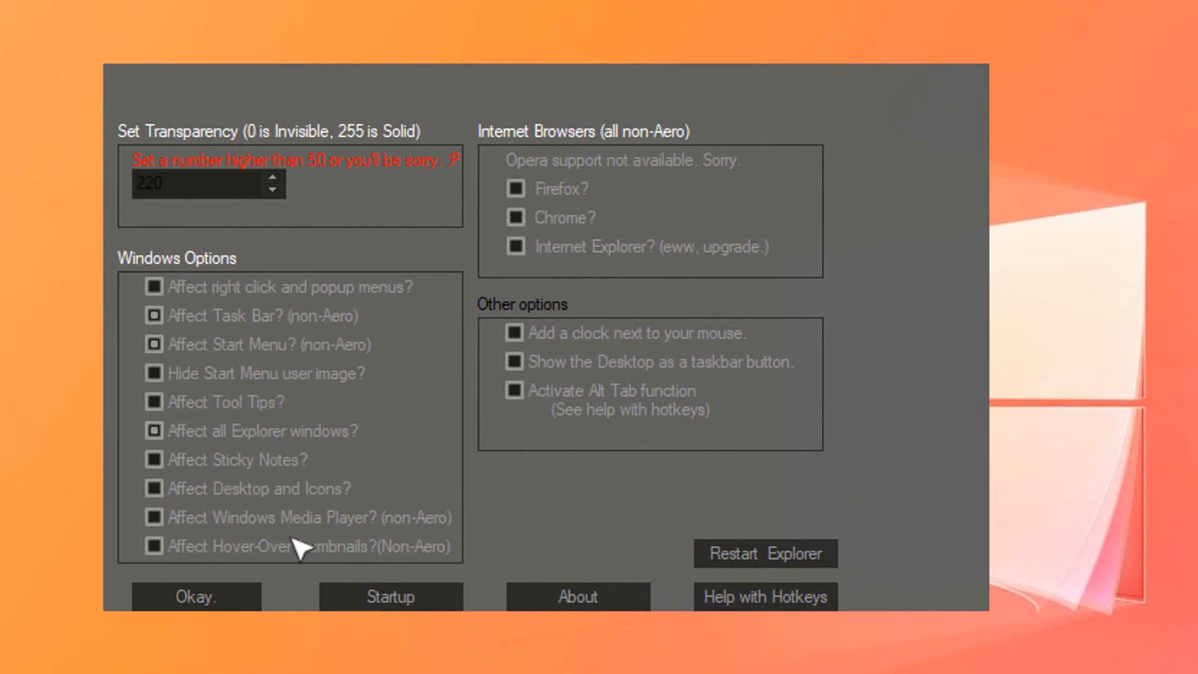
pyautogui.moveTo(638, 369)
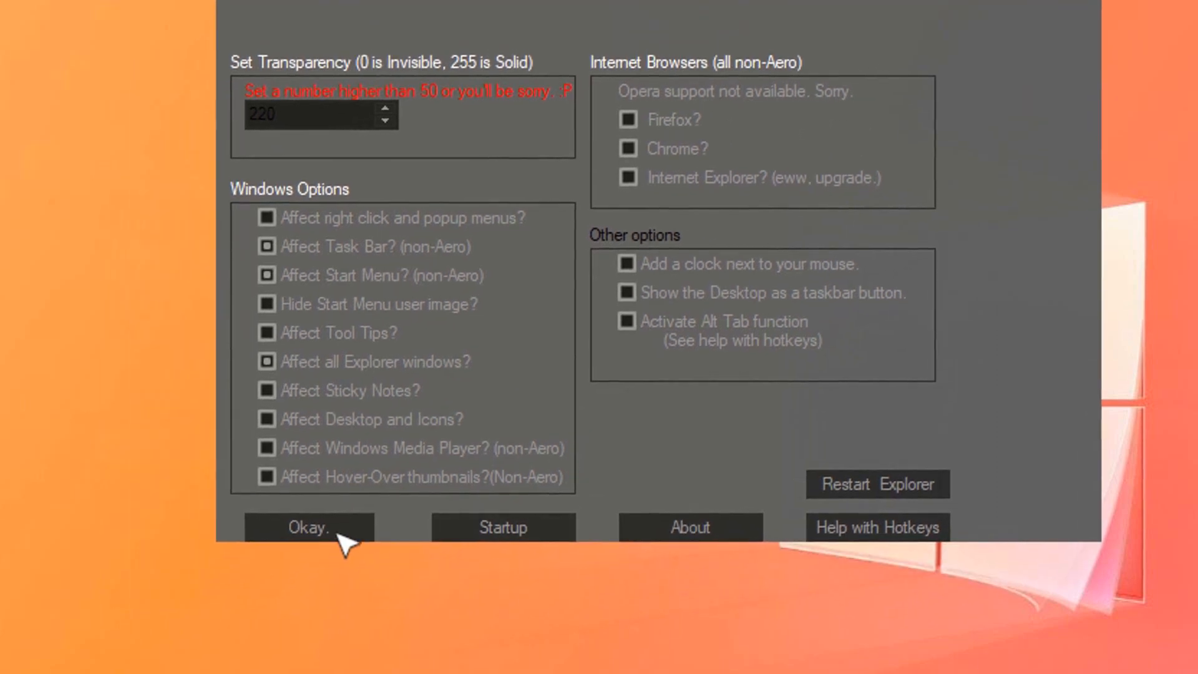
pyautogui.click(307, 526)
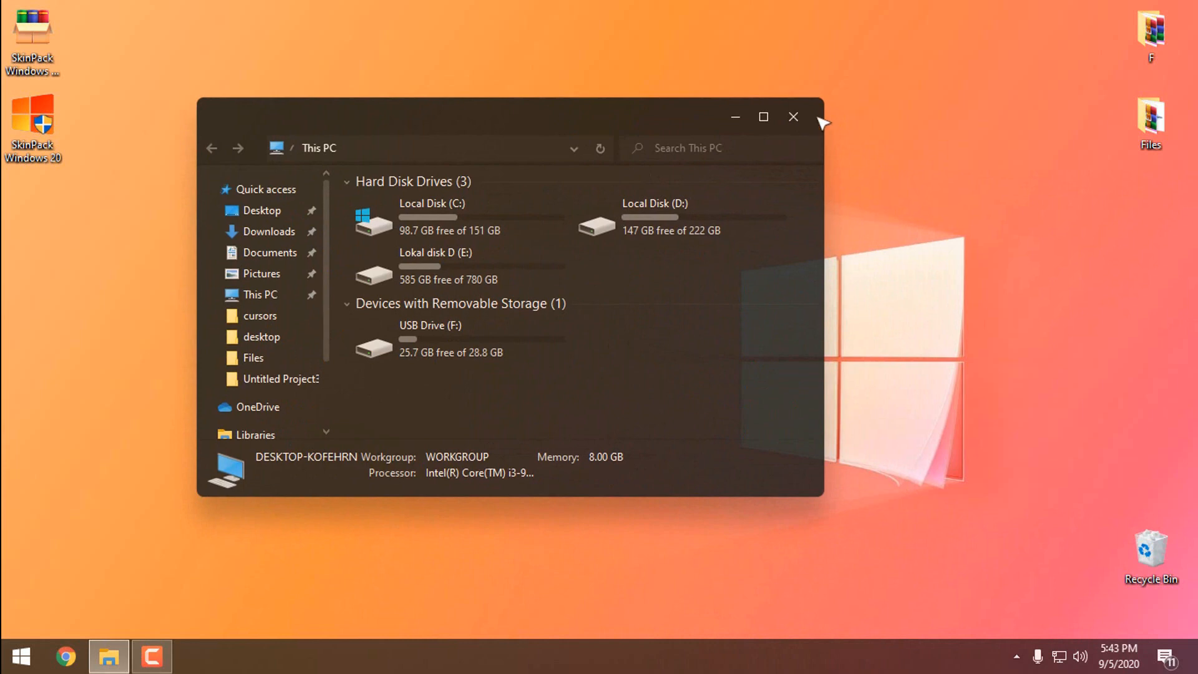
# - Launch the StartIsBack configuration from the Start menu user picture's Properties
pyautogui.click(16, 655)
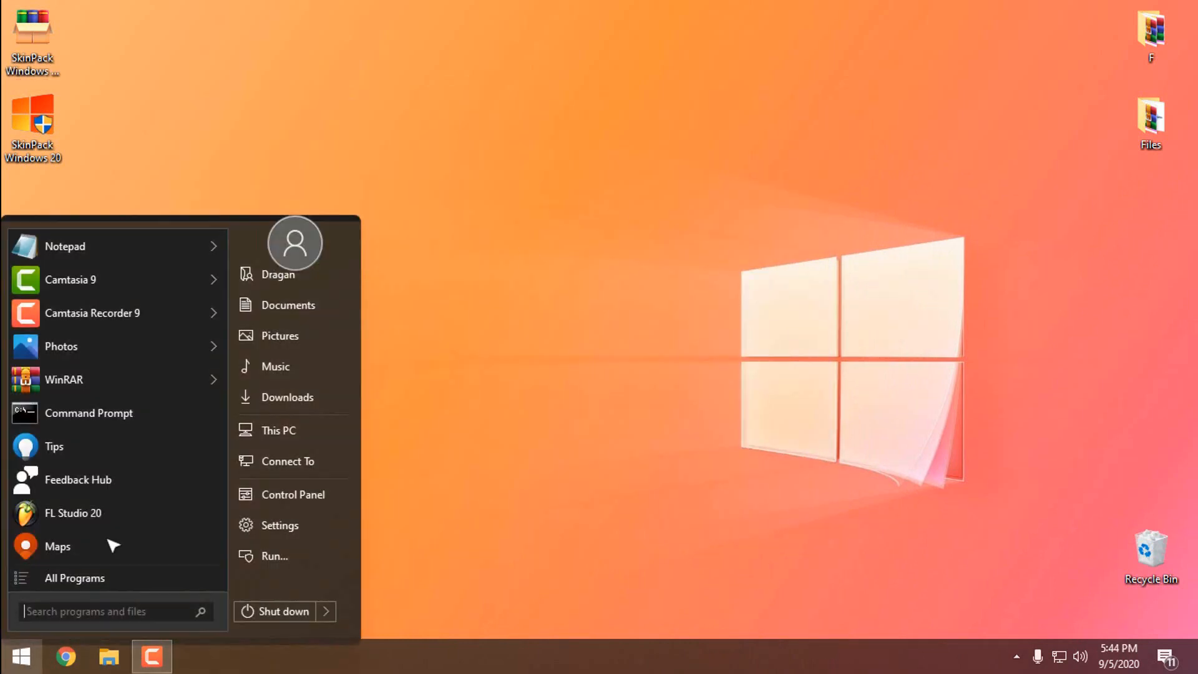
pyautogui.moveTo(382, 351)
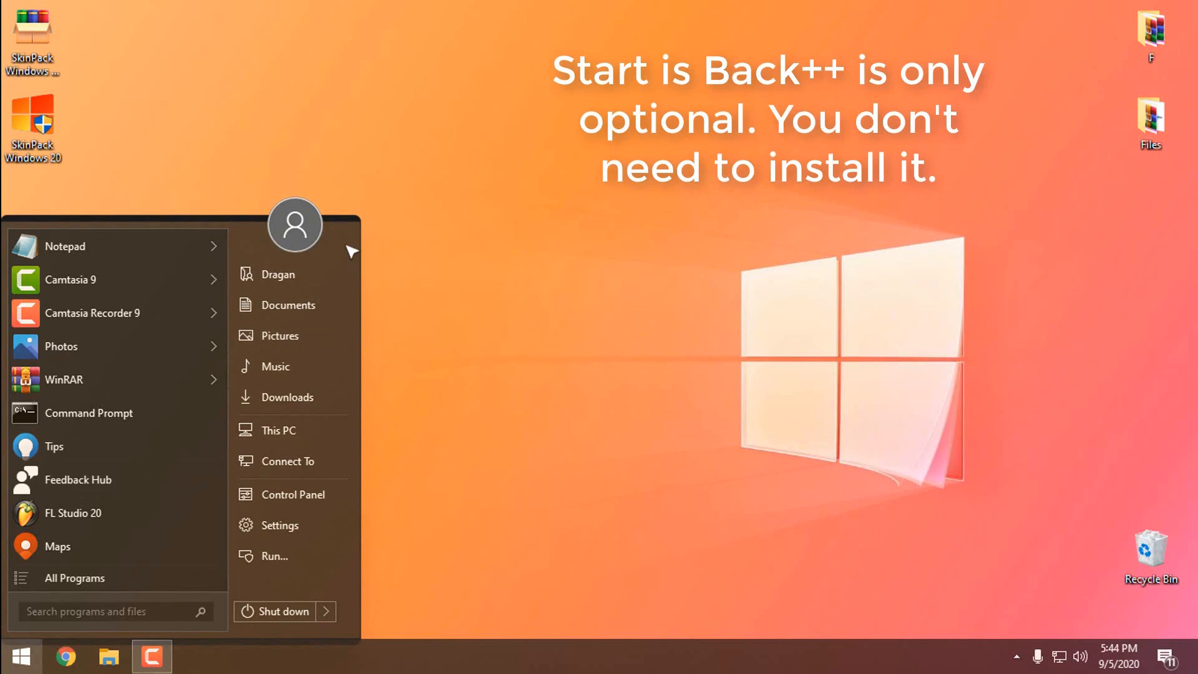
pyautogui.rightClick(295, 223)
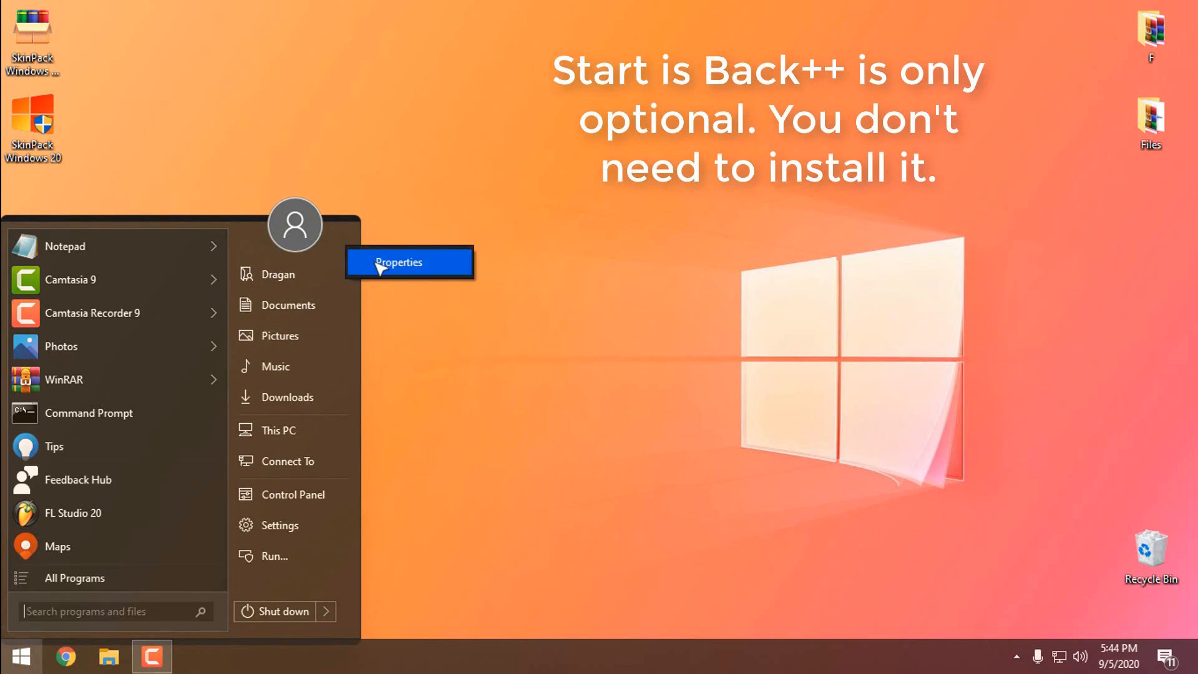
pyautogui.click(397, 262)
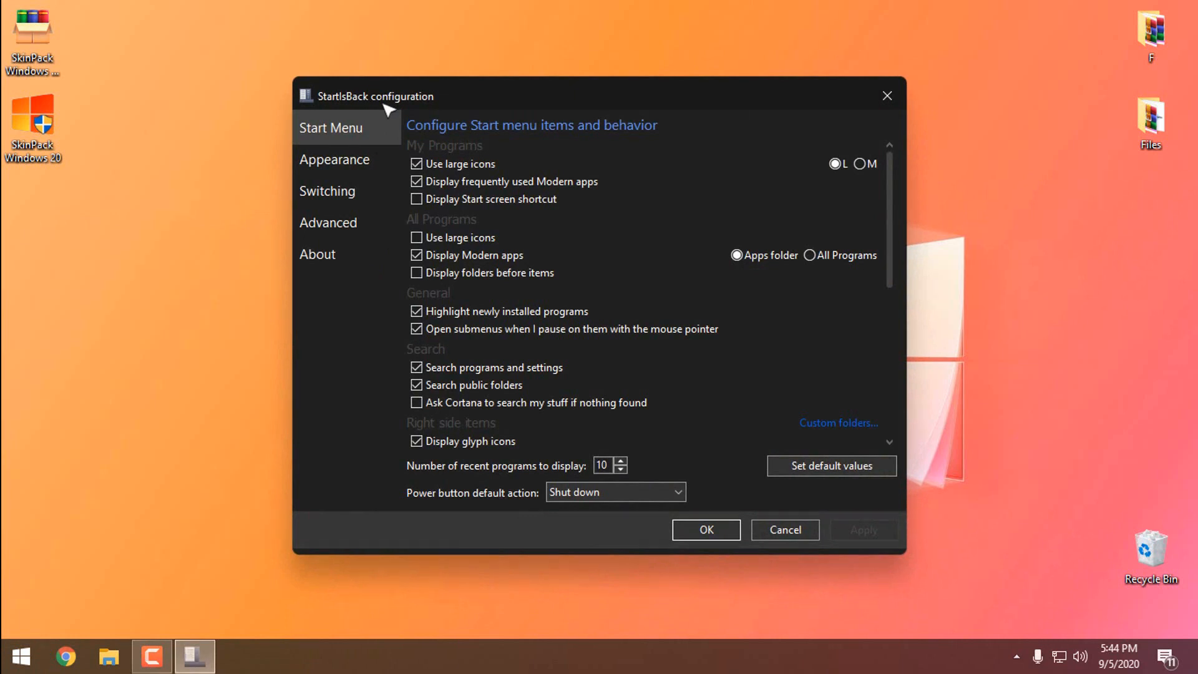
pyautogui.moveTo(48, 516)
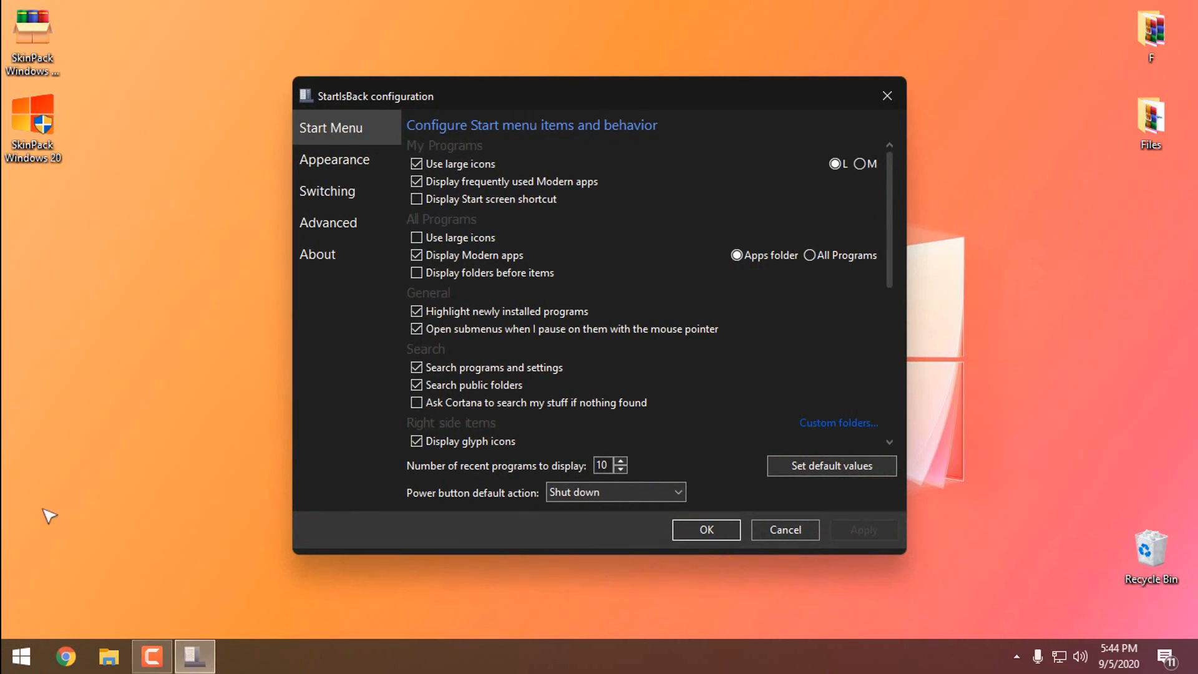
# - Toggle the Start menu and show StartIsBack's Appearance page with Plain8 + Windows 10 button style
pyautogui.click(19, 655)
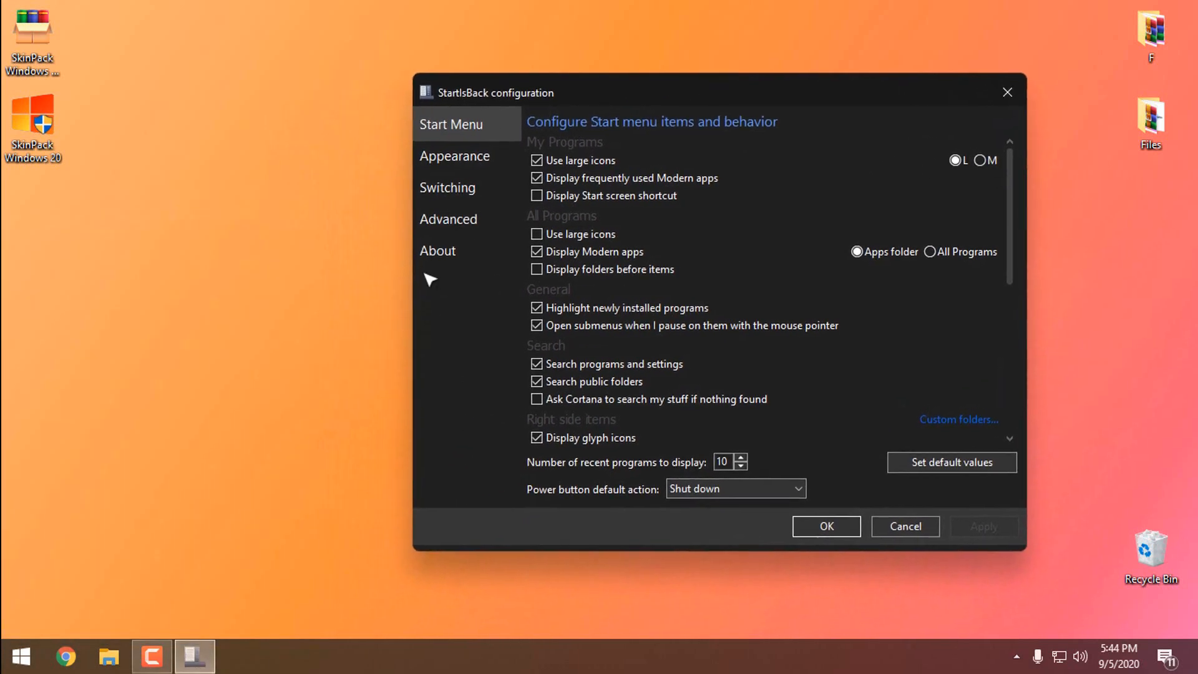
pyautogui.click(19, 656)
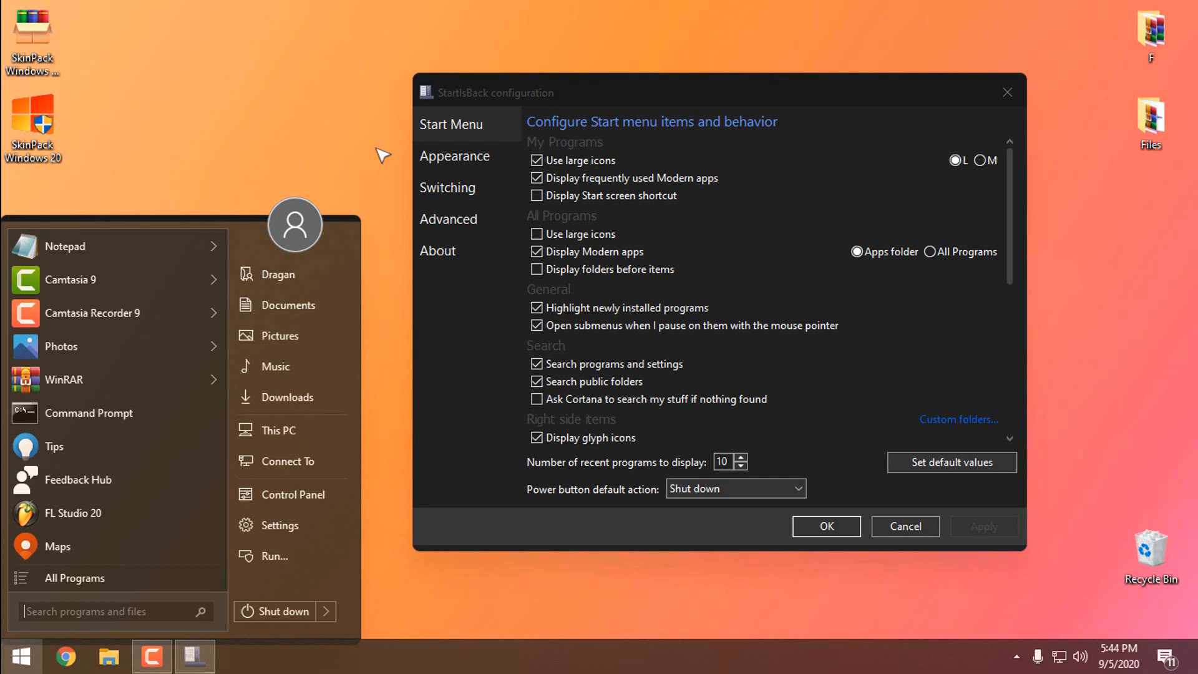
pyautogui.moveTo(195, 94)
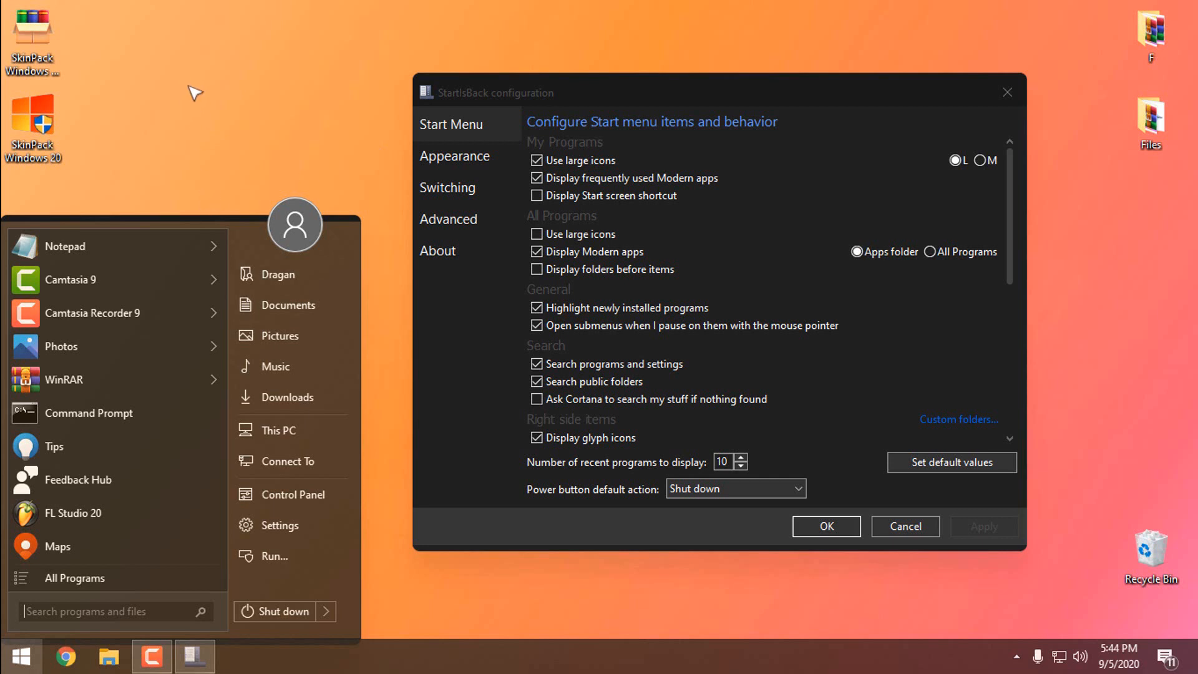
pyautogui.moveTo(279, 526)
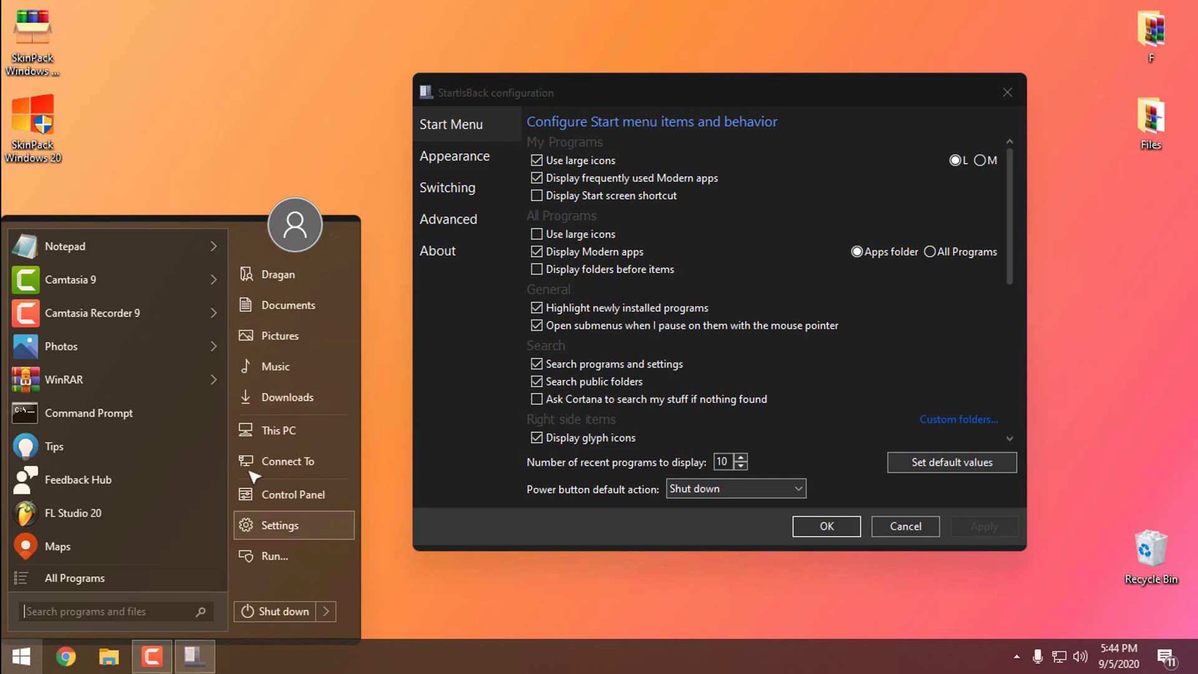
pyautogui.click(454, 156)
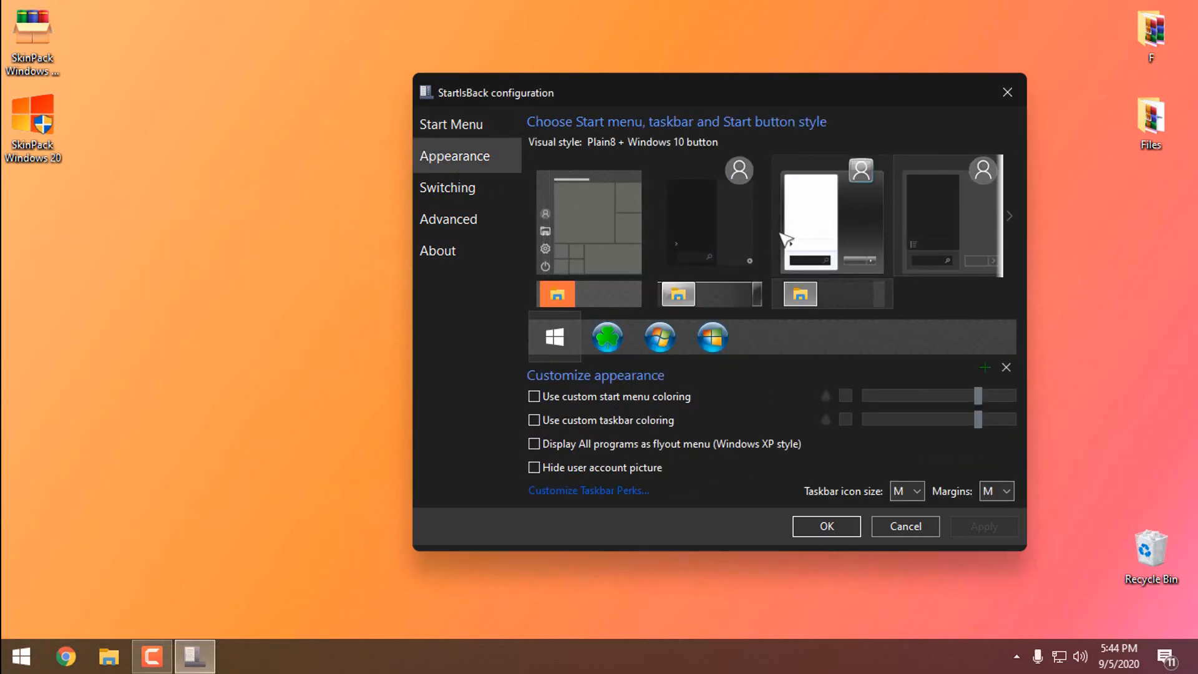
# - Apply the Plain8 translucent Start menu style in StartIsBack++ and refresh the desktop
pyautogui.click(707, 216)
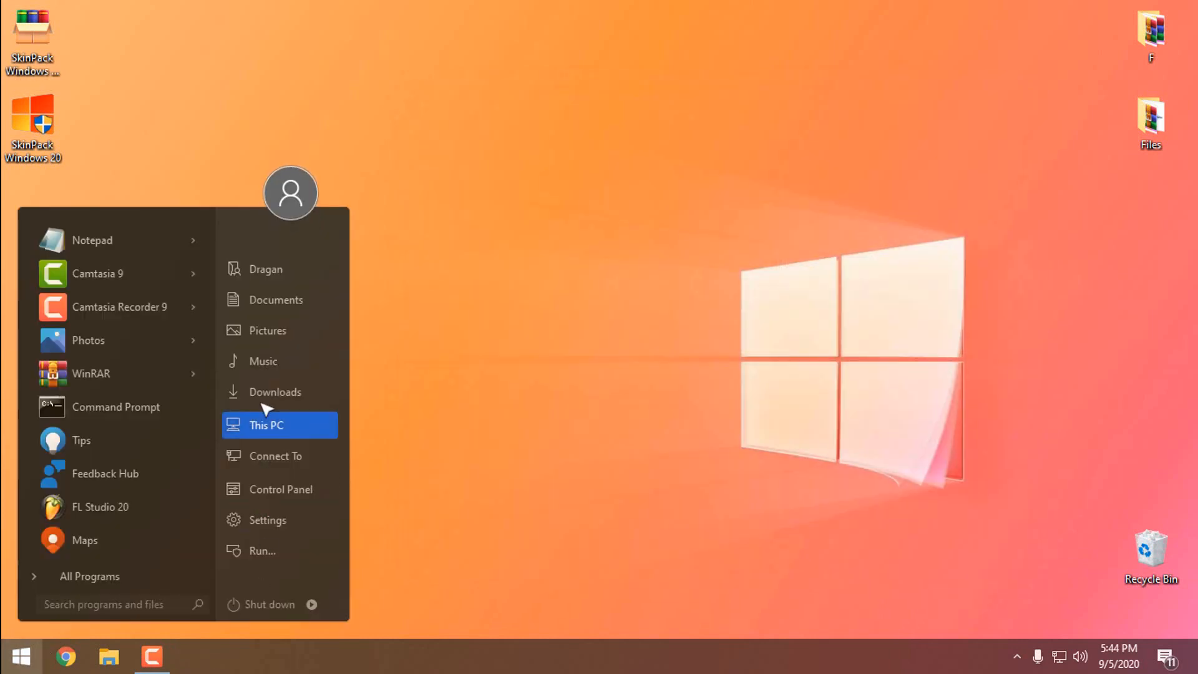
pyautogui.moveTo(111, 251)
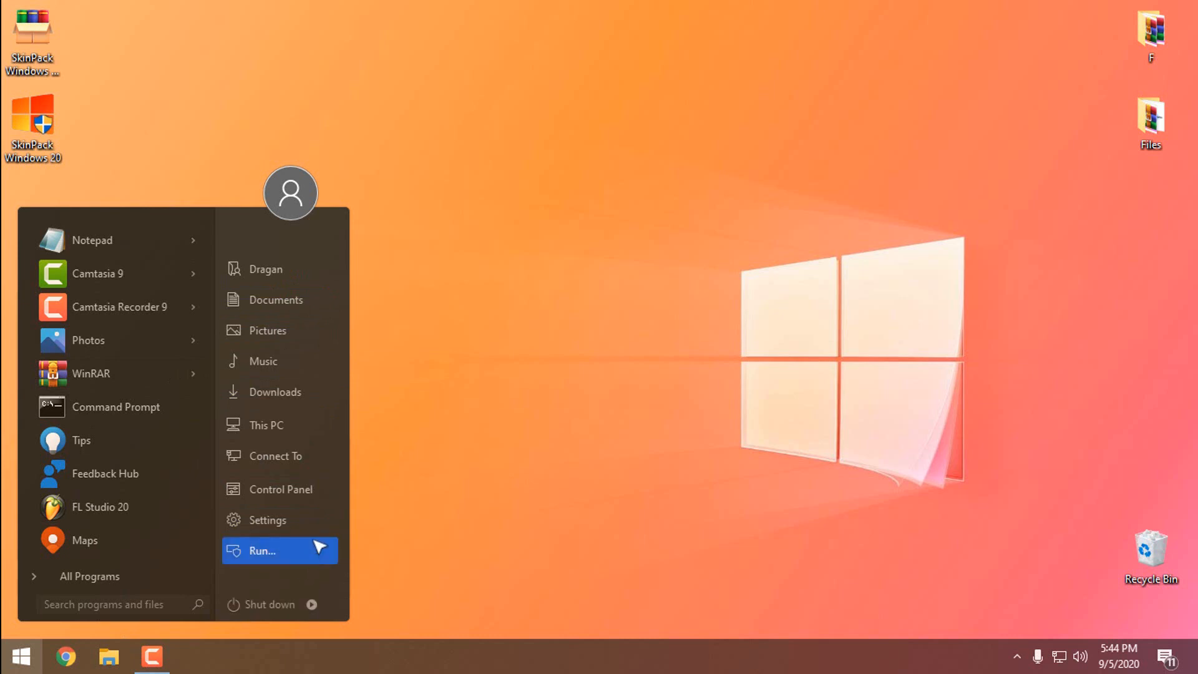
pyautogui.moveTo(521, 264)
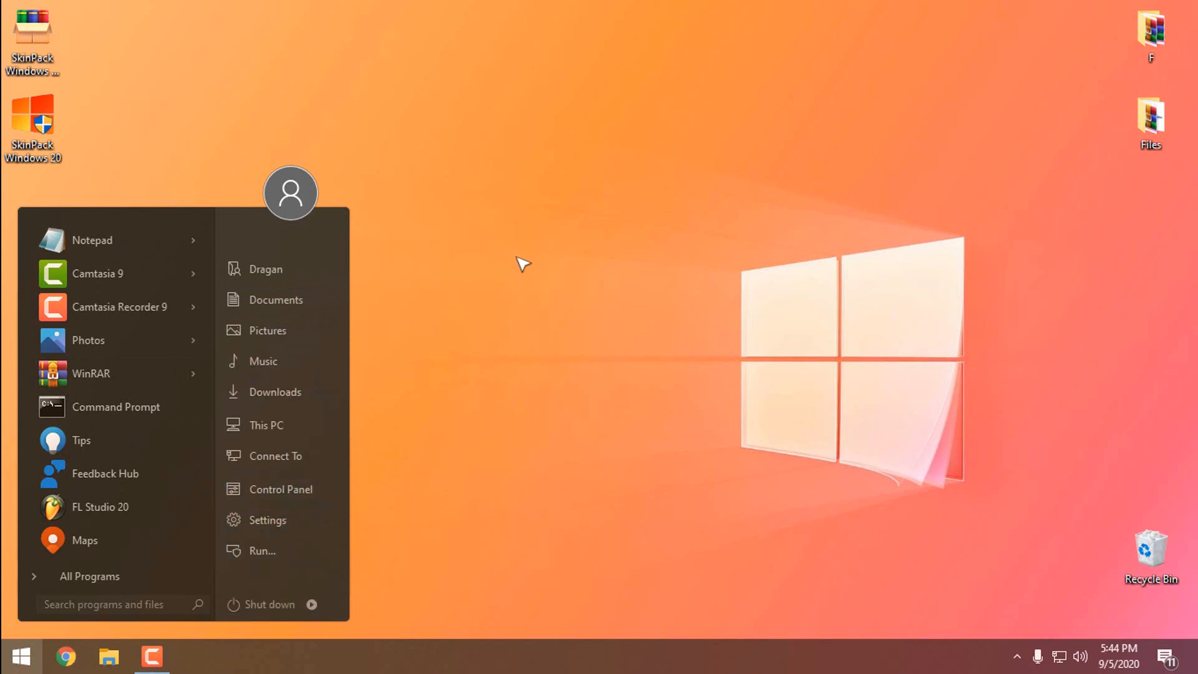
pyautogui.moveTo(445, 223)
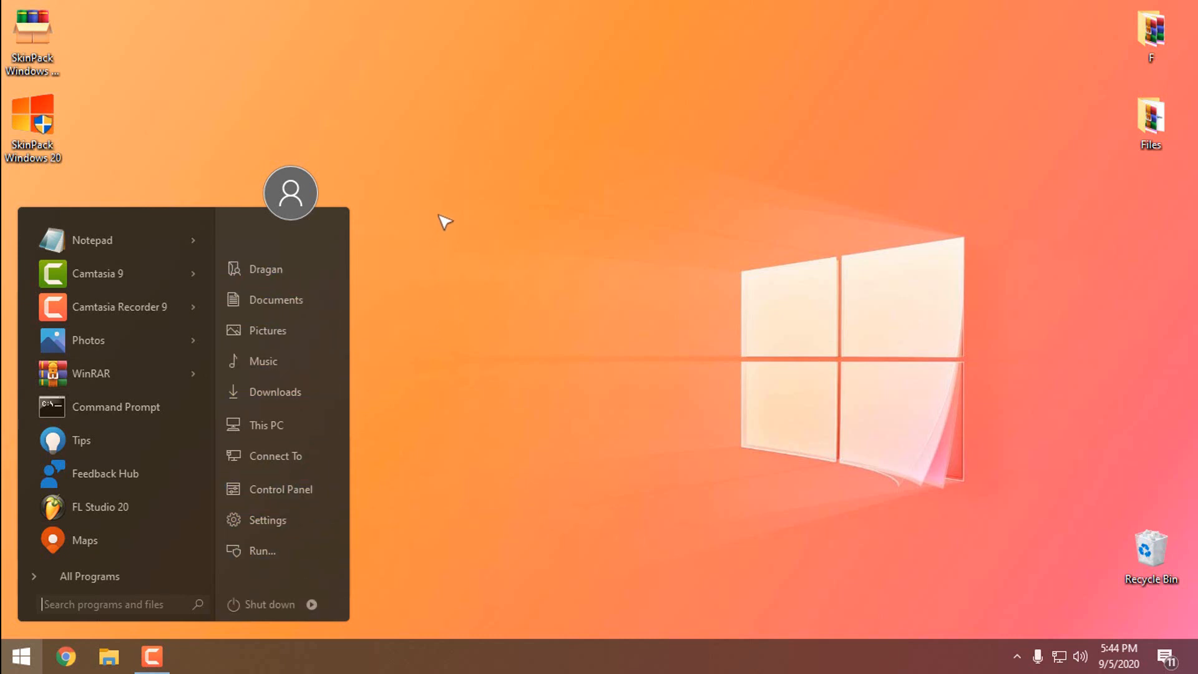
pyautogui.moveTo(447, 263)
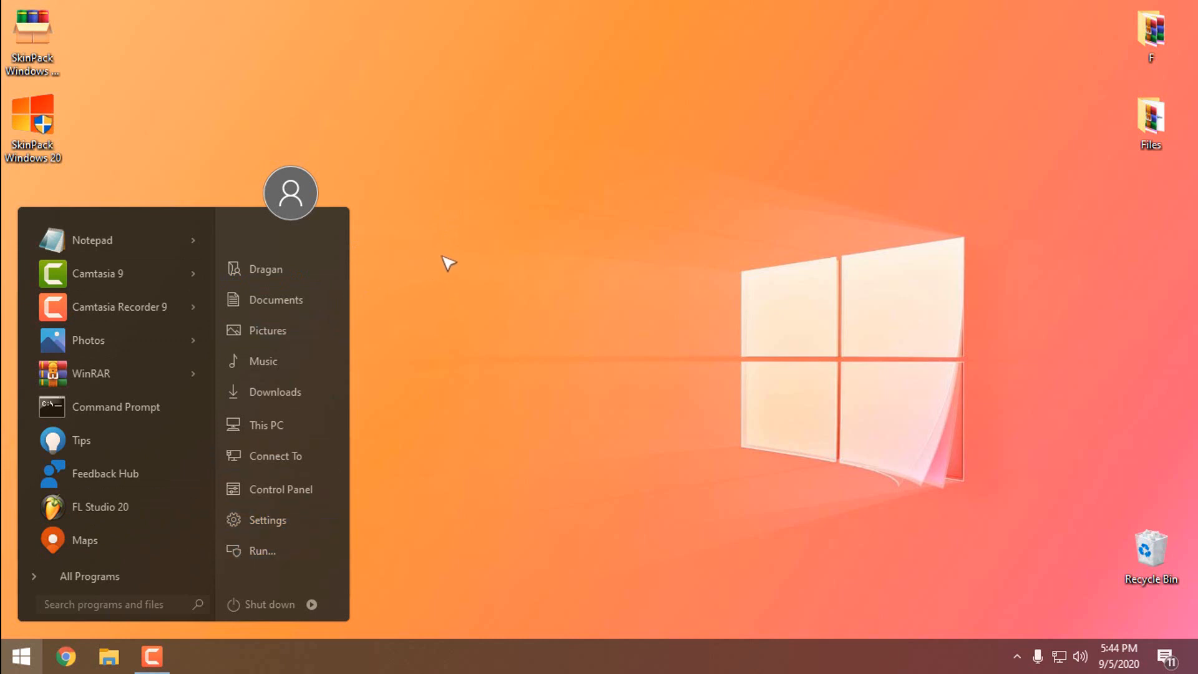
pyautogui.rightClick(449, 263)
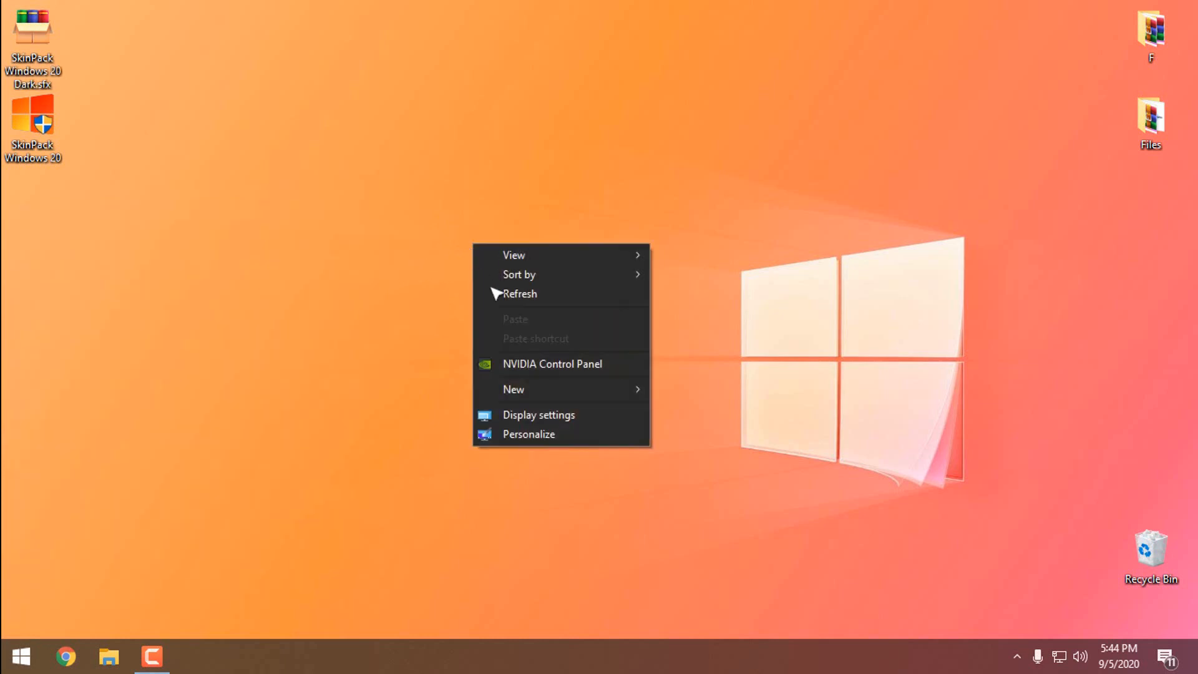
pyautogui.click(21, 656)
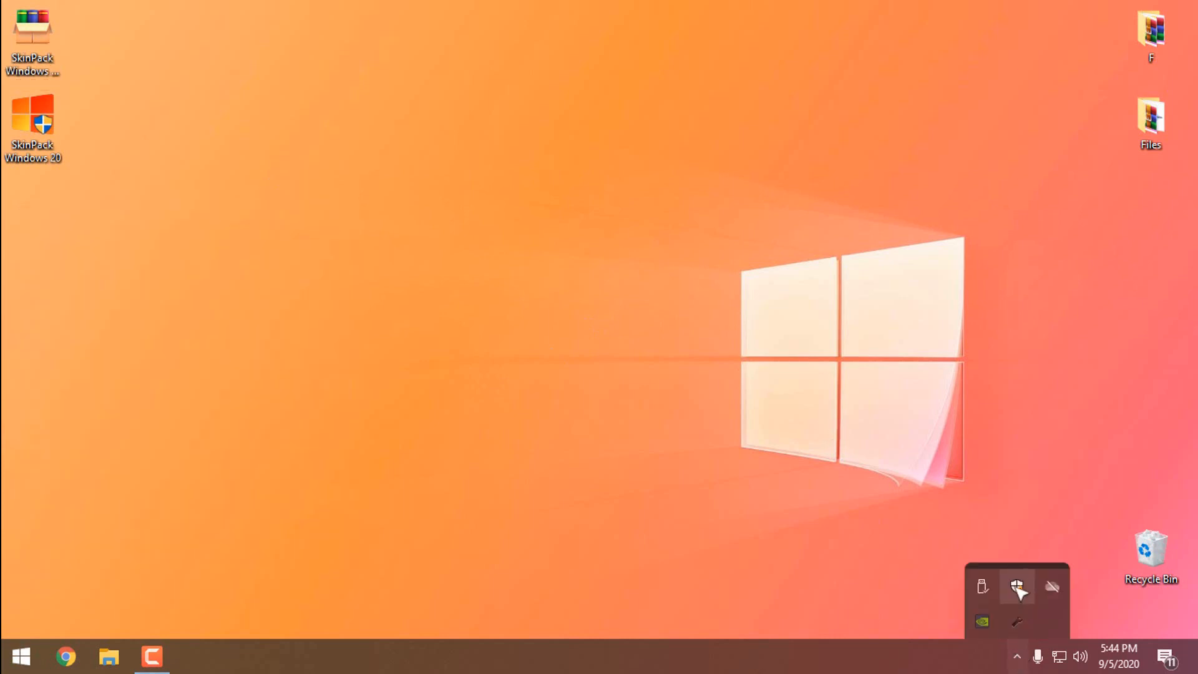
pyautogui.click(1017, 587)
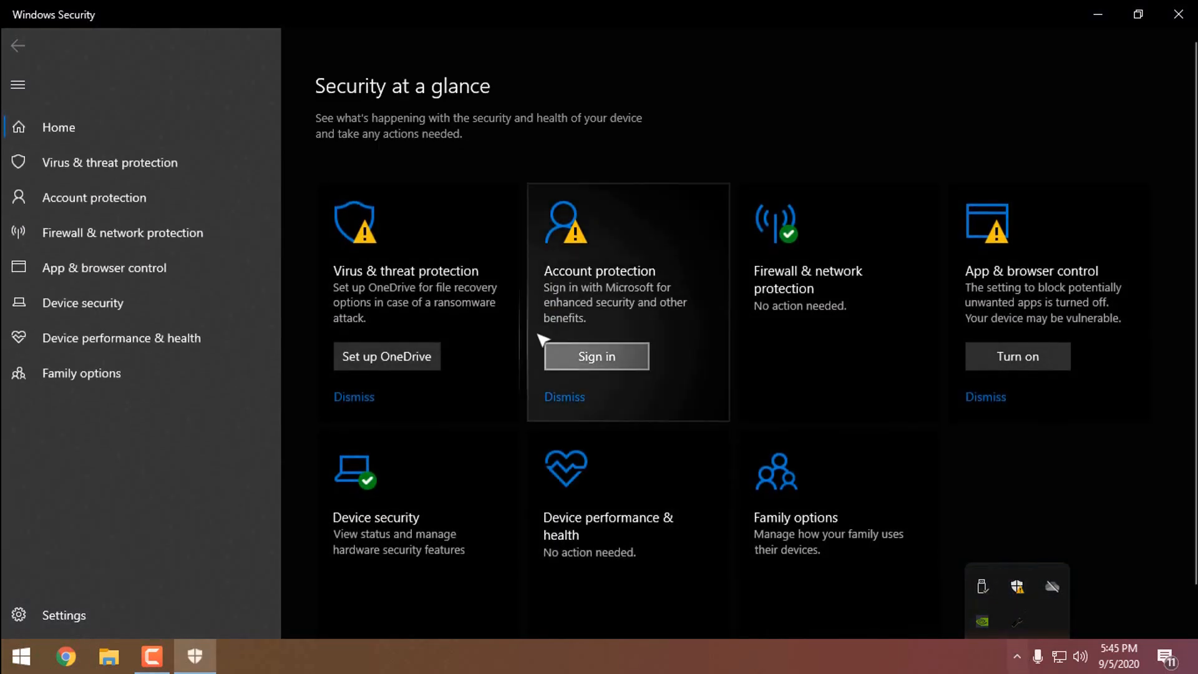
pyautogui.click(110, 163)
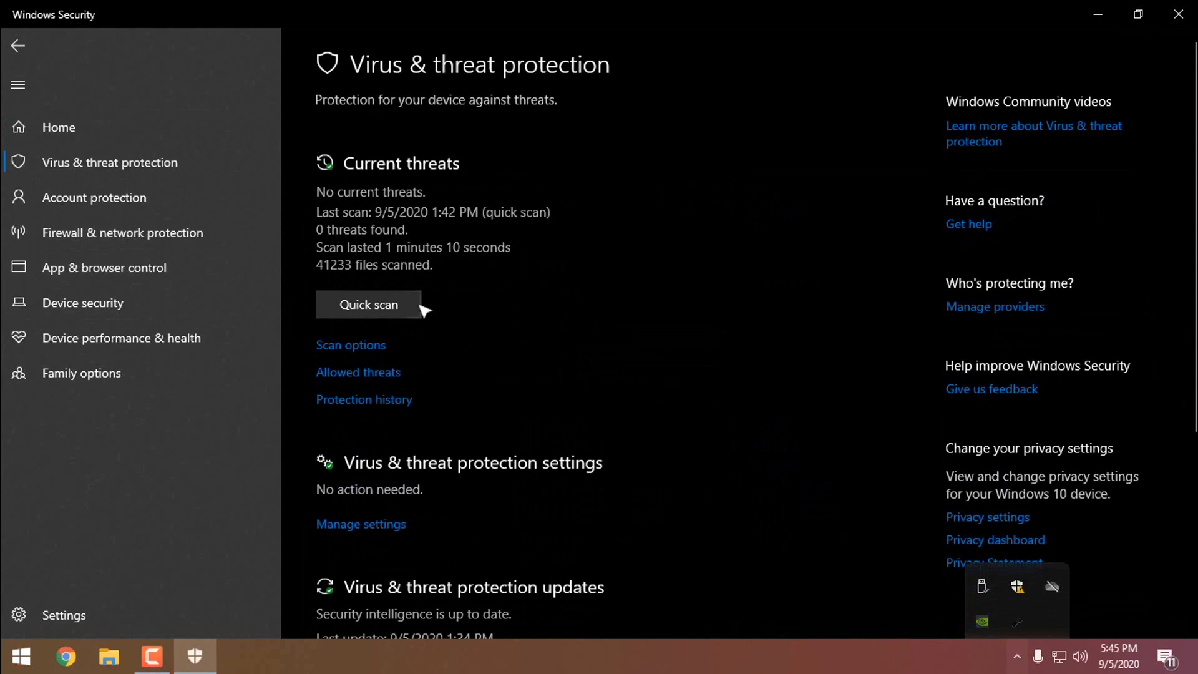
pyautogui.scroll(-3)
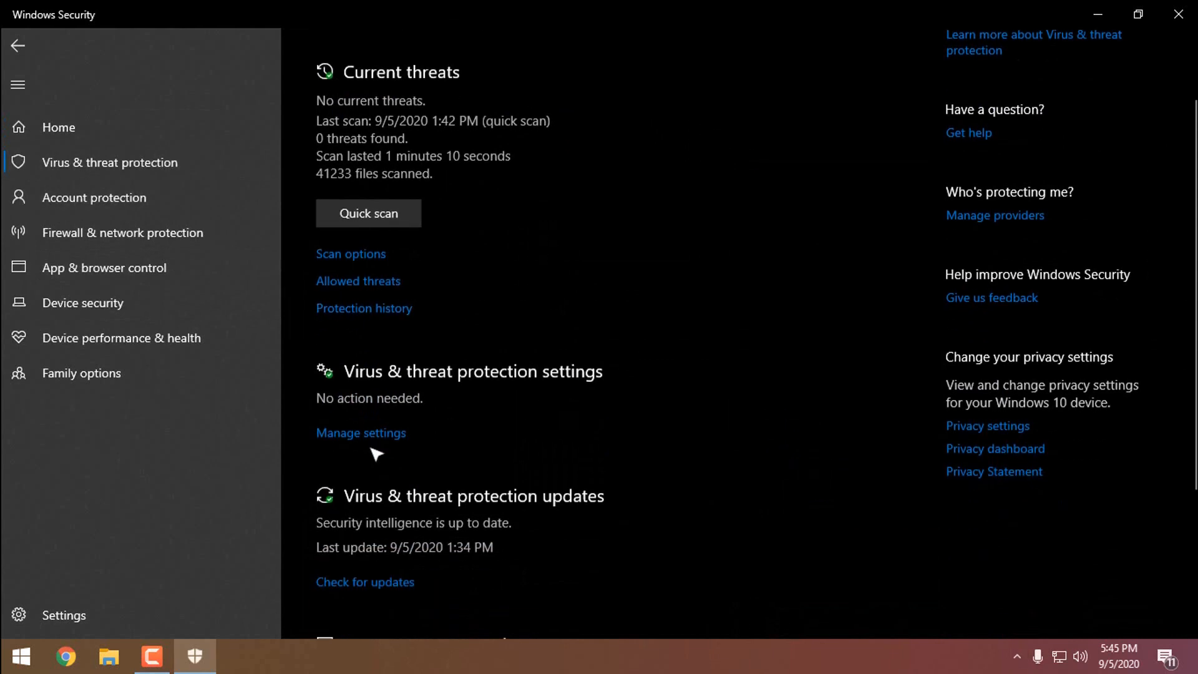
pyautogui.click(361, 433)
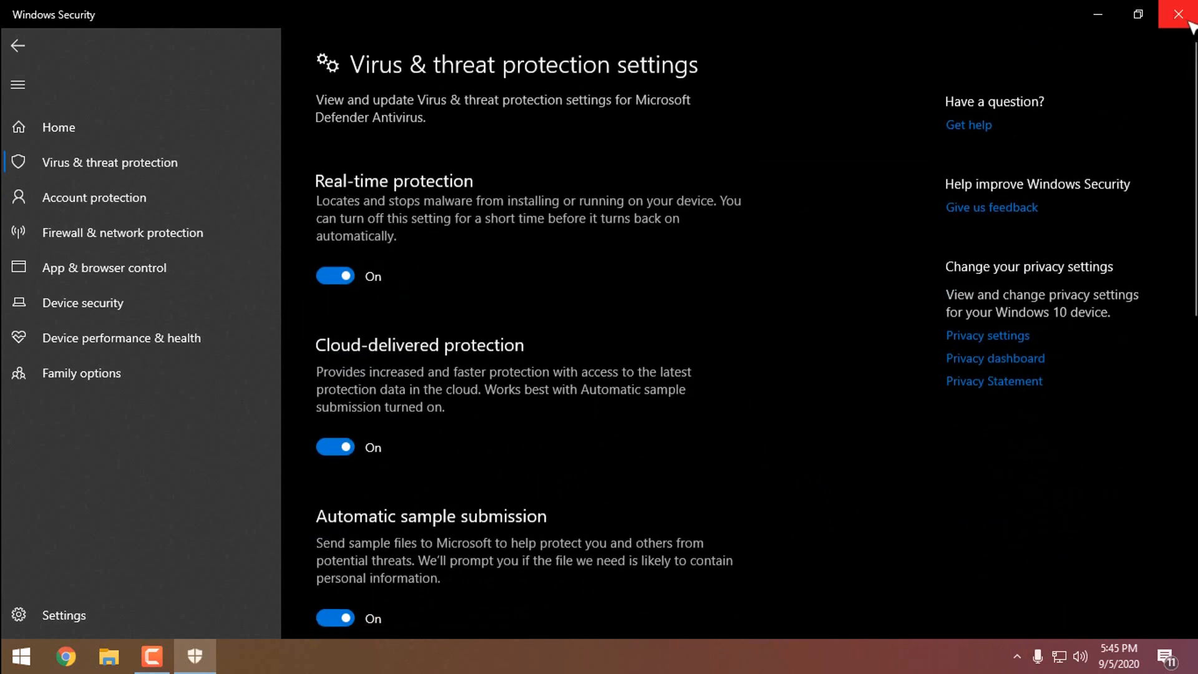
pyautogui.click(1179, 14)
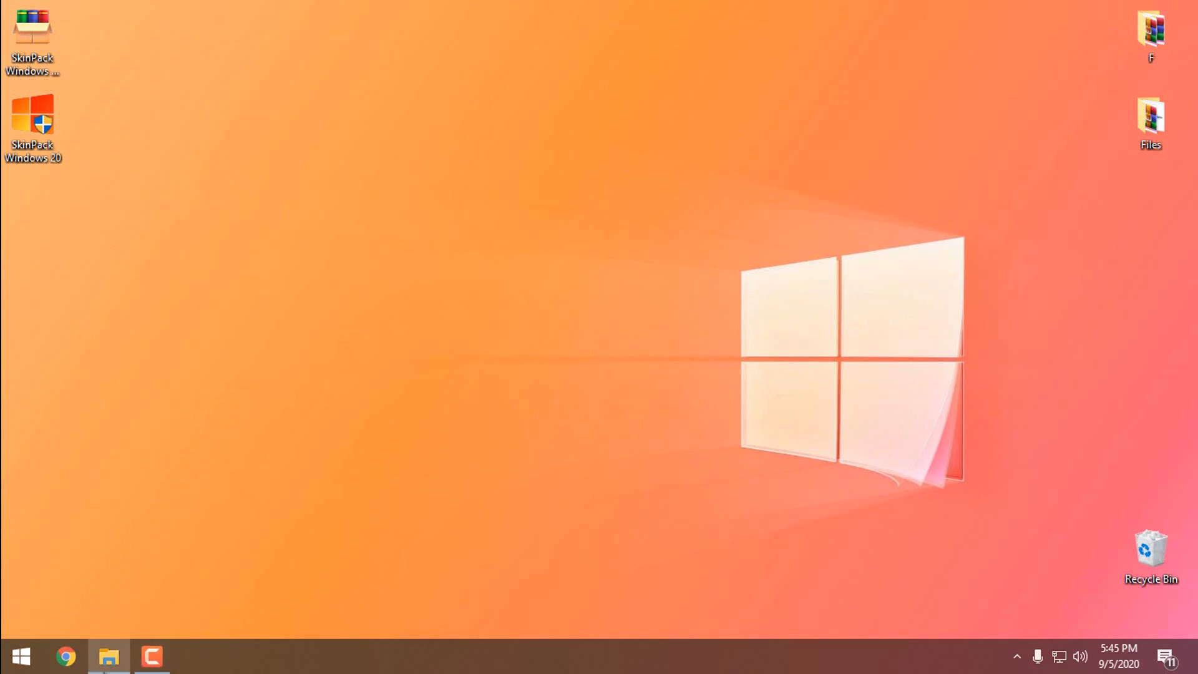
pyautogui.click(107, 655)
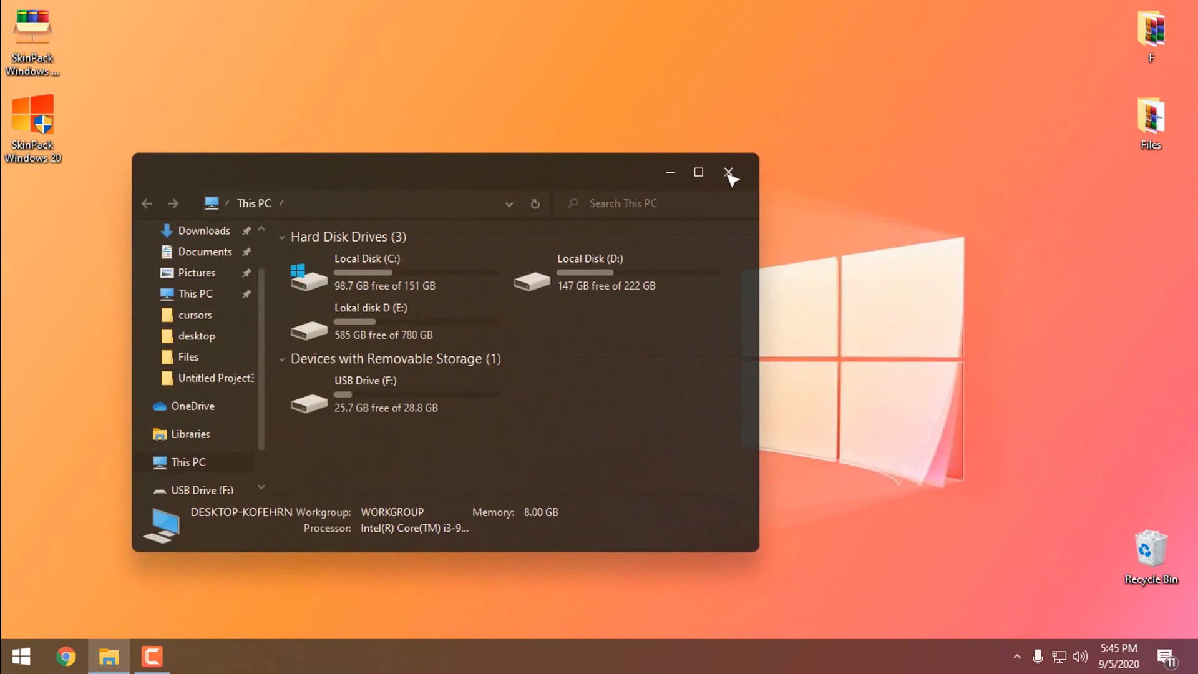
pyautogui.moveTo(736, 181)
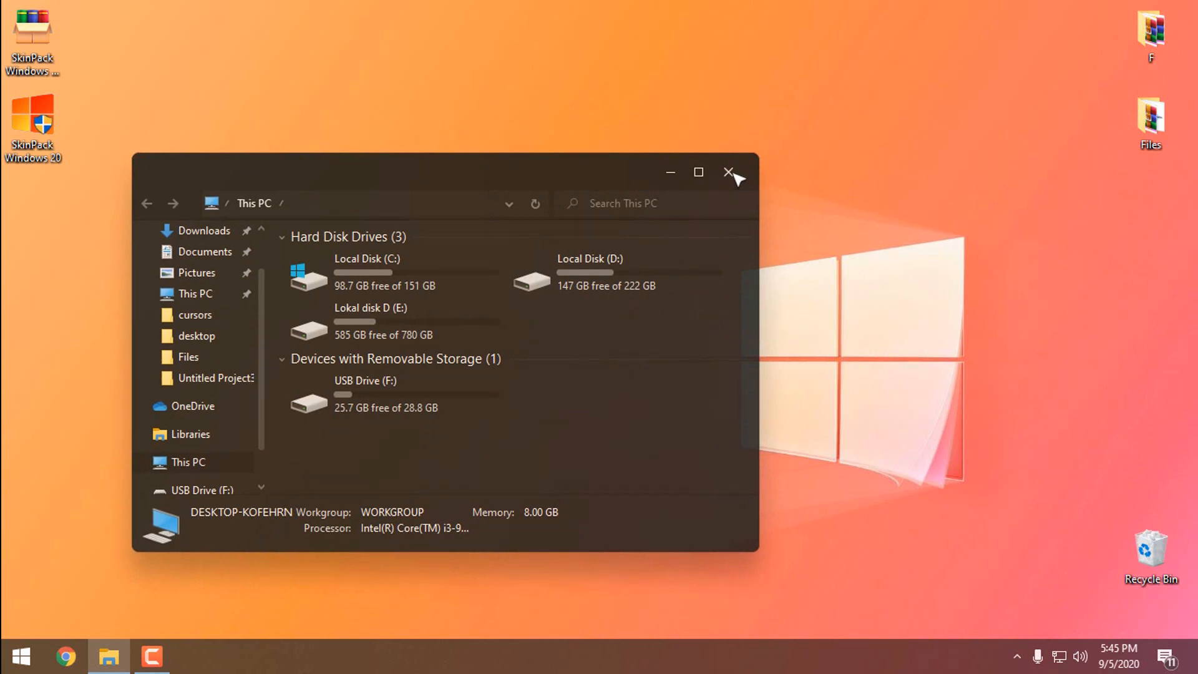
pyautogui.click(727, 172)
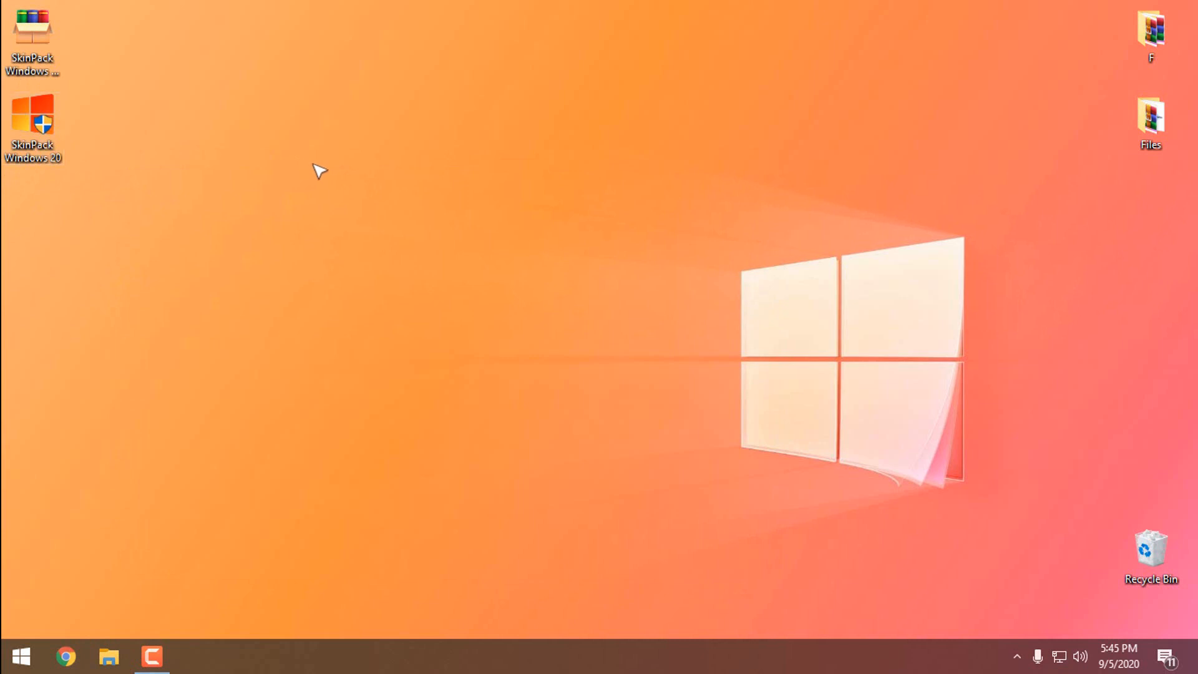
pyautogui.click(107, 655)
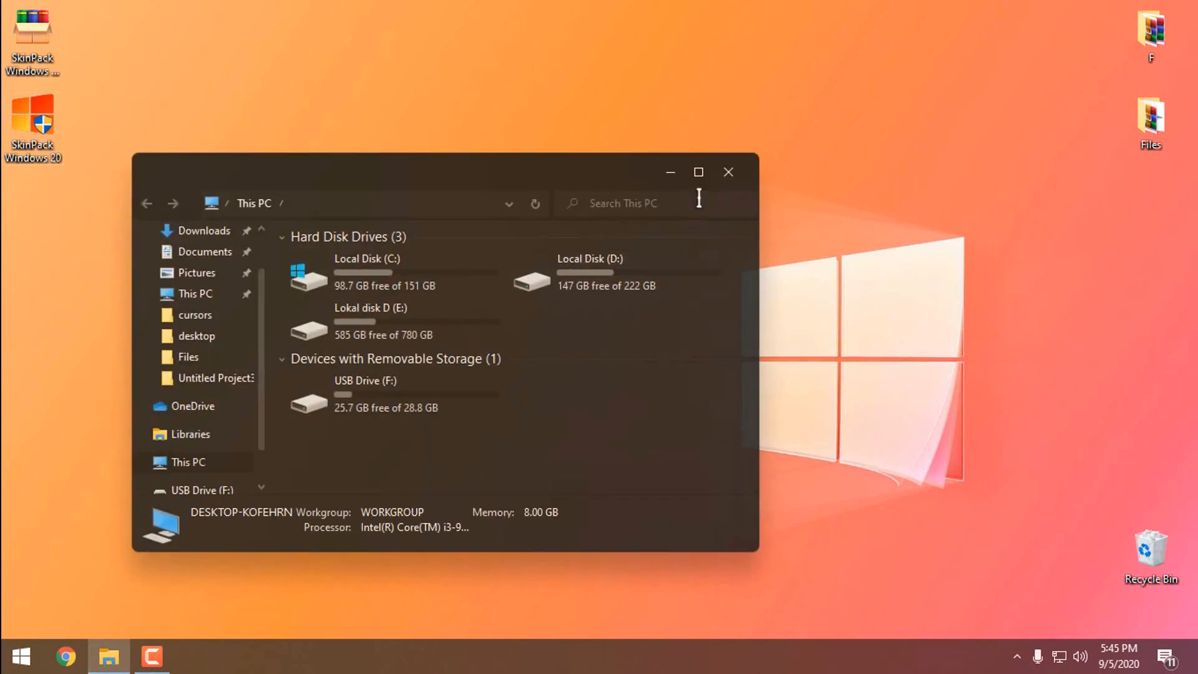
pyautogui.click(726, 172)
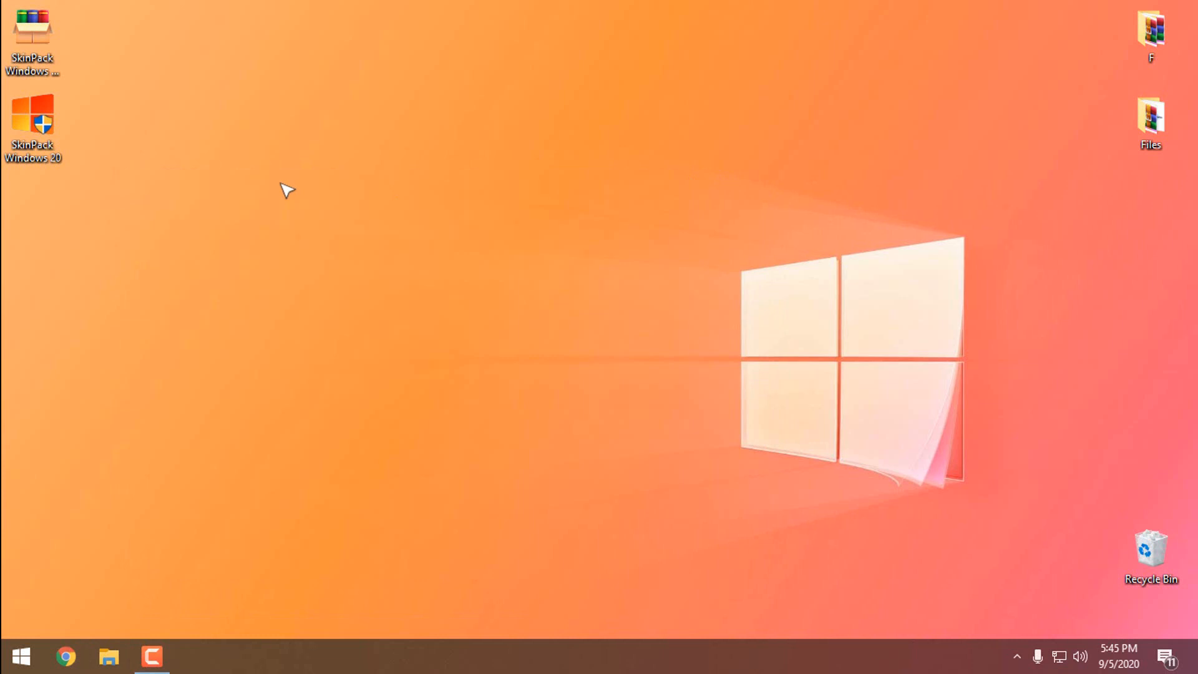
pyautogui.rightClick(287, 190)
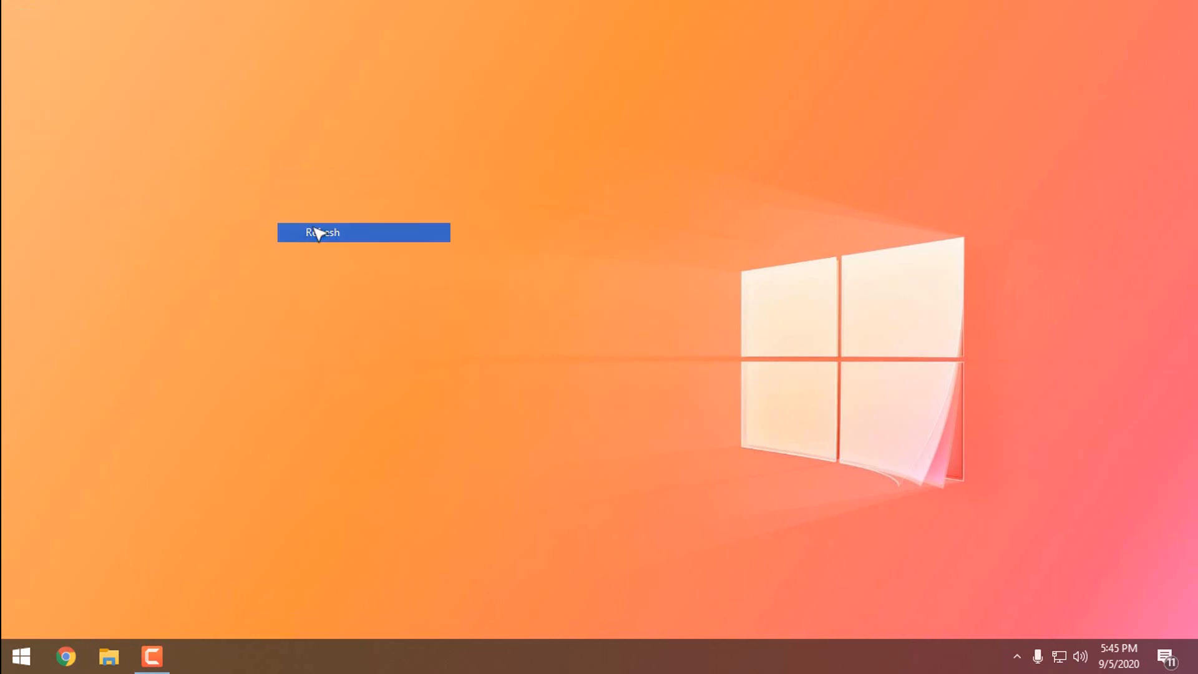
pyautogui.click(321, 232)
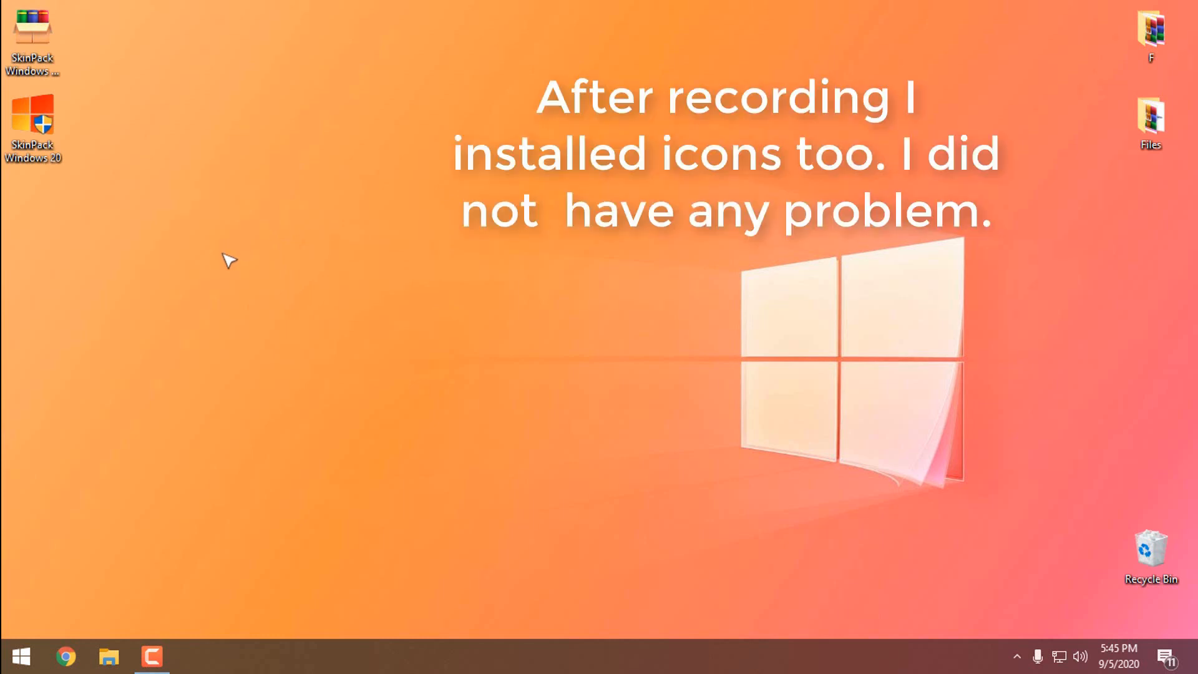
pyautogui.moveTo(181, 498)
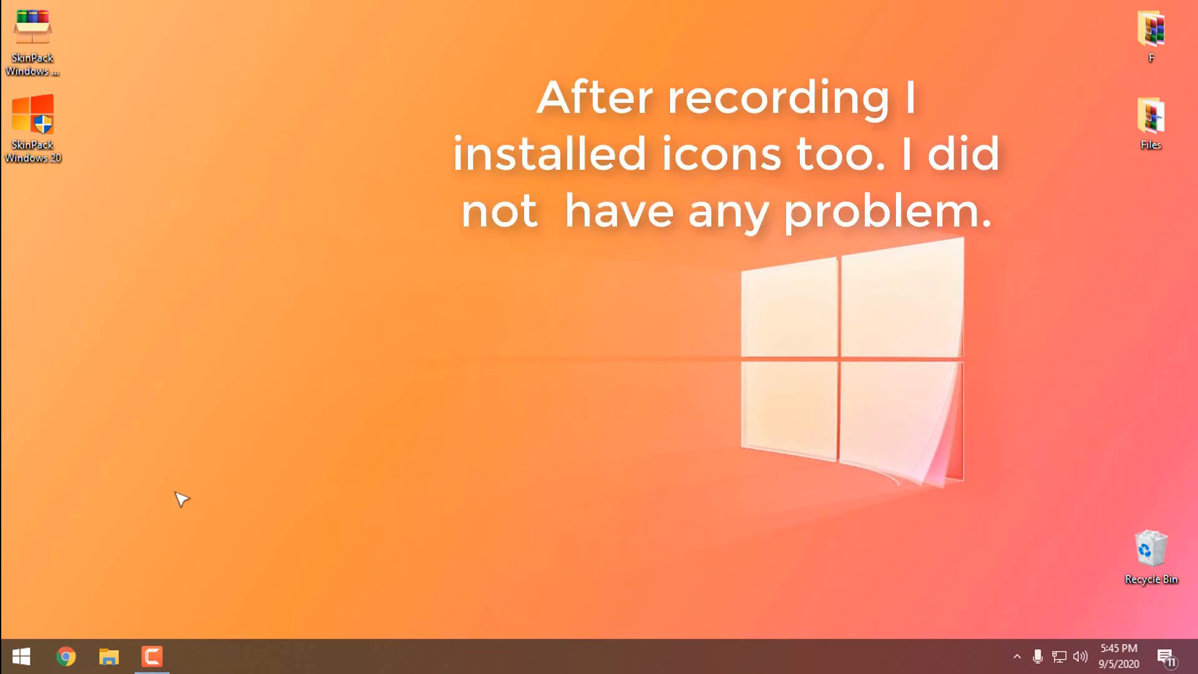